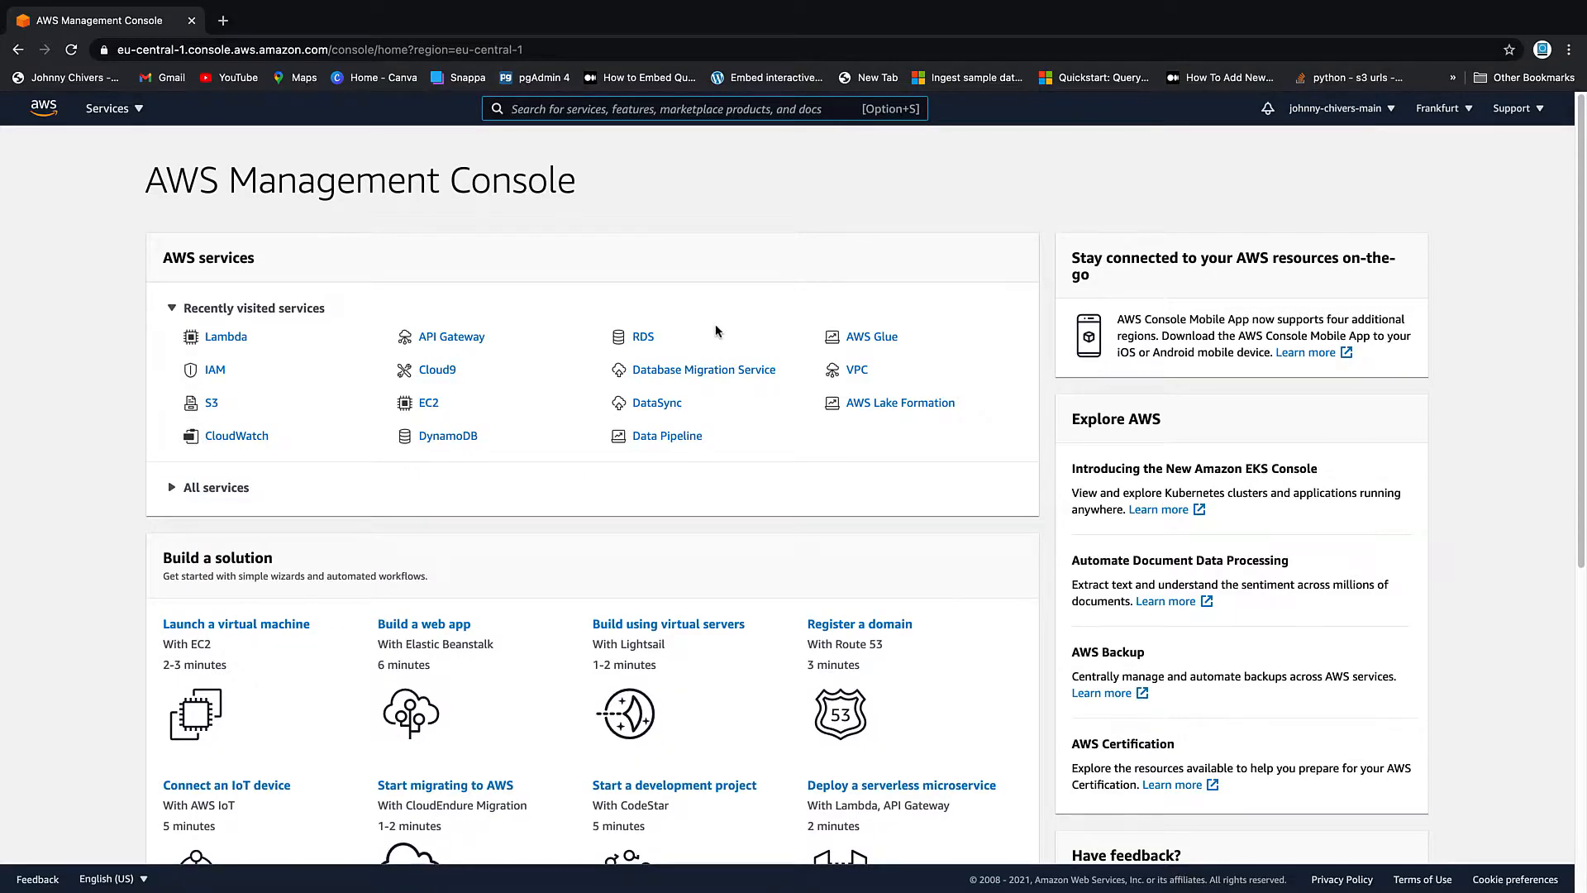
mouse_move(680, 323)
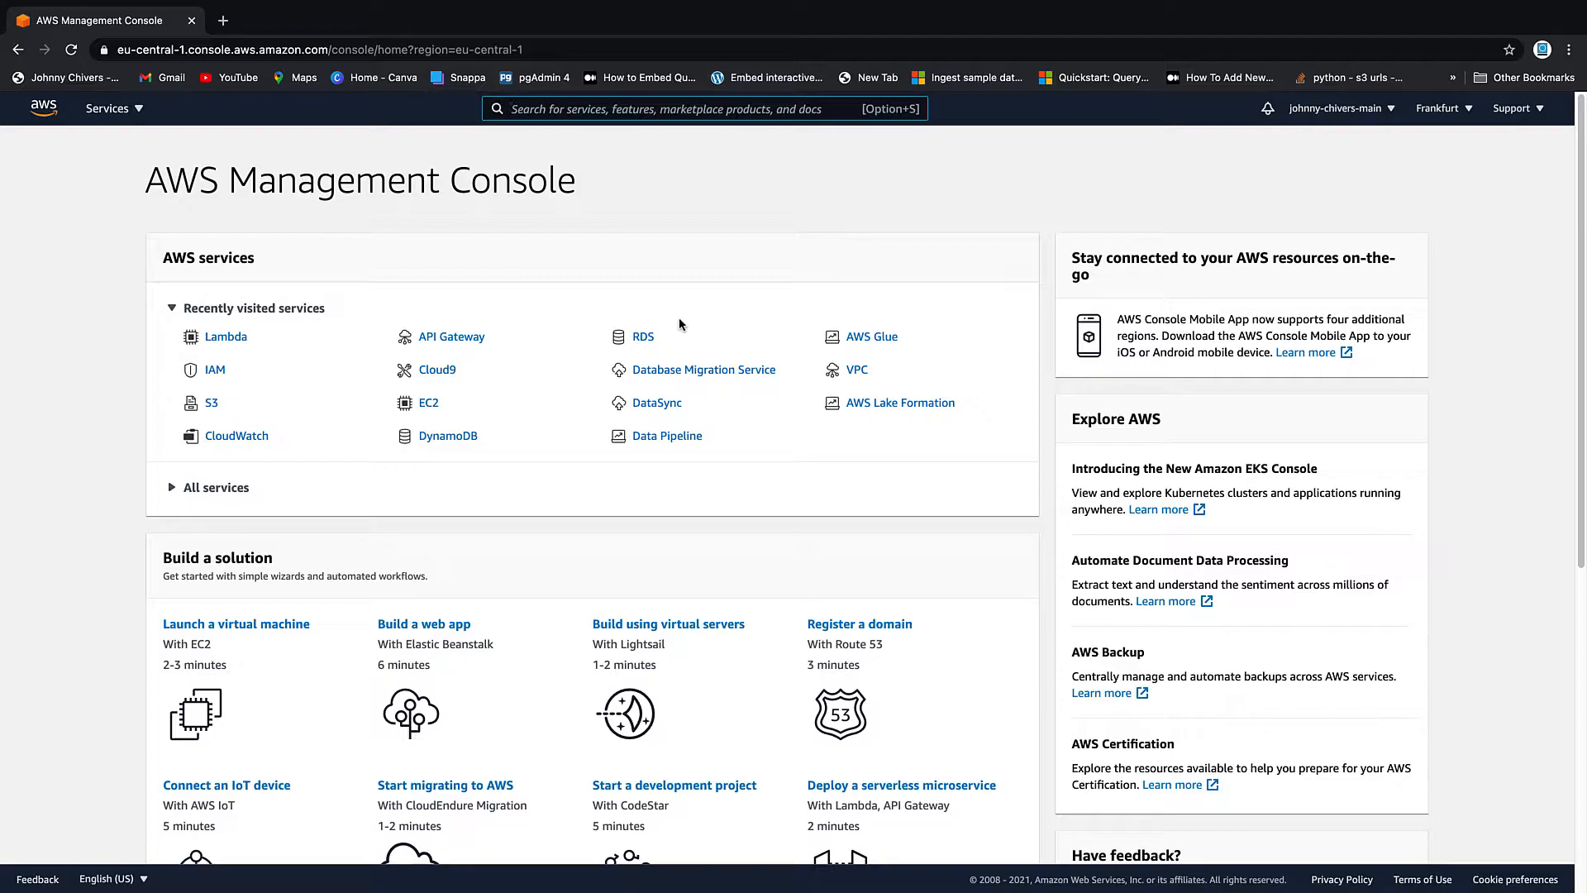
Search for 'lambda' and open the Lambda dashboard in the Frankfurt region.
text(lambda)
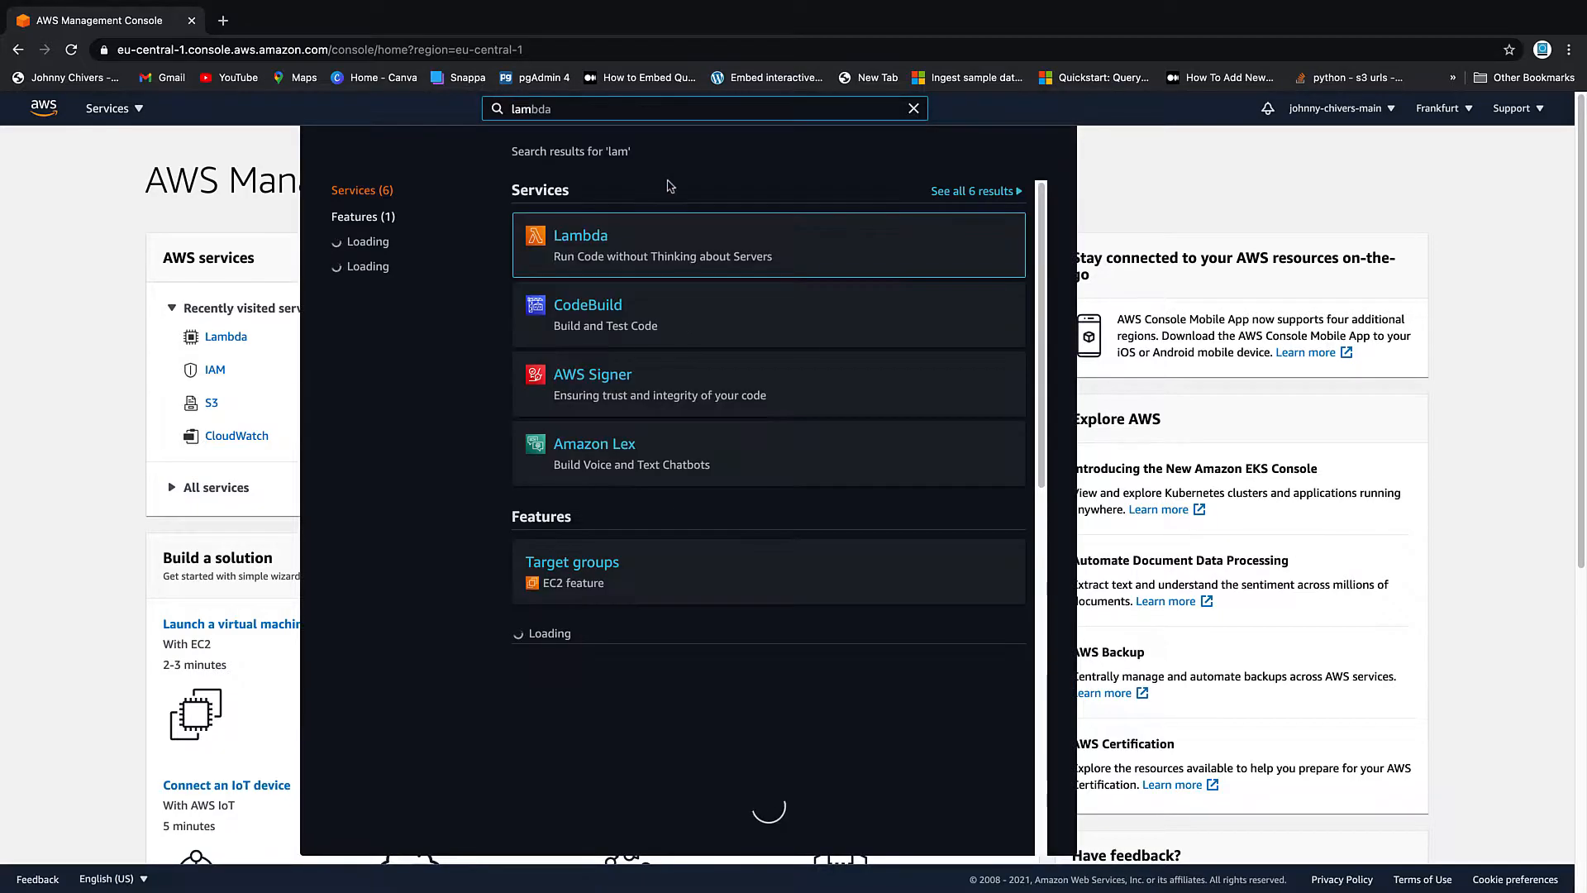
click(581, 235)
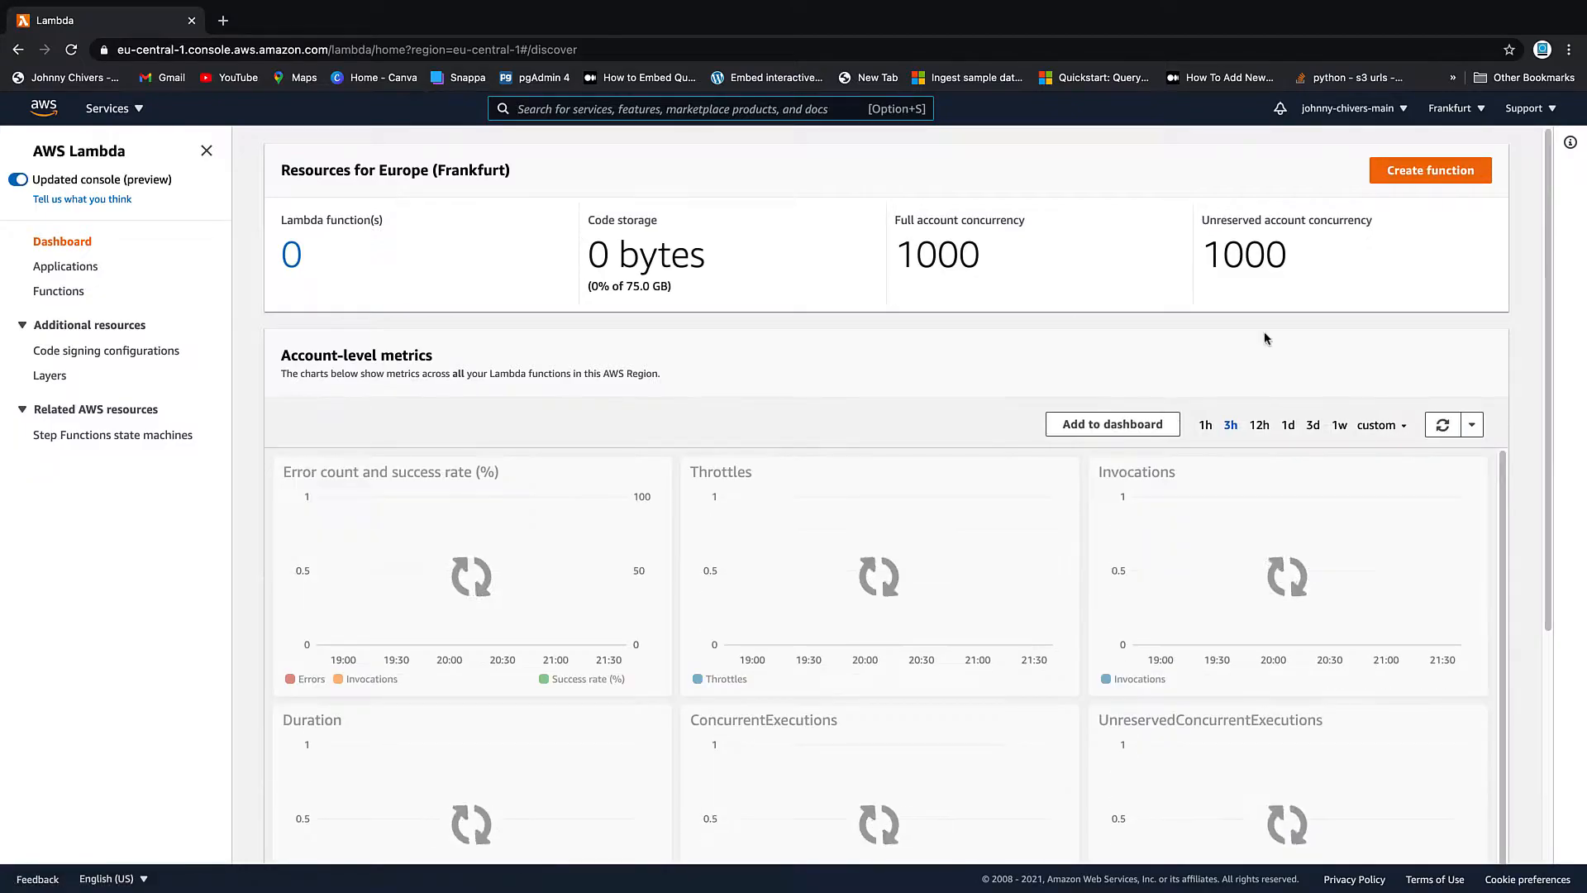
click(1443, 424)
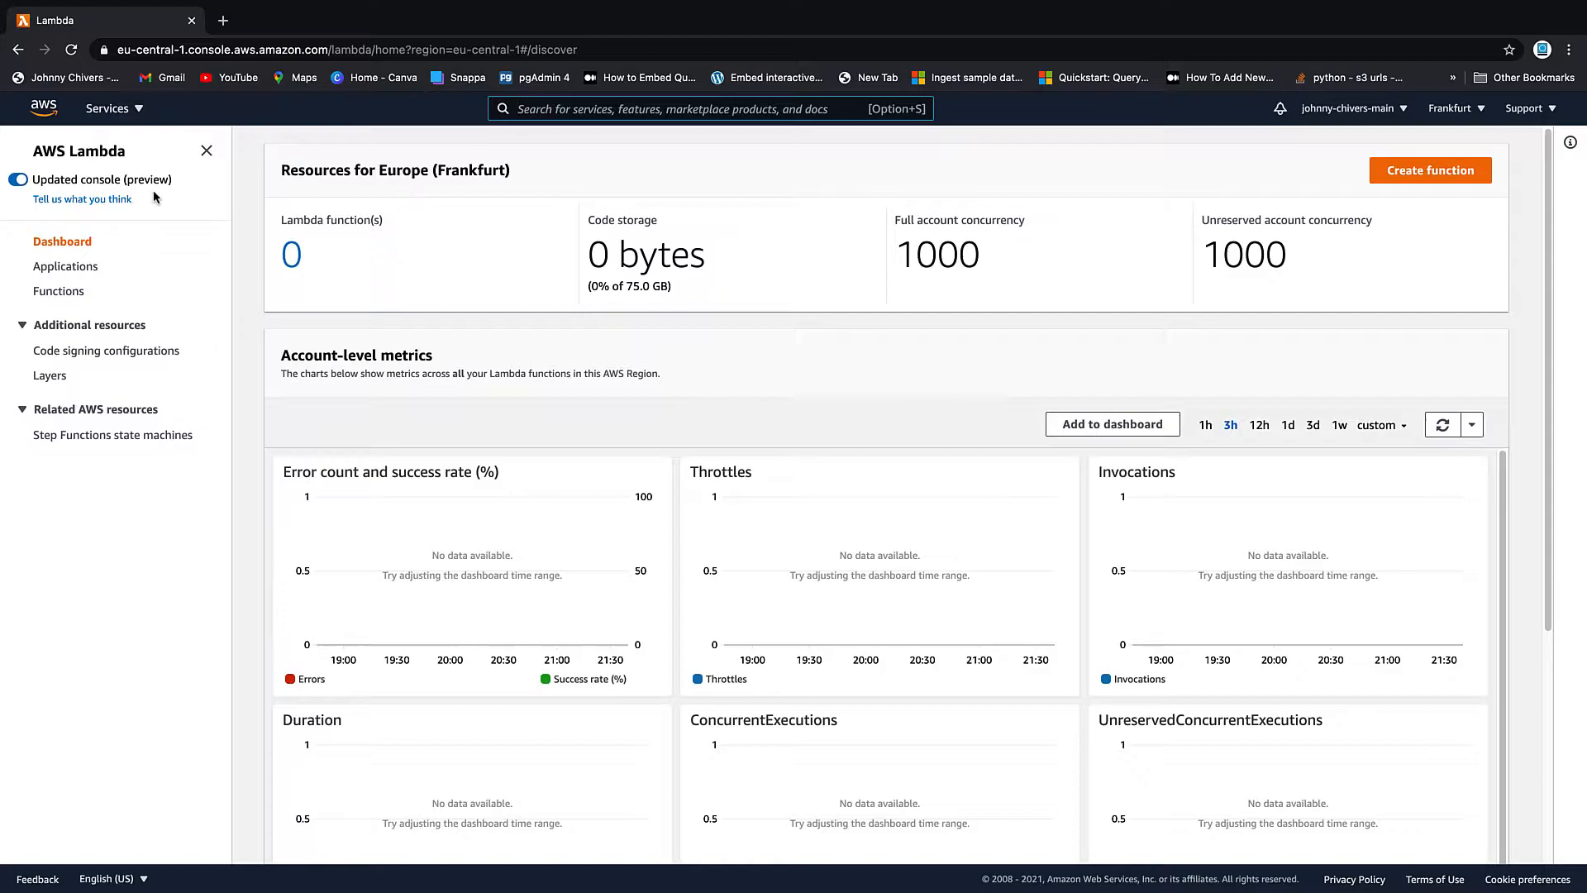
mouse_move(1043, 378)
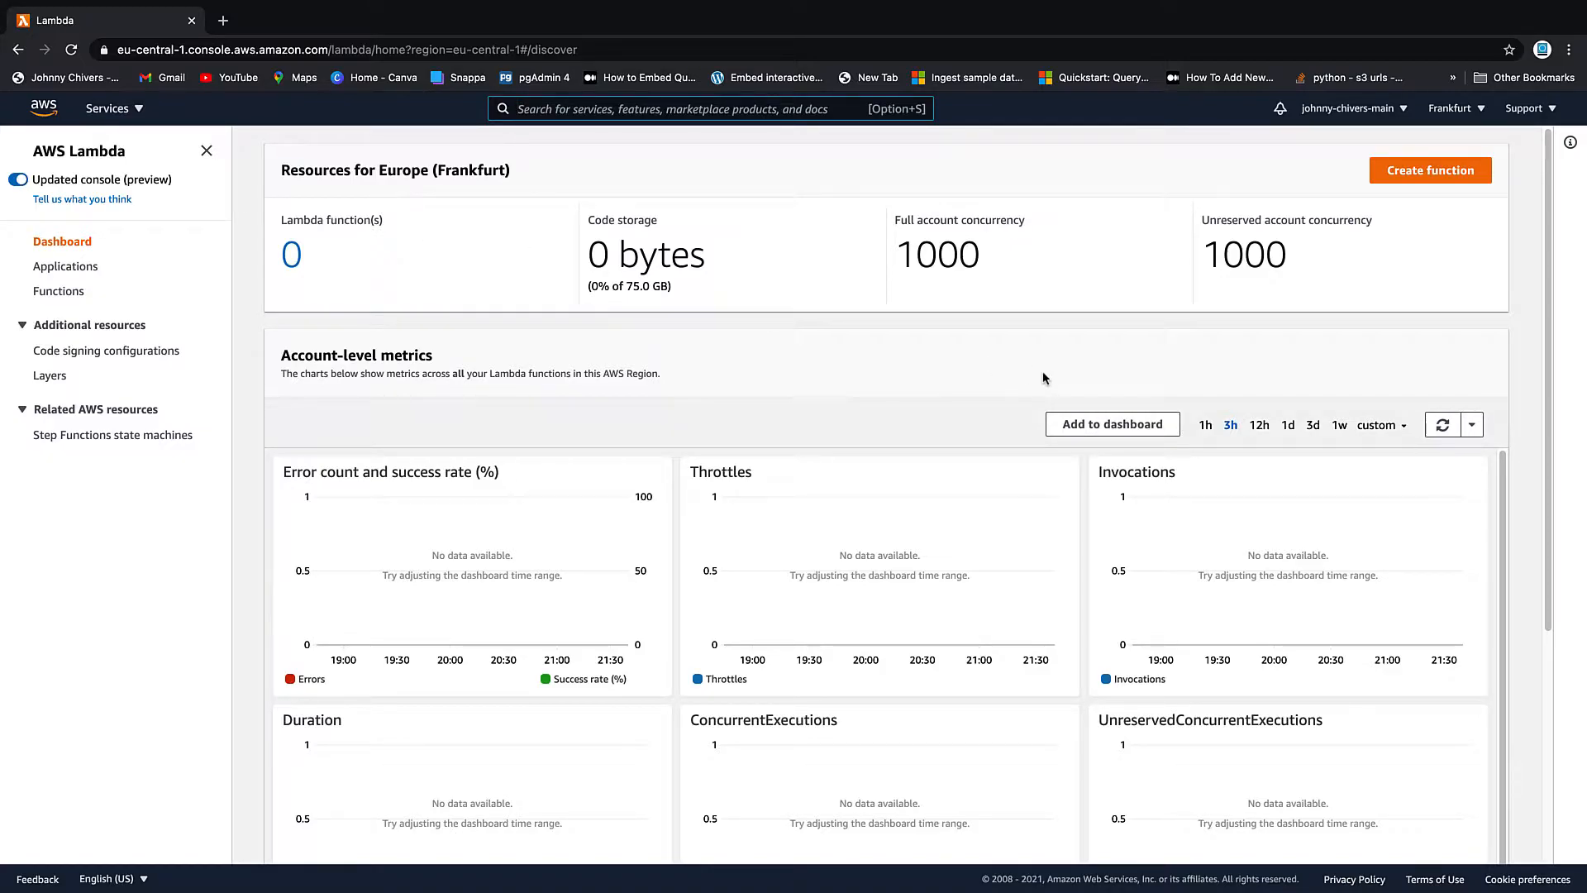
mouse_move(441, 234)
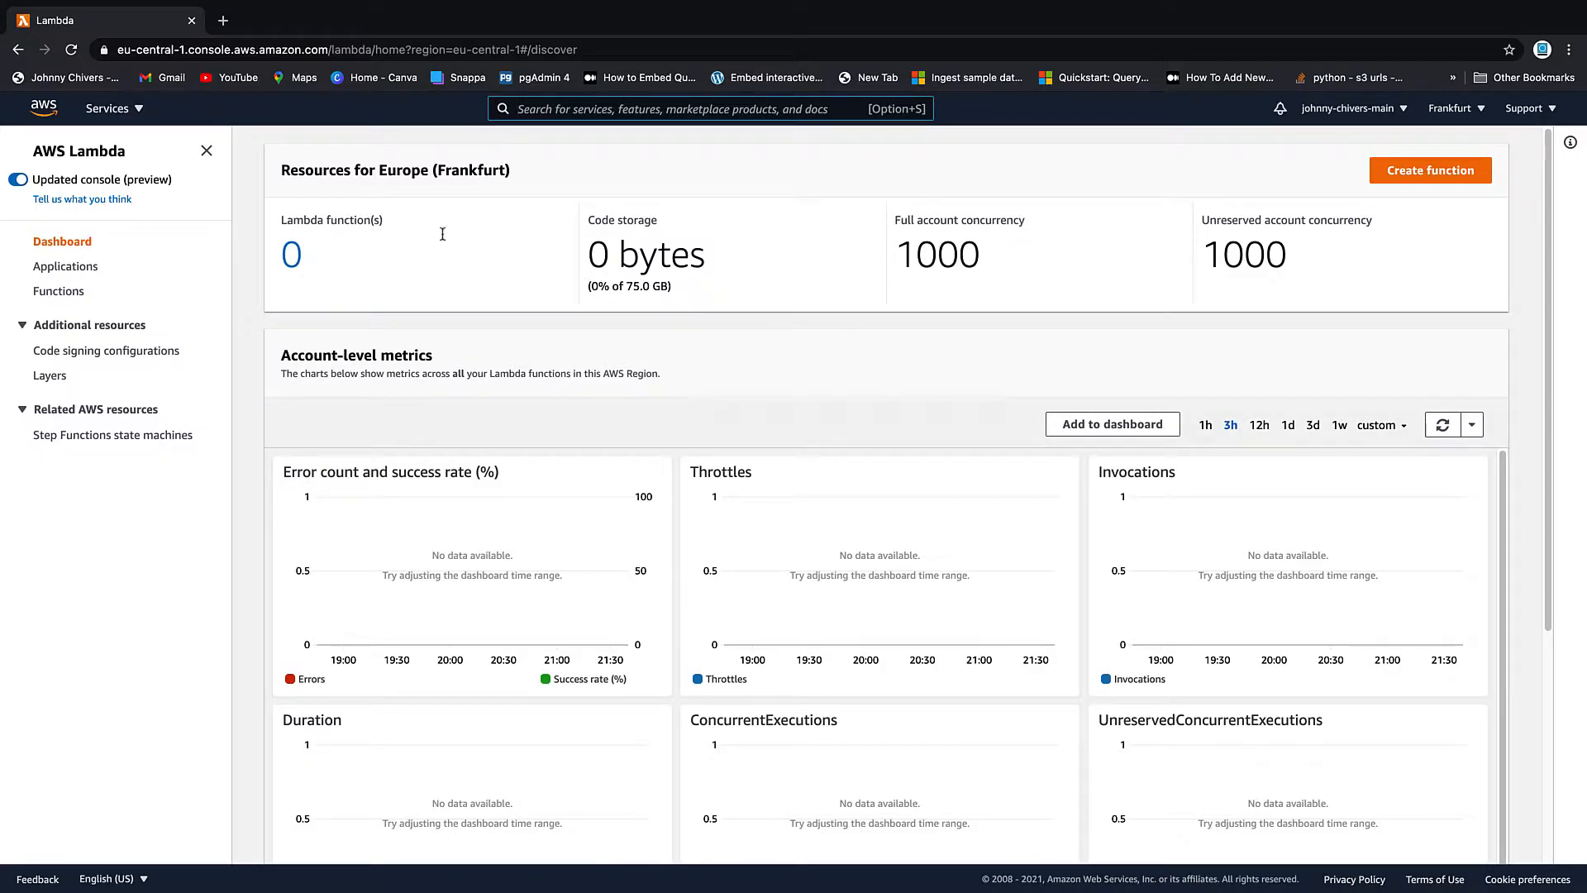
mouse_move(14, 298)
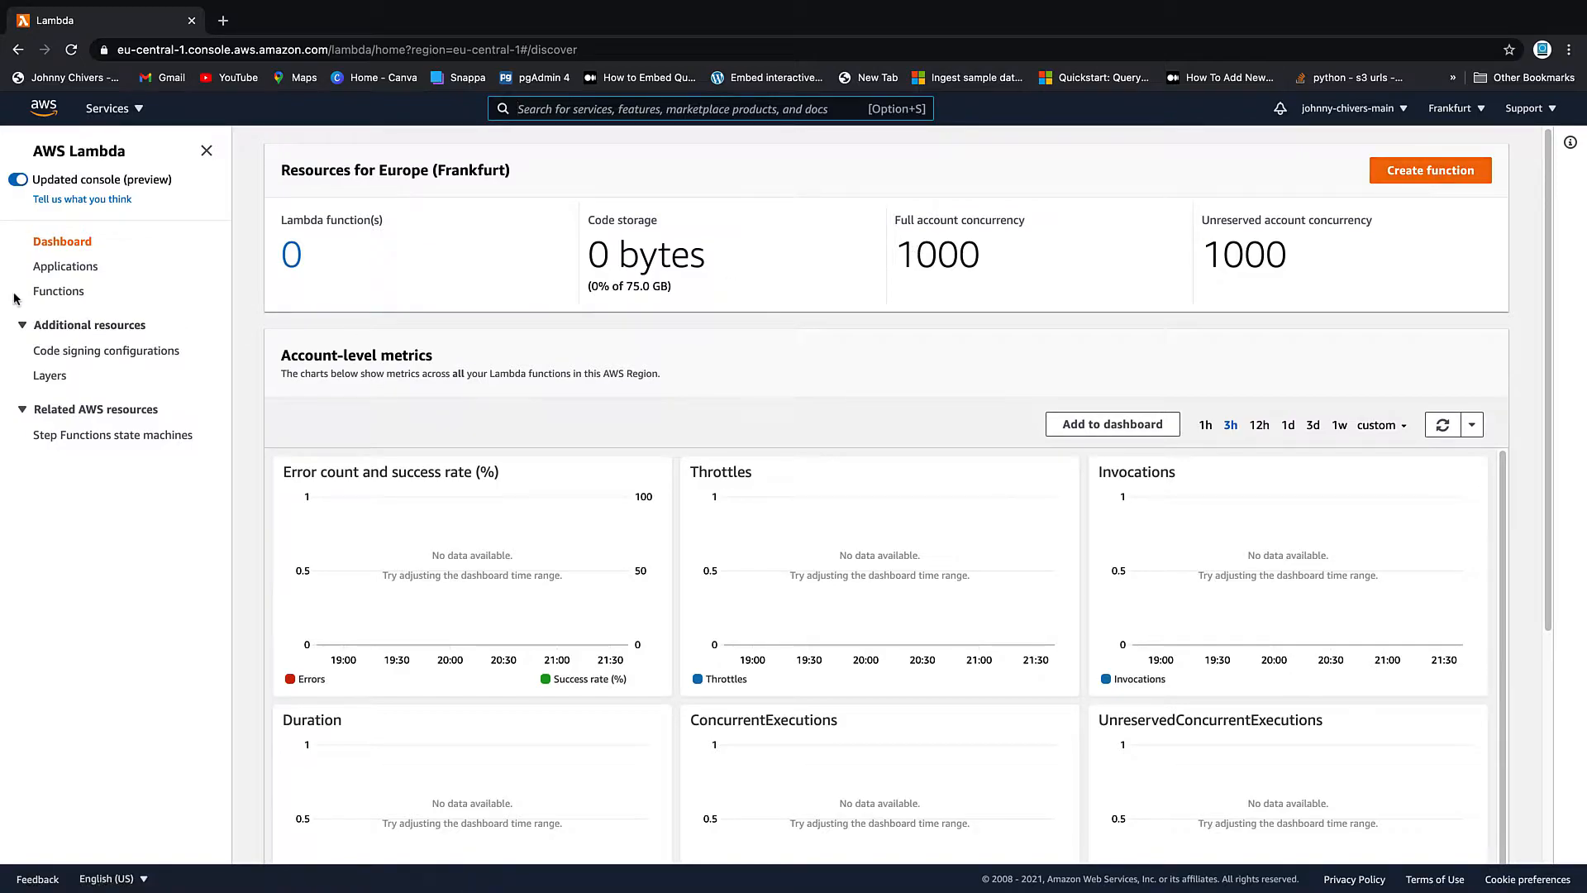
Author function test-demo-lambda from scratch with the Python 3.6 runtime.
click(59, 290)
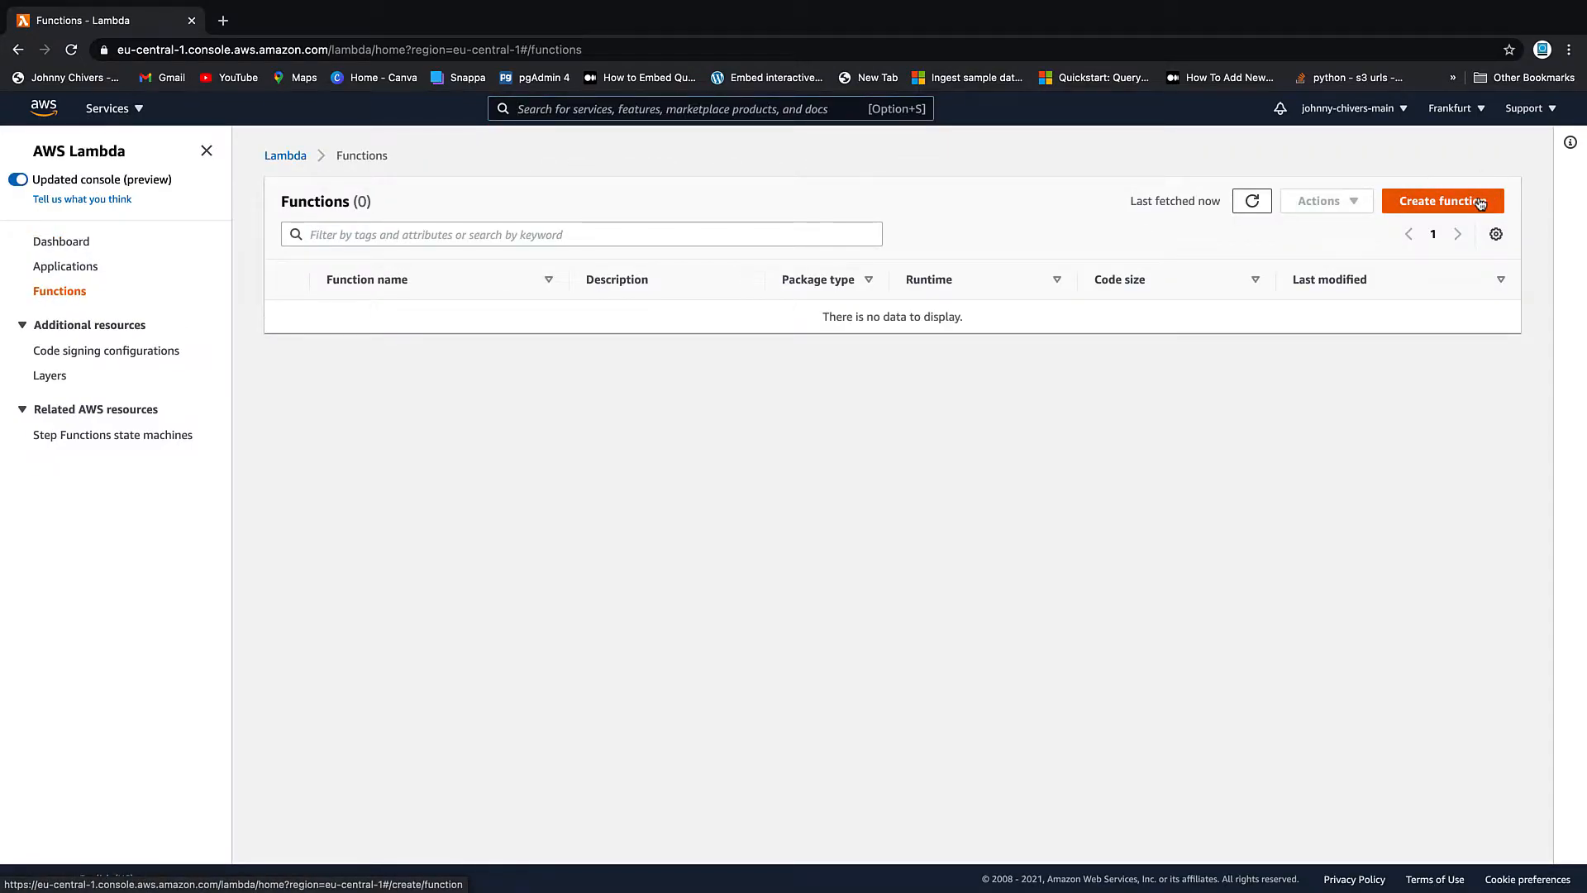
mouse_move(54, 296)
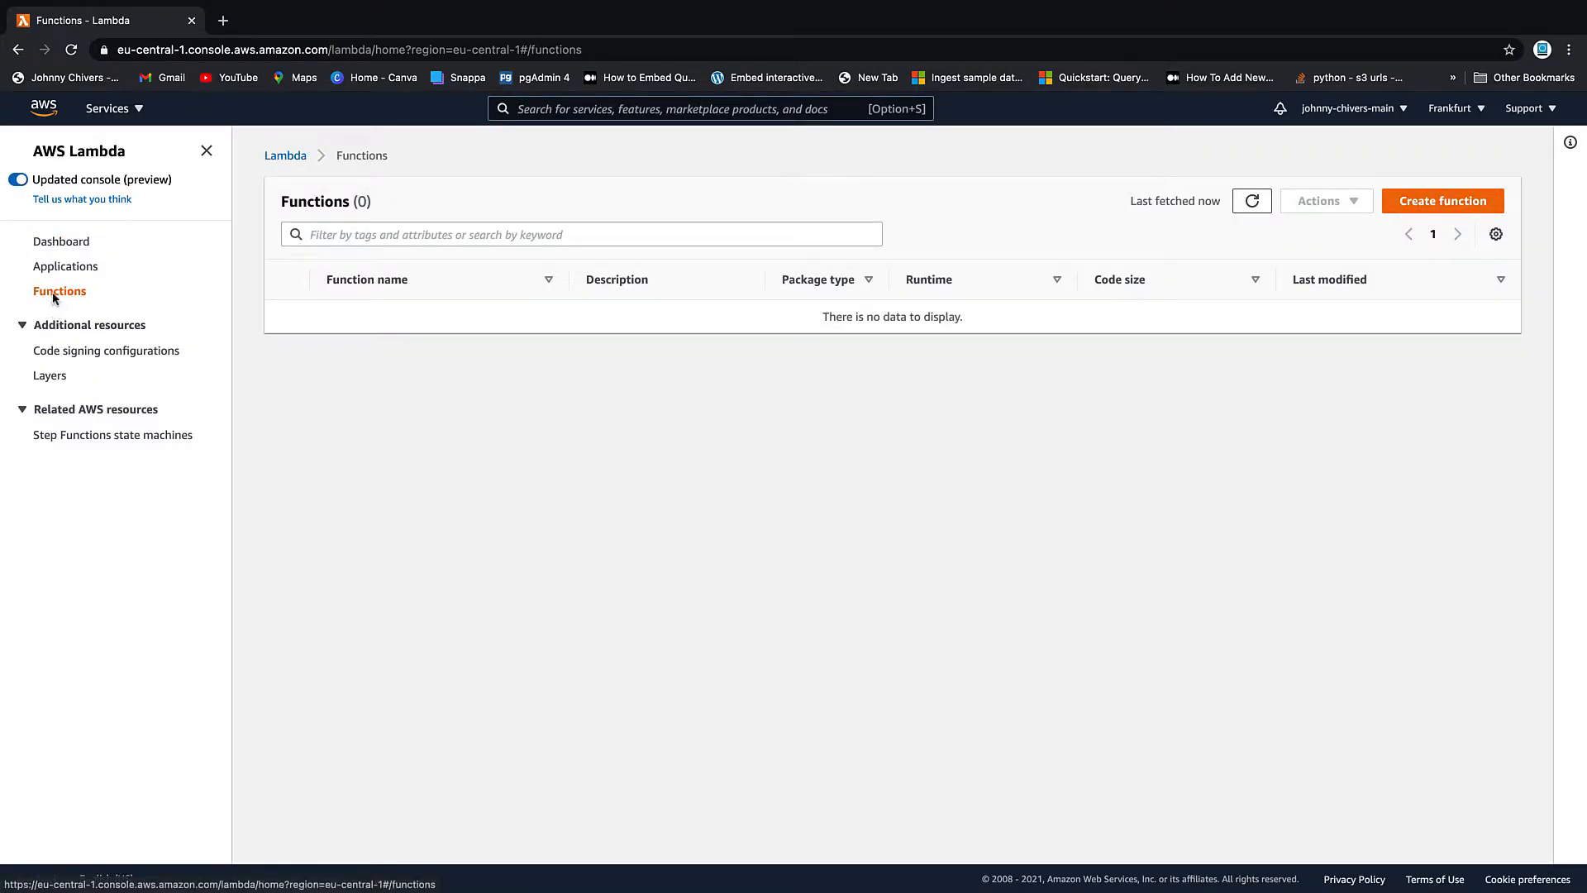
click(1442, 200)
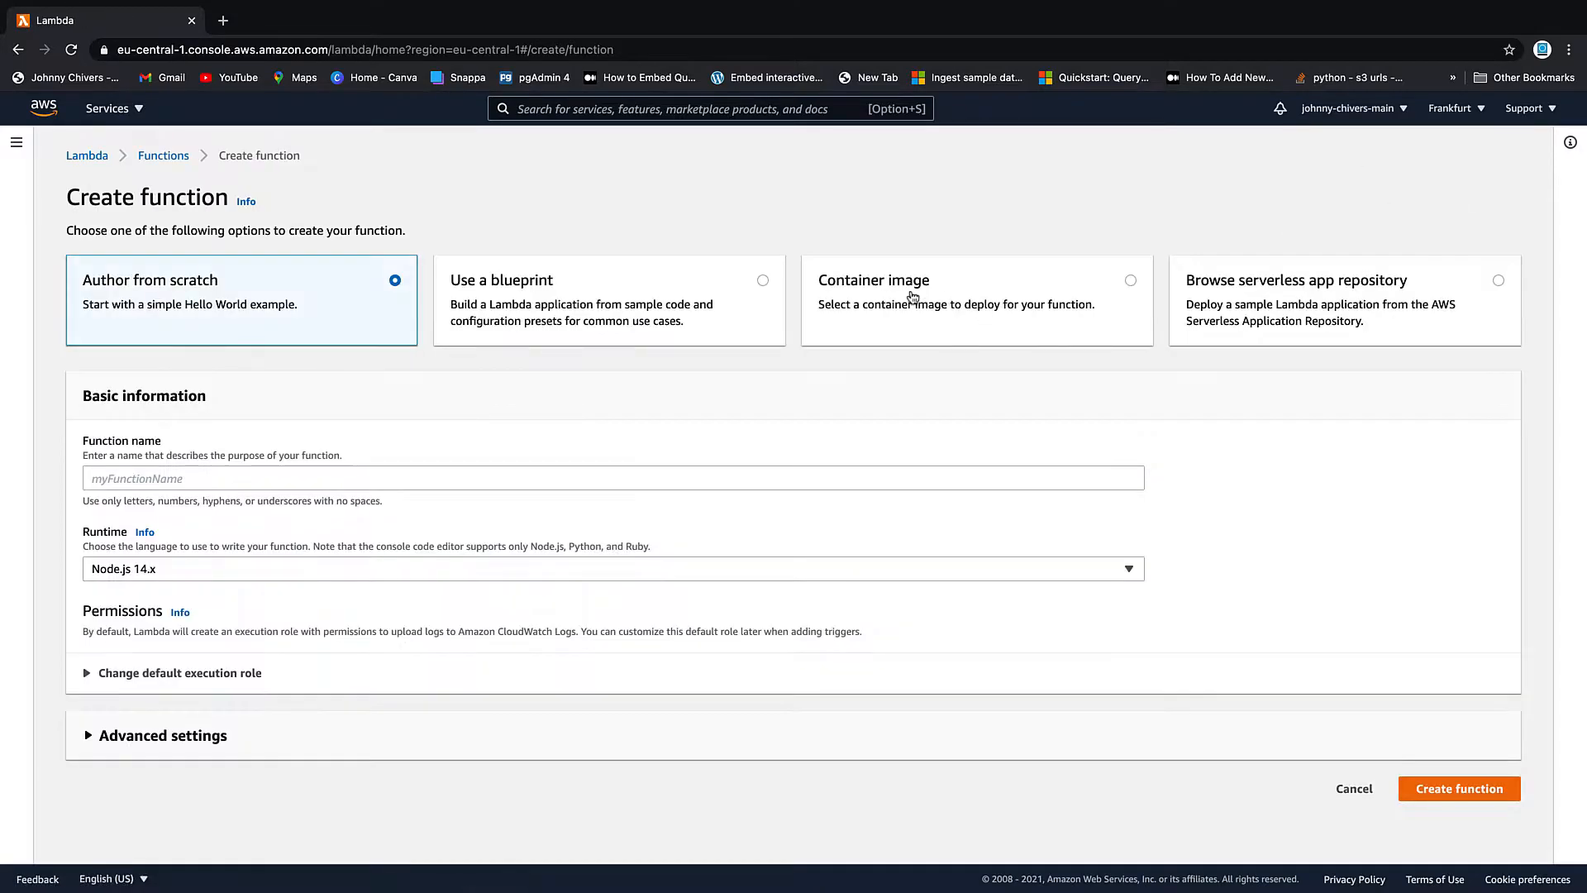
mouse_move(352, 301)
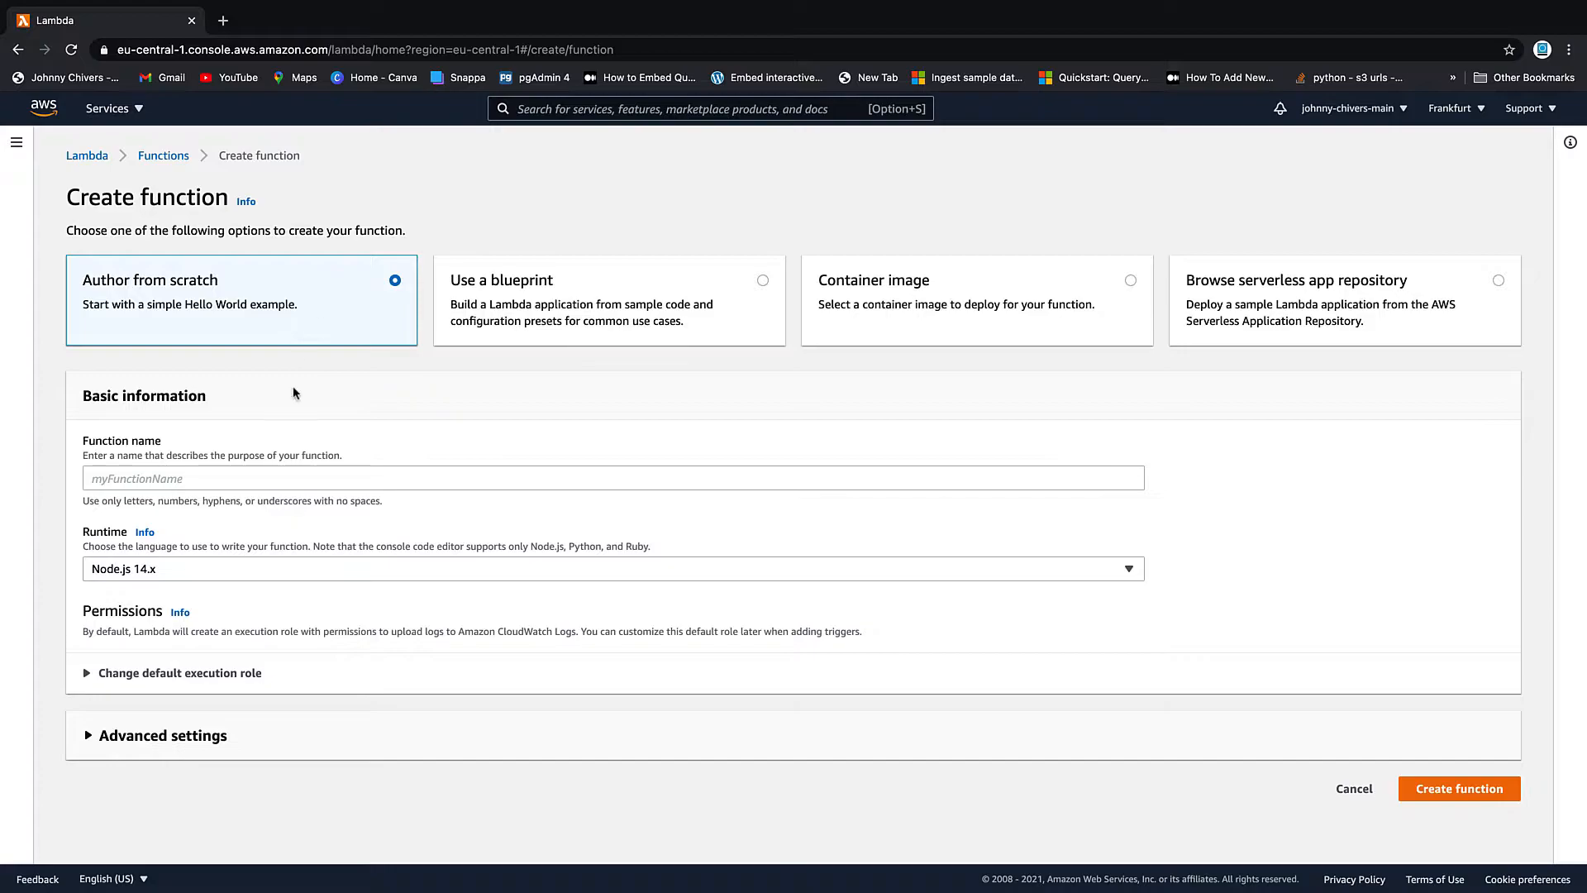
click(613, 477)
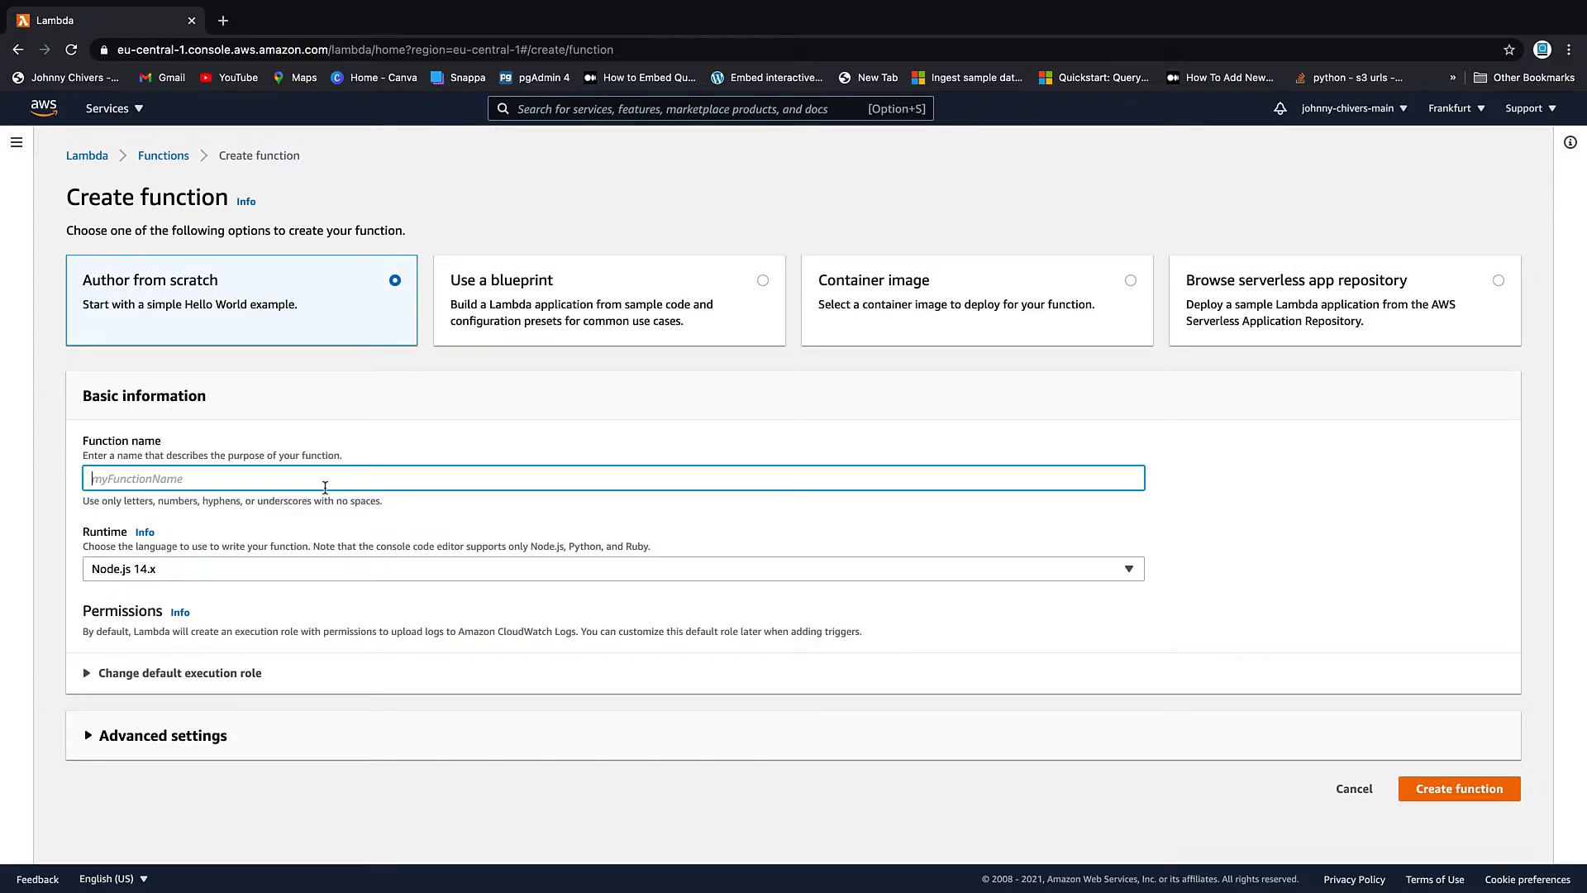
text(test-demo-lam)
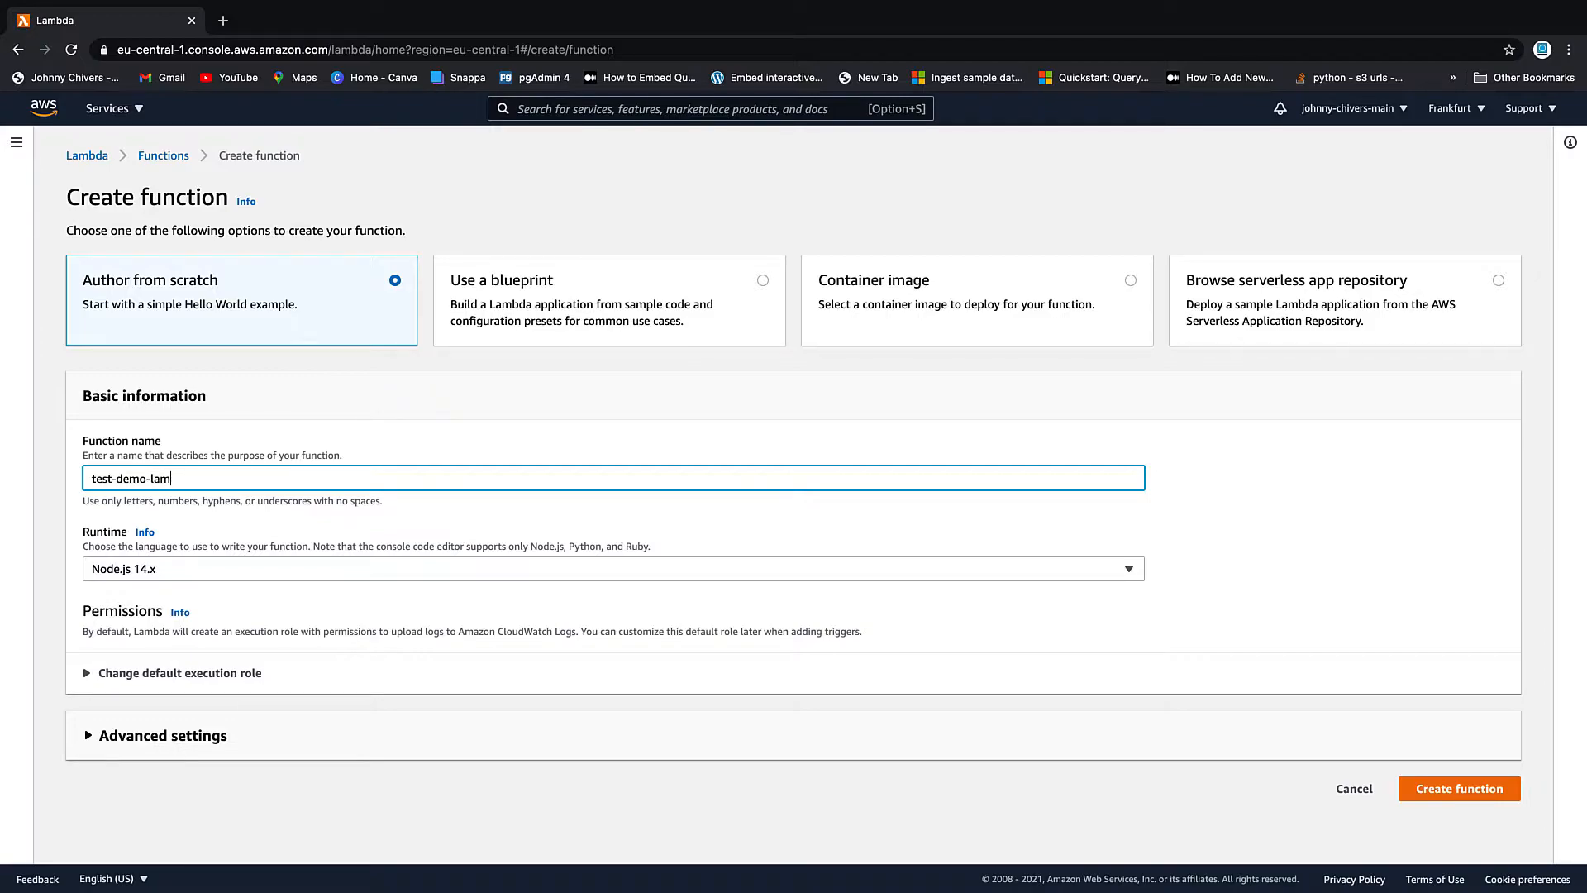
text(bda)
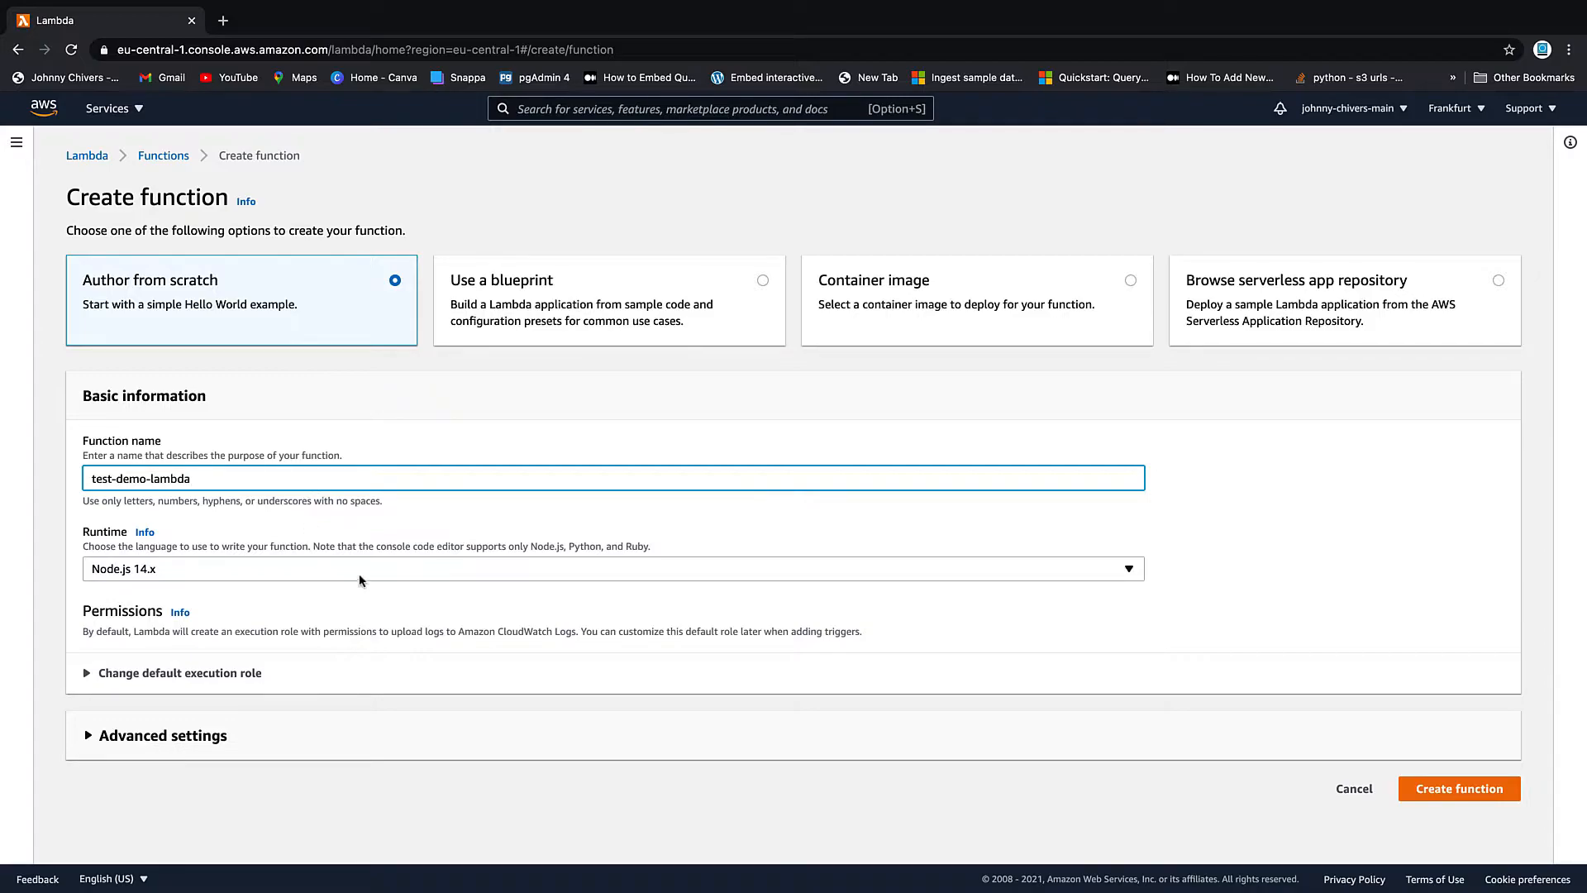
click(614, 568)
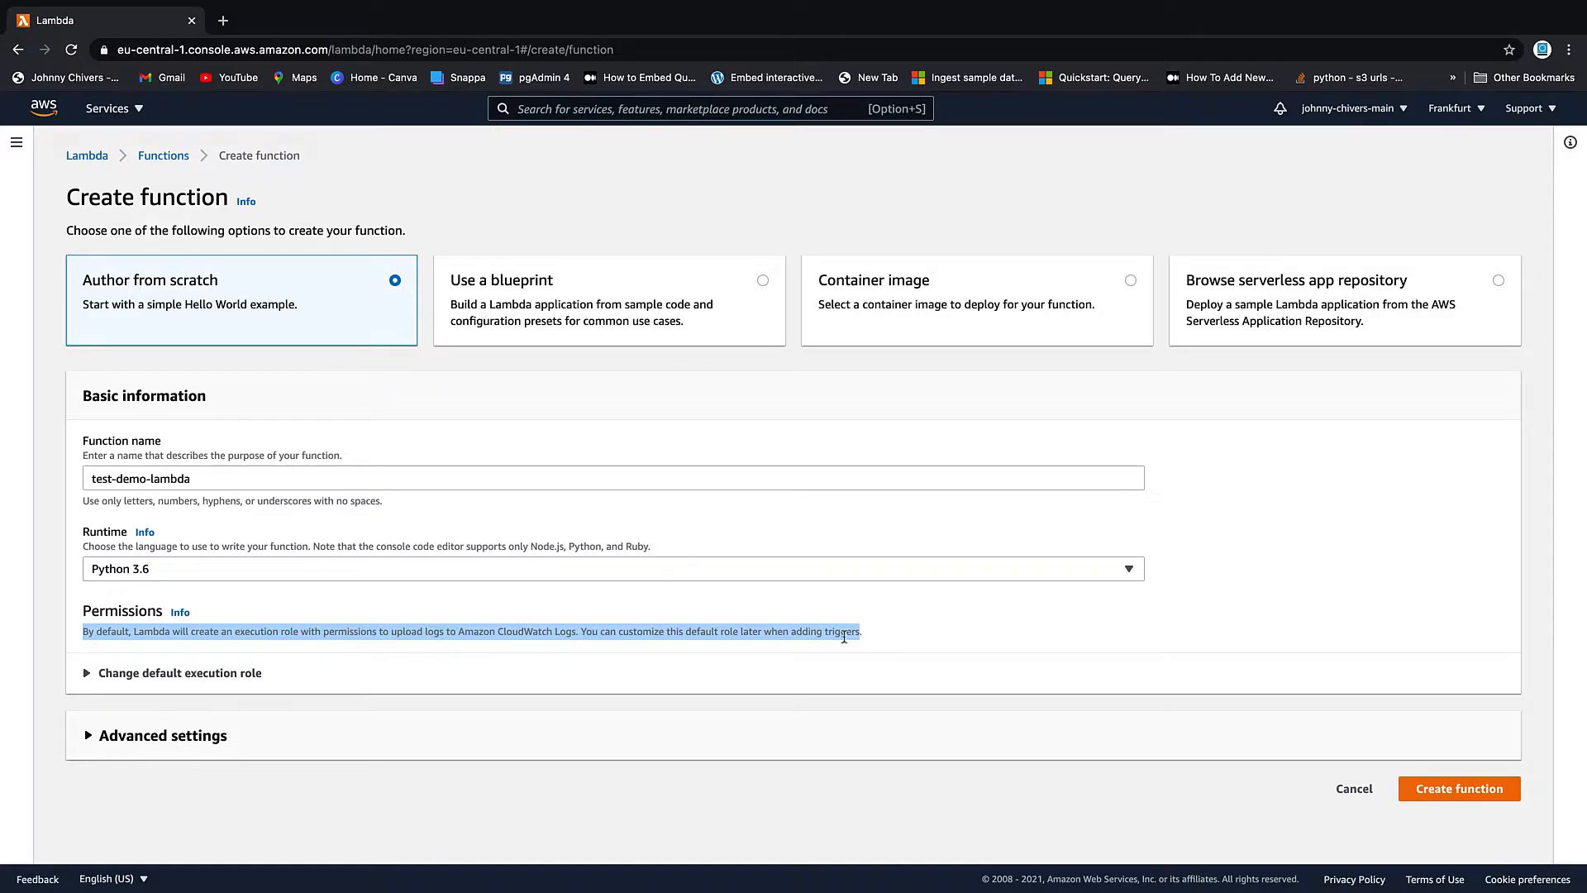
mouse_move(487, 656)
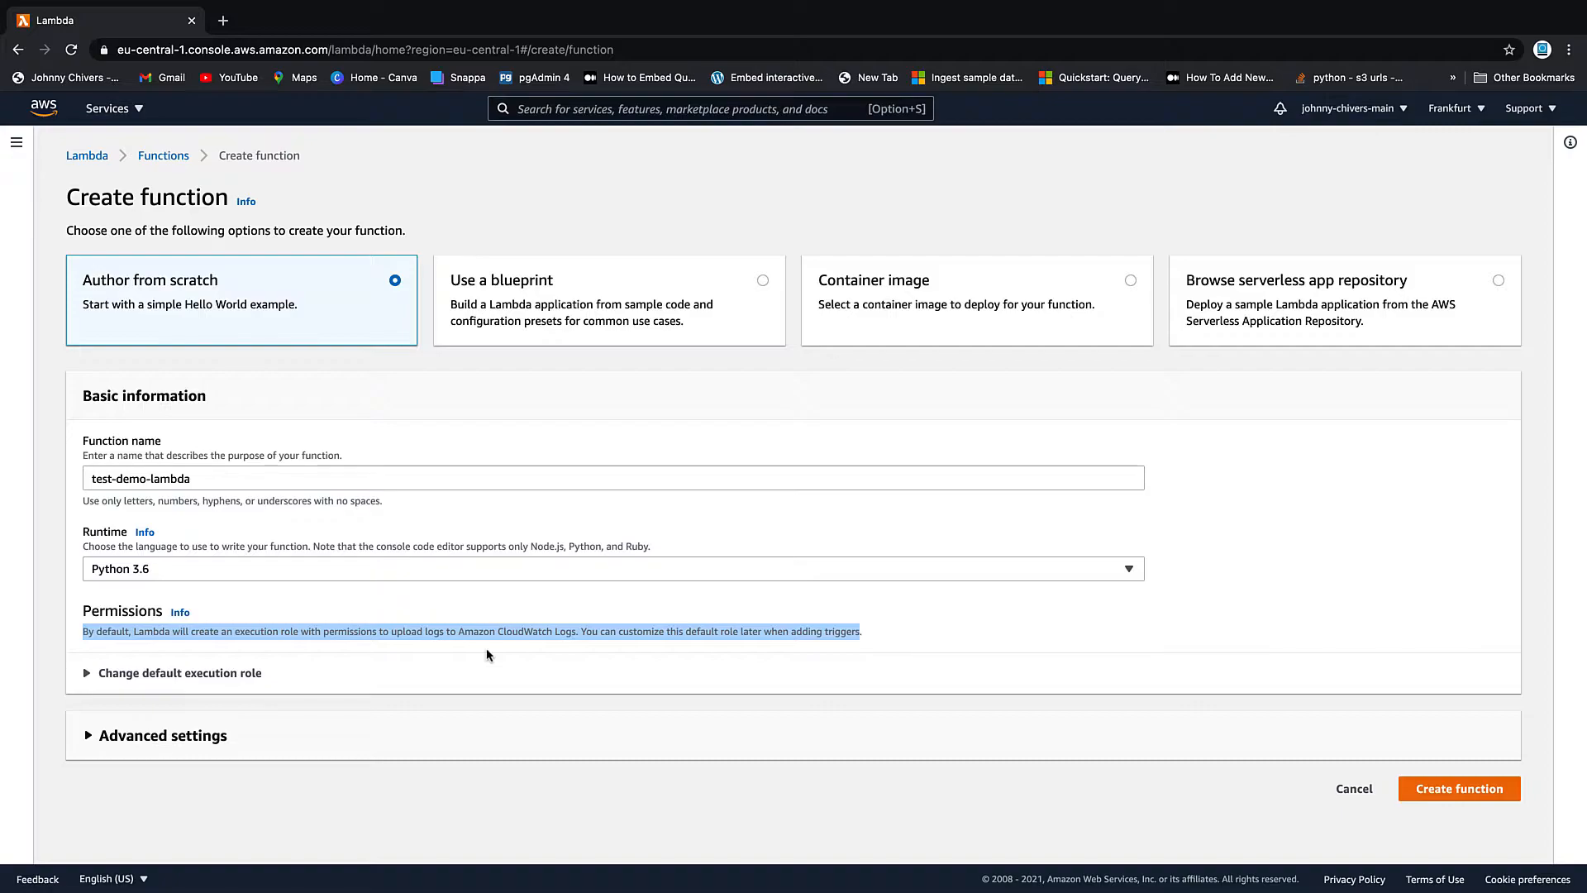
mouse_move(1315, 879)
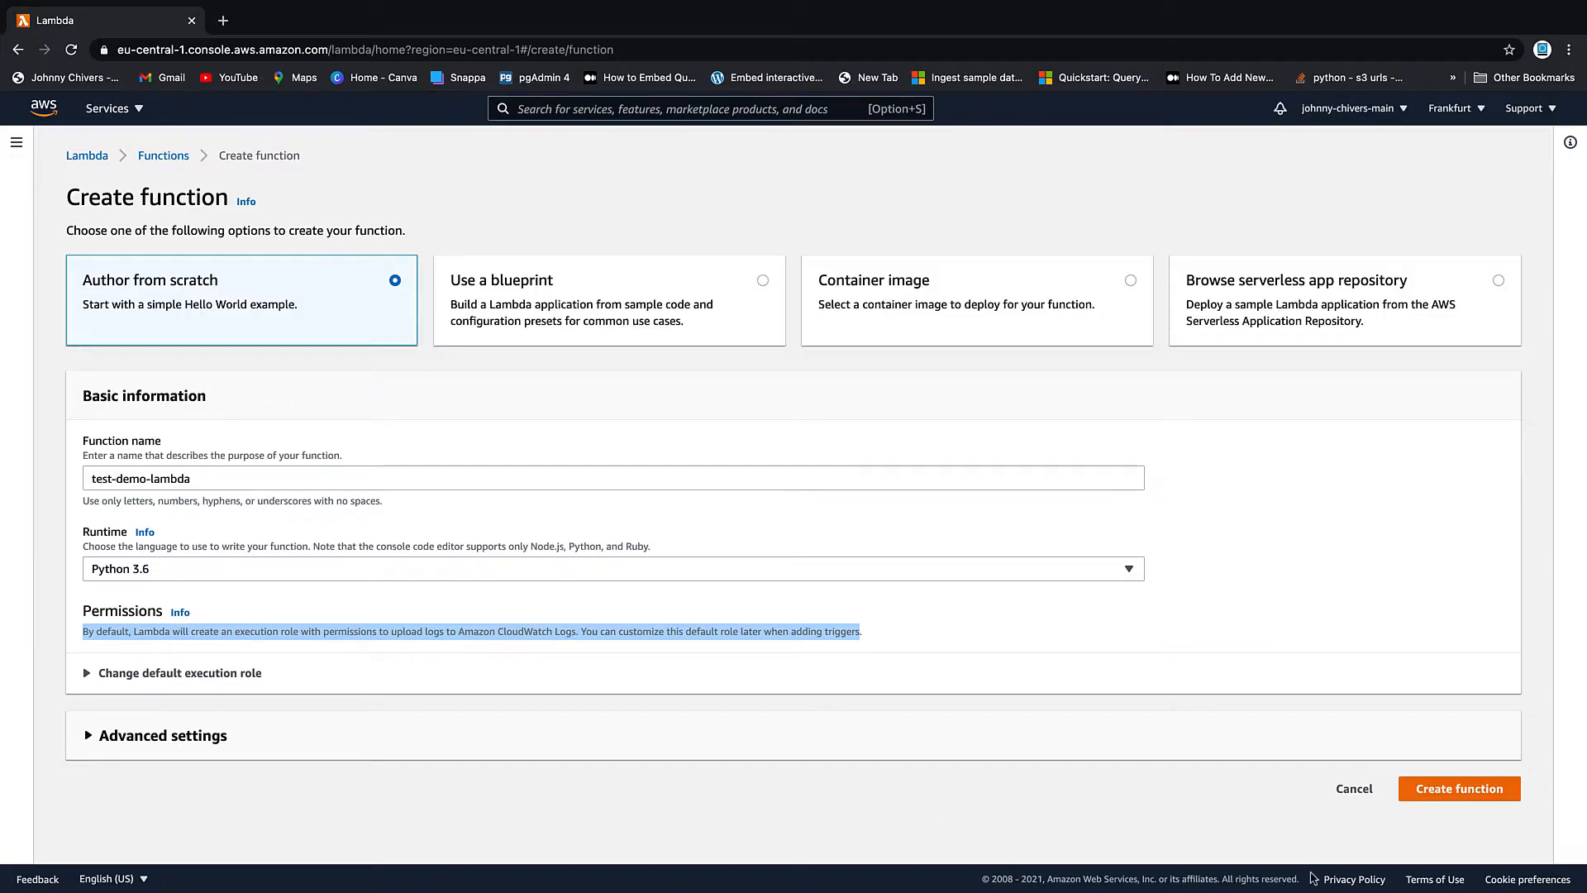
click(1458, 789)
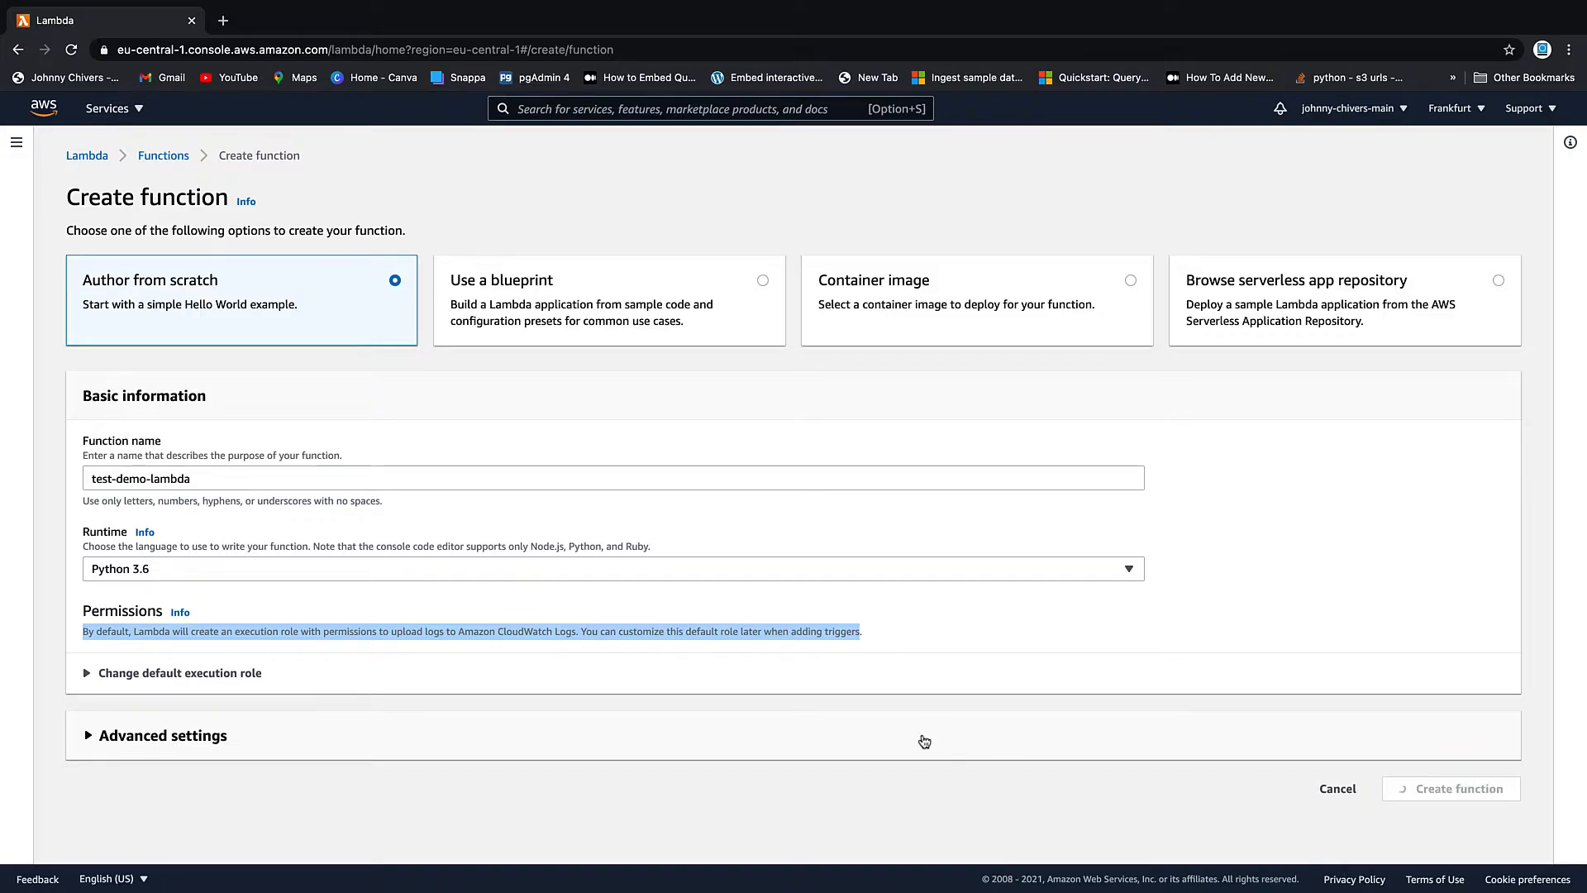
Open lambda_function.py in Code source and select all of the default handler code.
click(1450, 788)
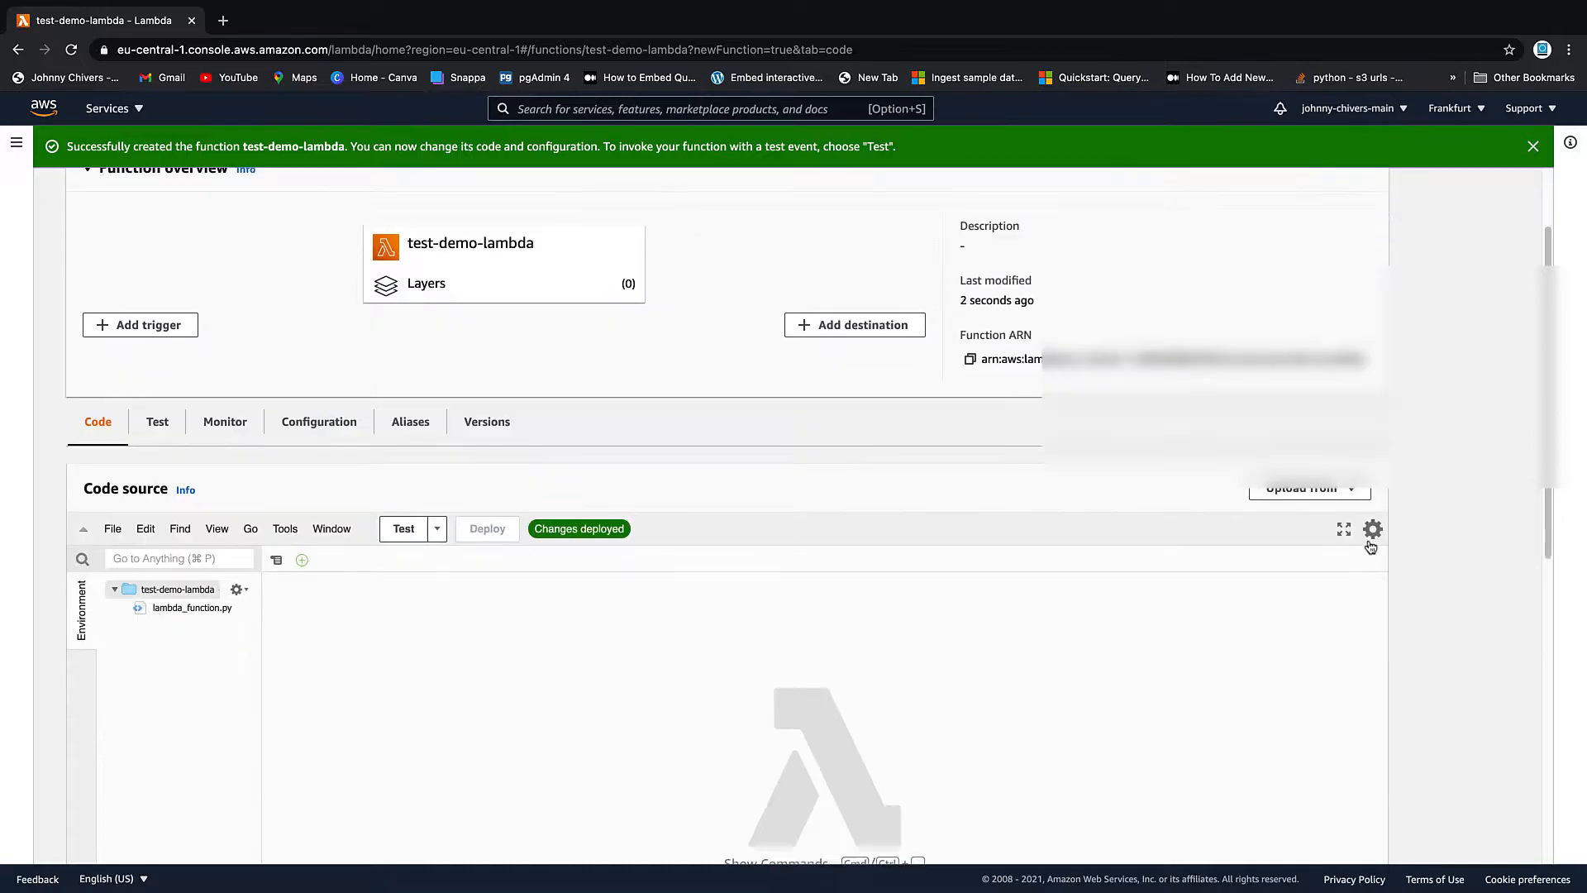
scroll(down, 3)
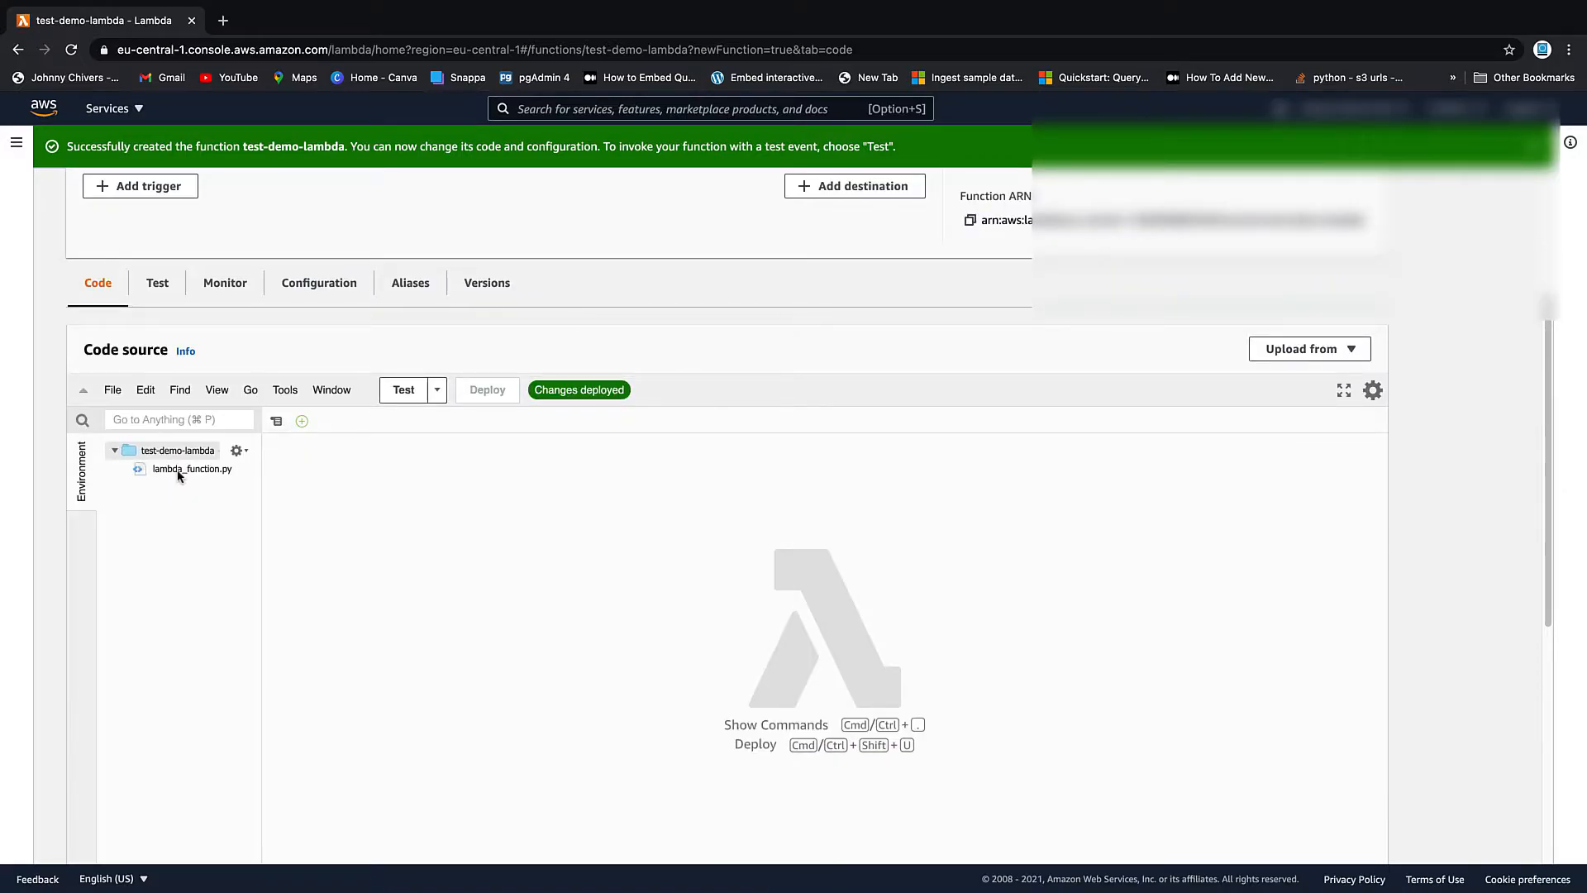
double_click(190, 468)
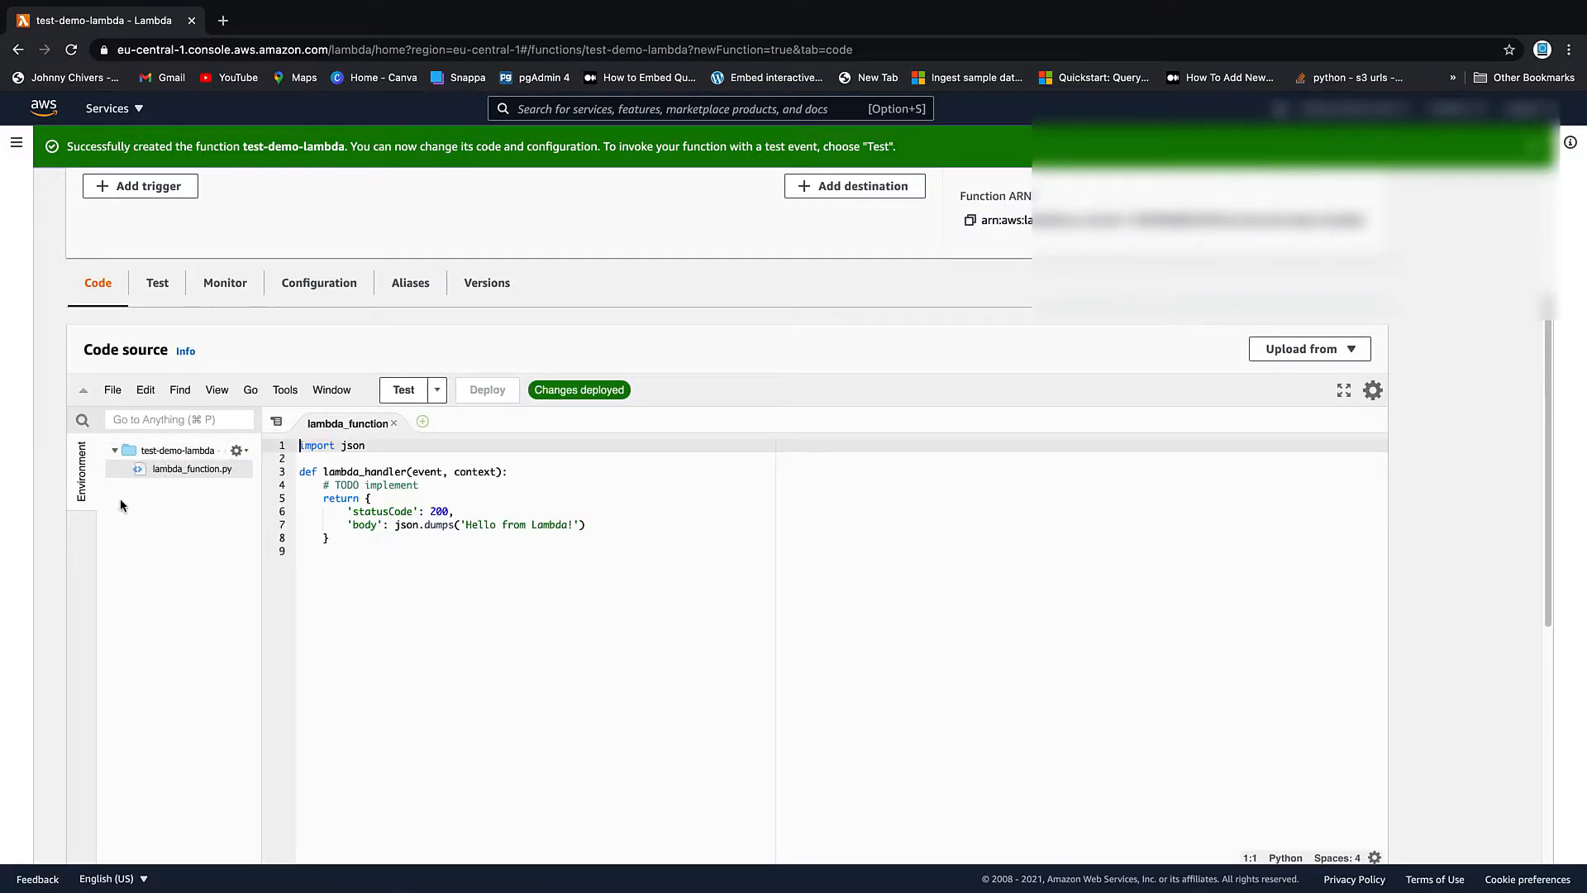
key(ctrl+a)
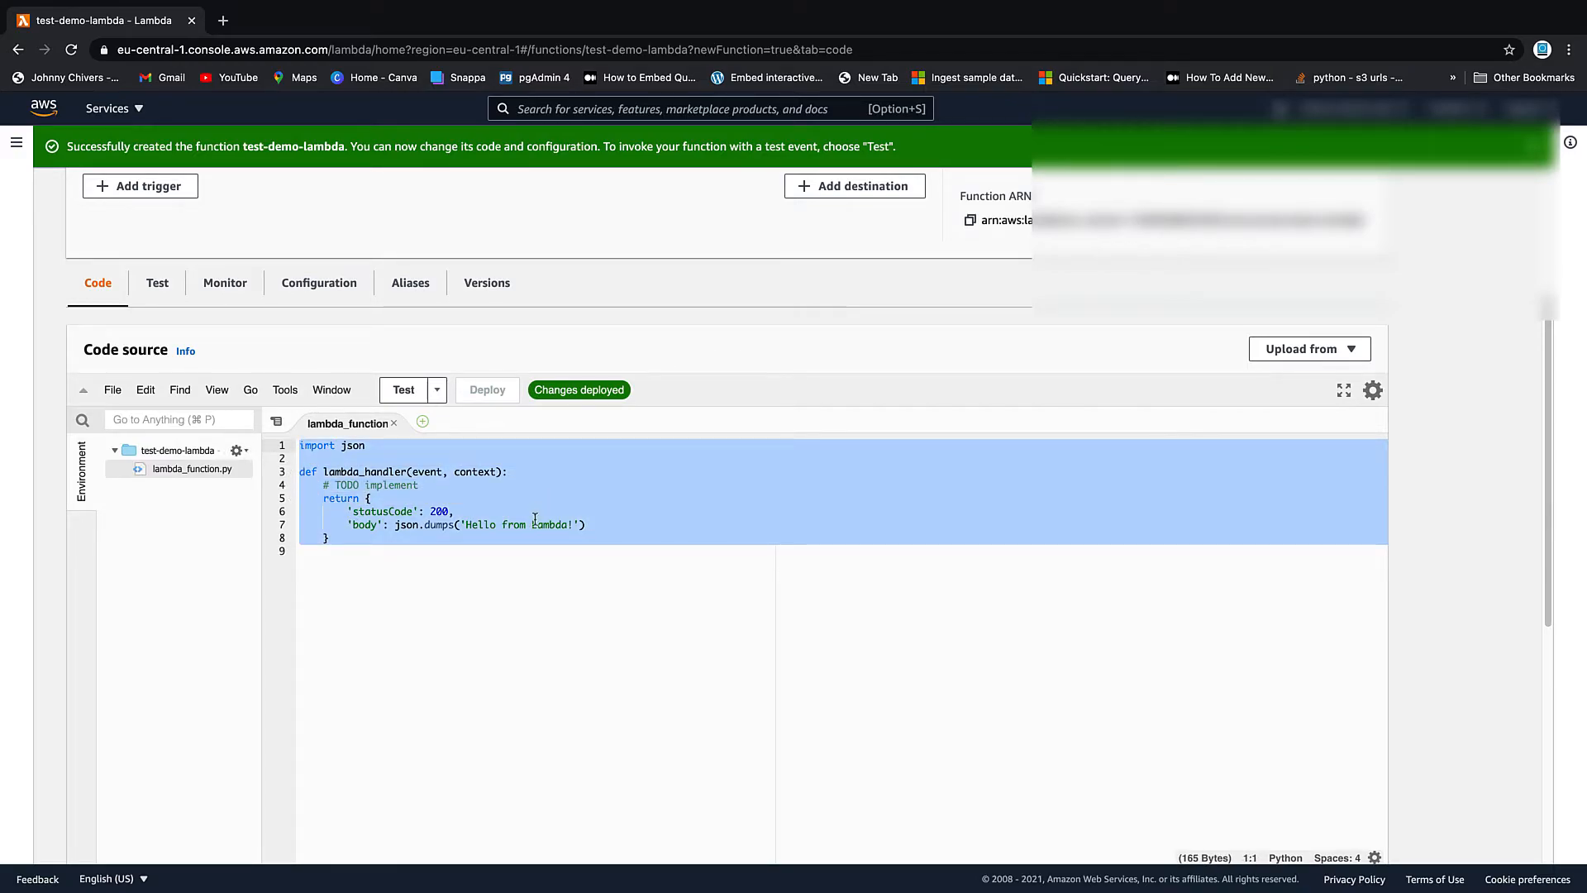
scroll(up, 3)
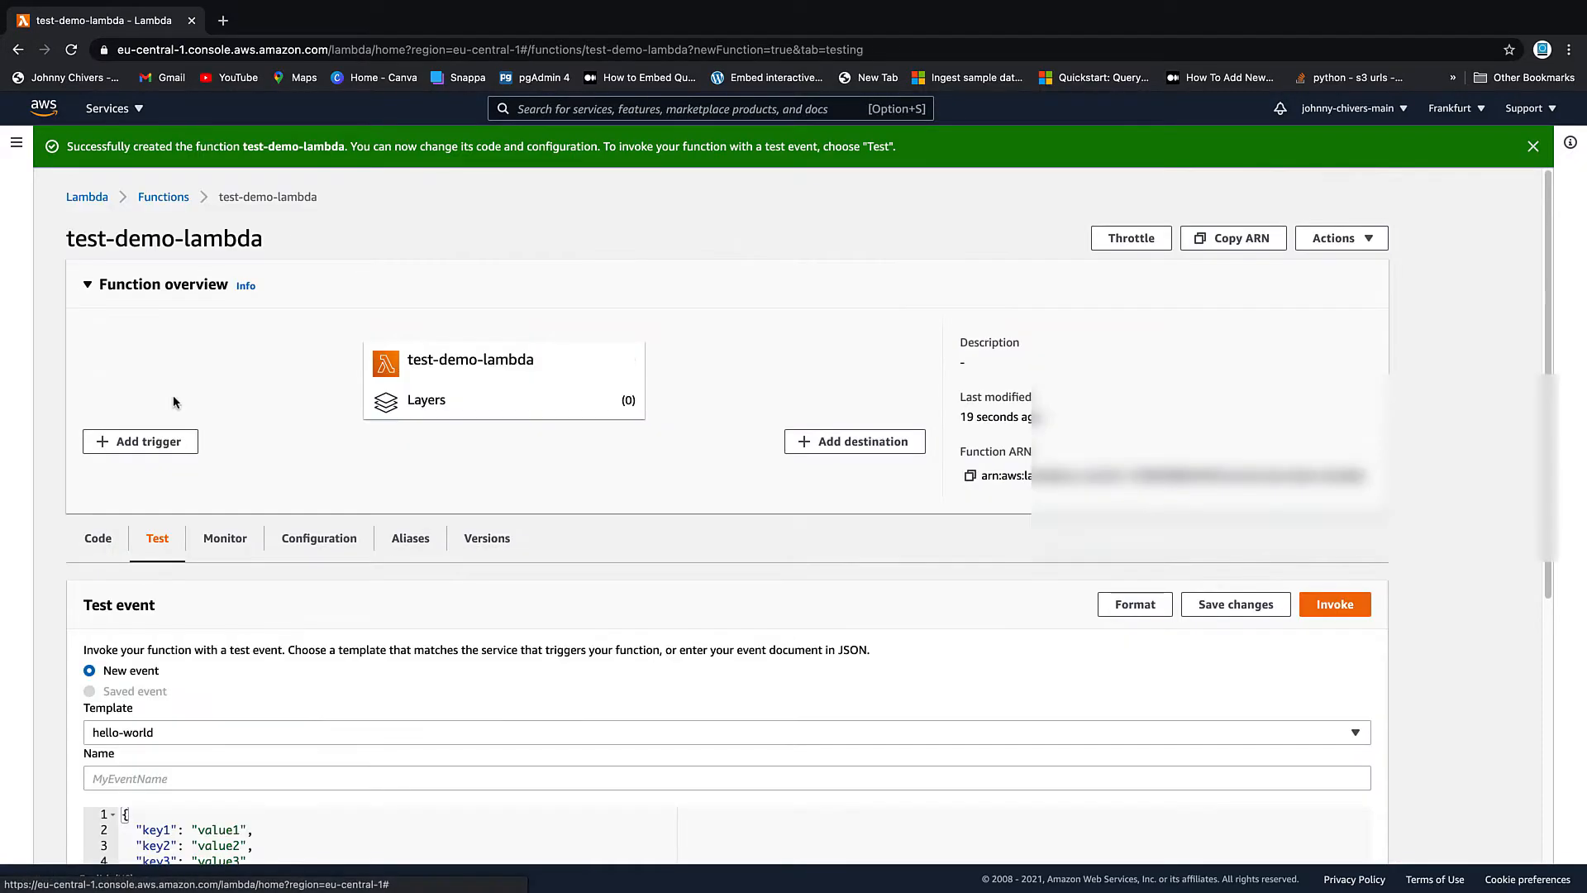
View General configuration on the Configuration tab: 128 MB memory, 3-second timeout.
scroll(down, 3)
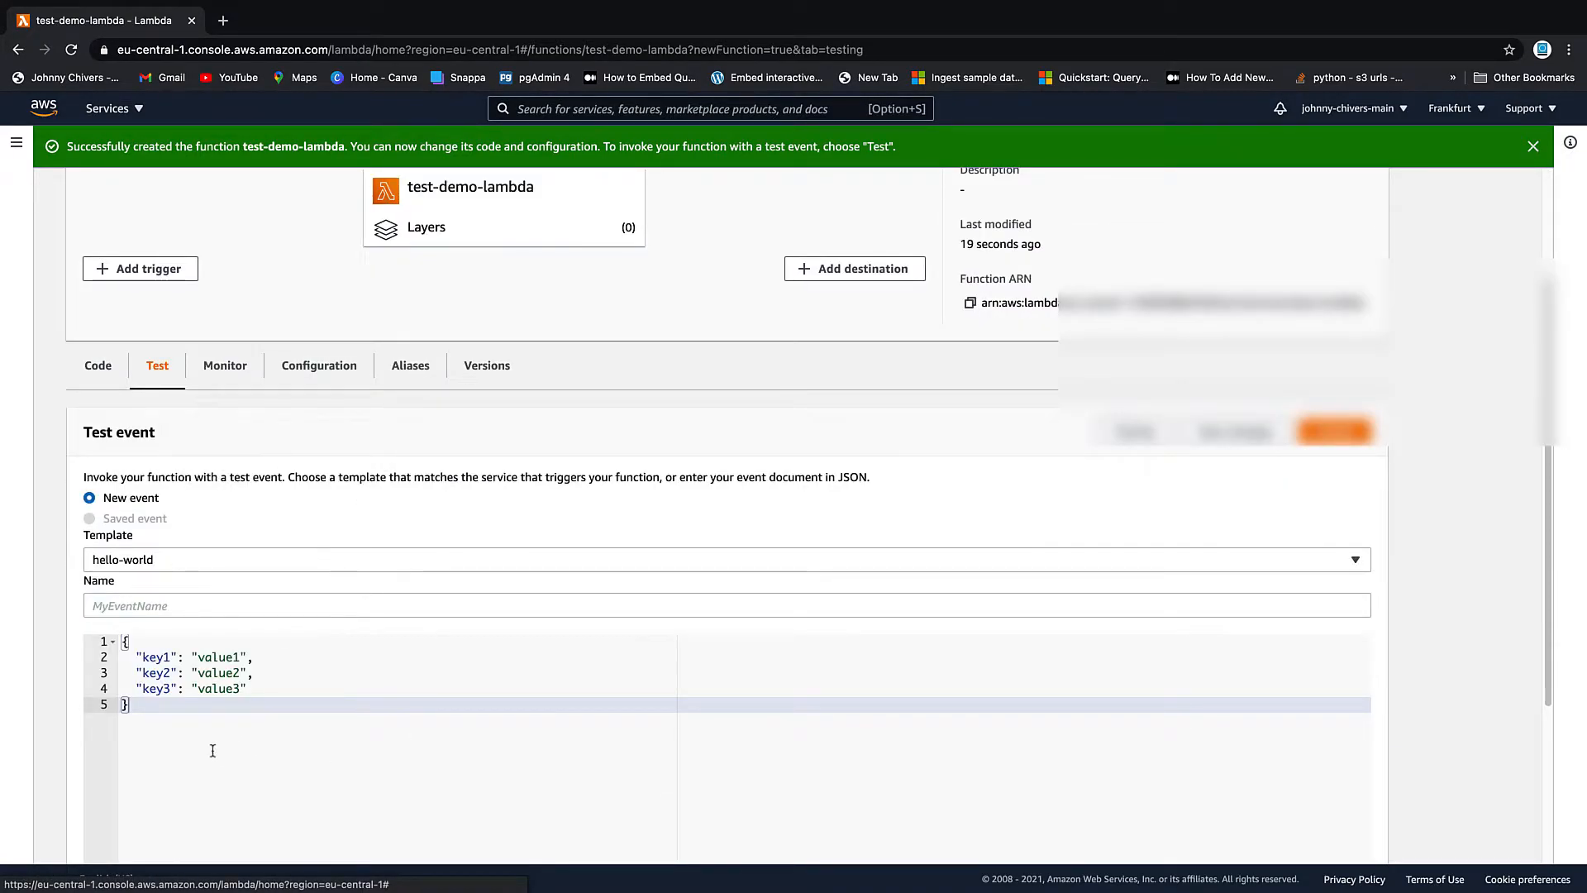
mouse_move(294, 593)
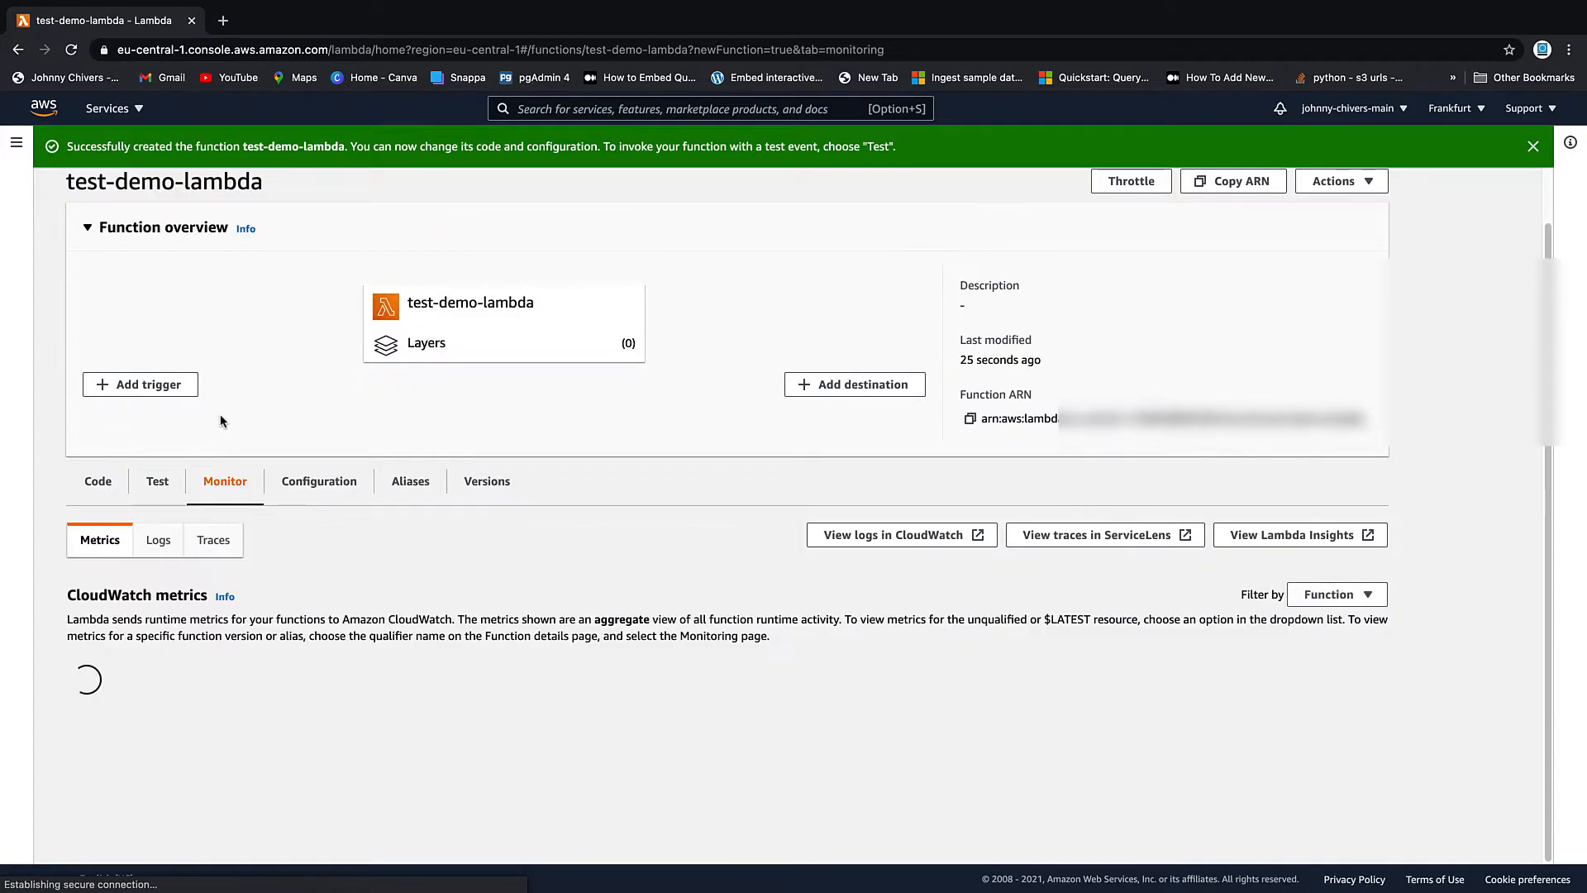
scroll(down, 3)
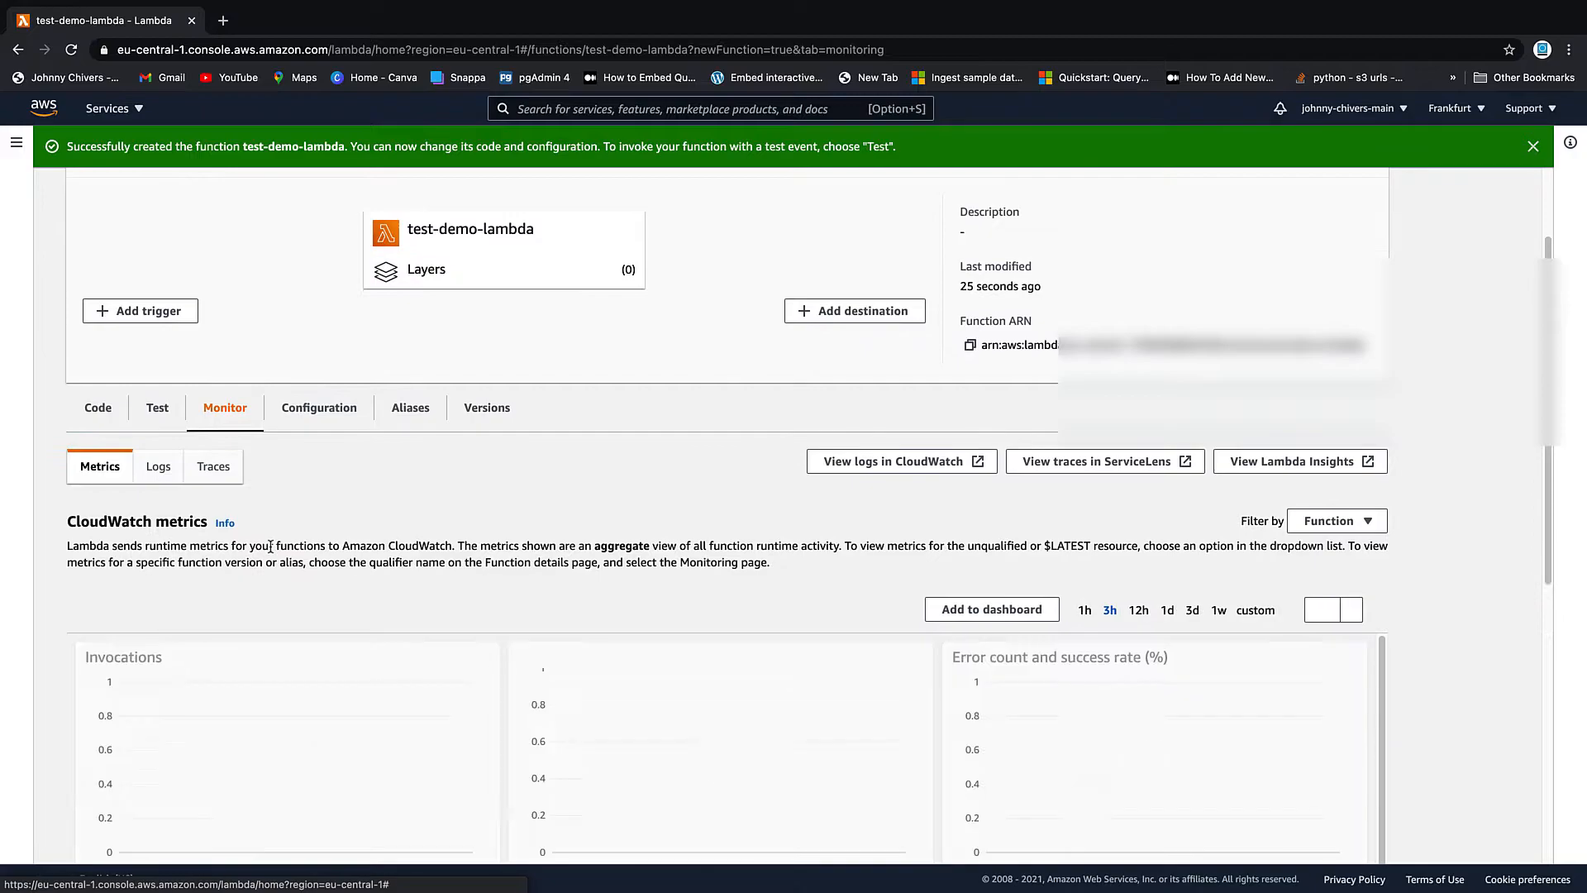
click(317, 407)
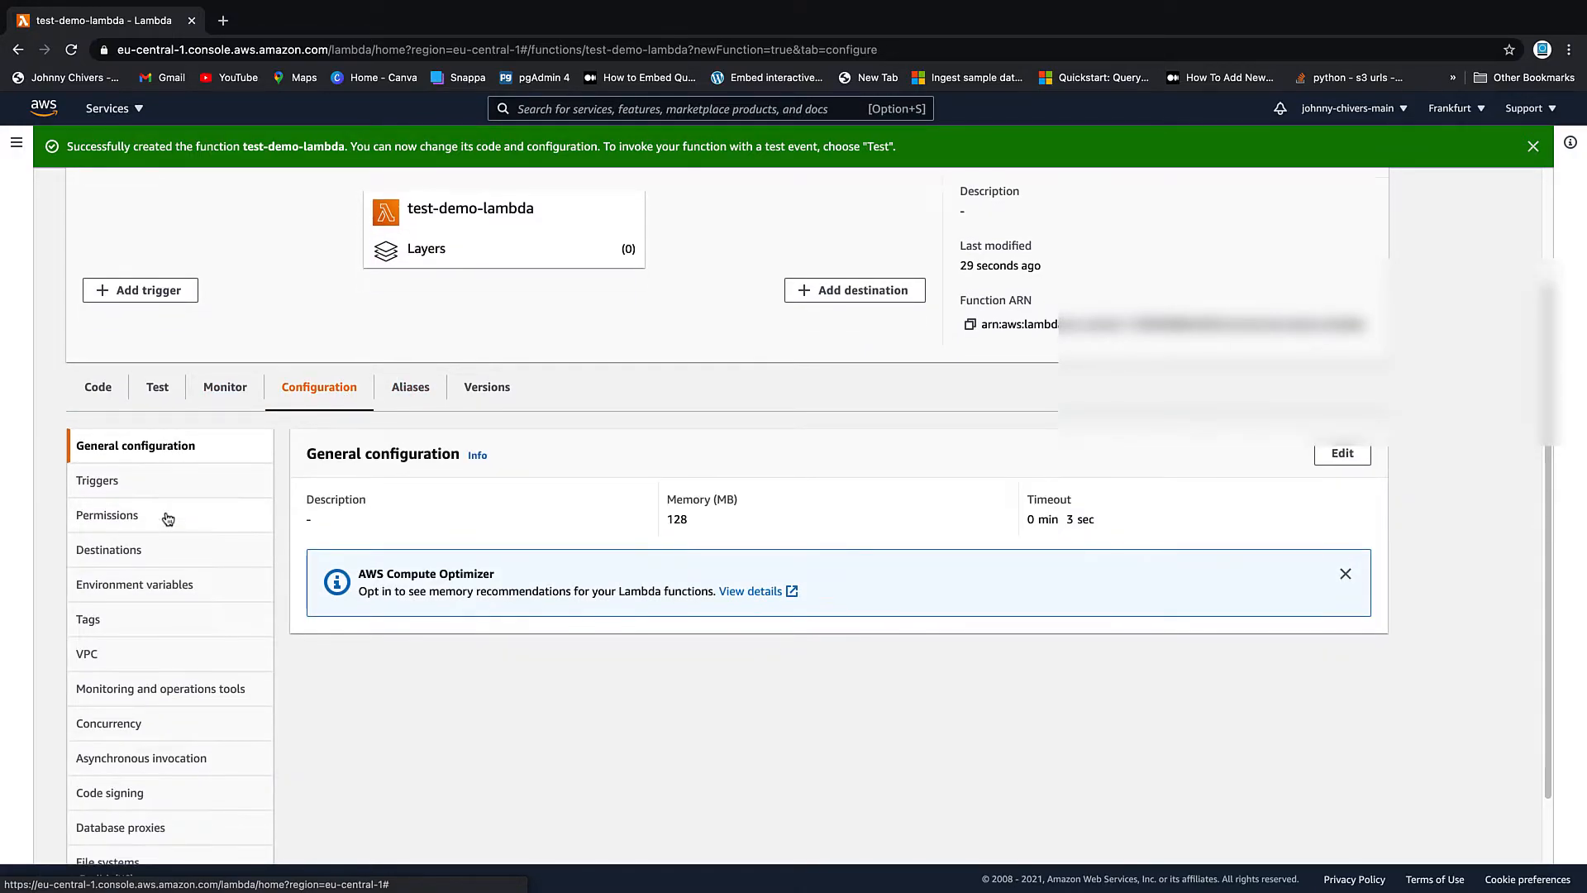
scroll(down, 3)
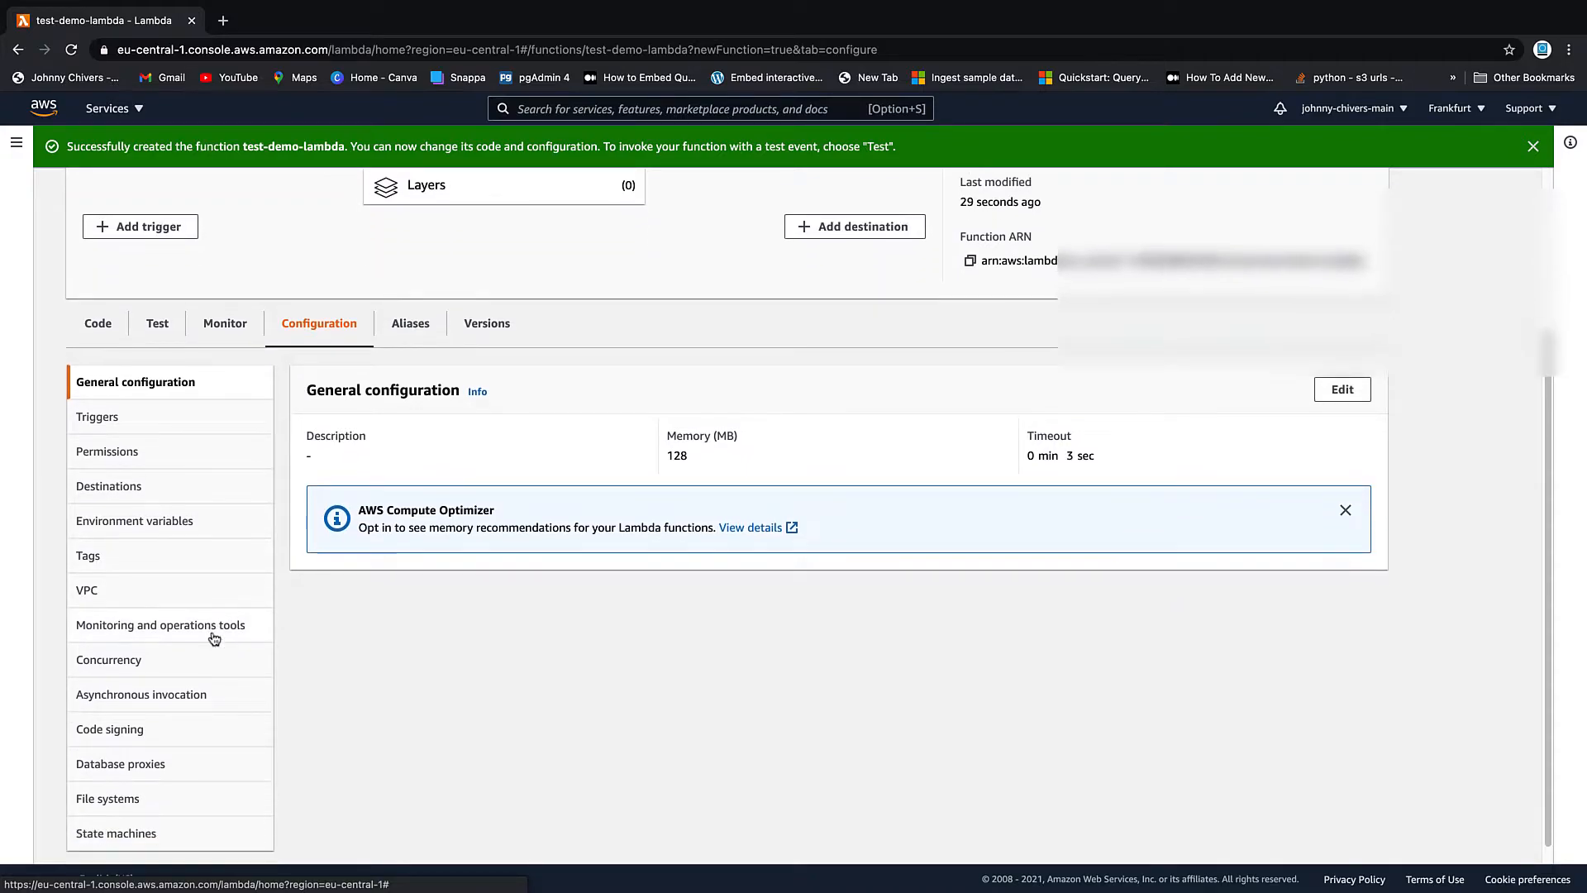
scroll(up, 3)
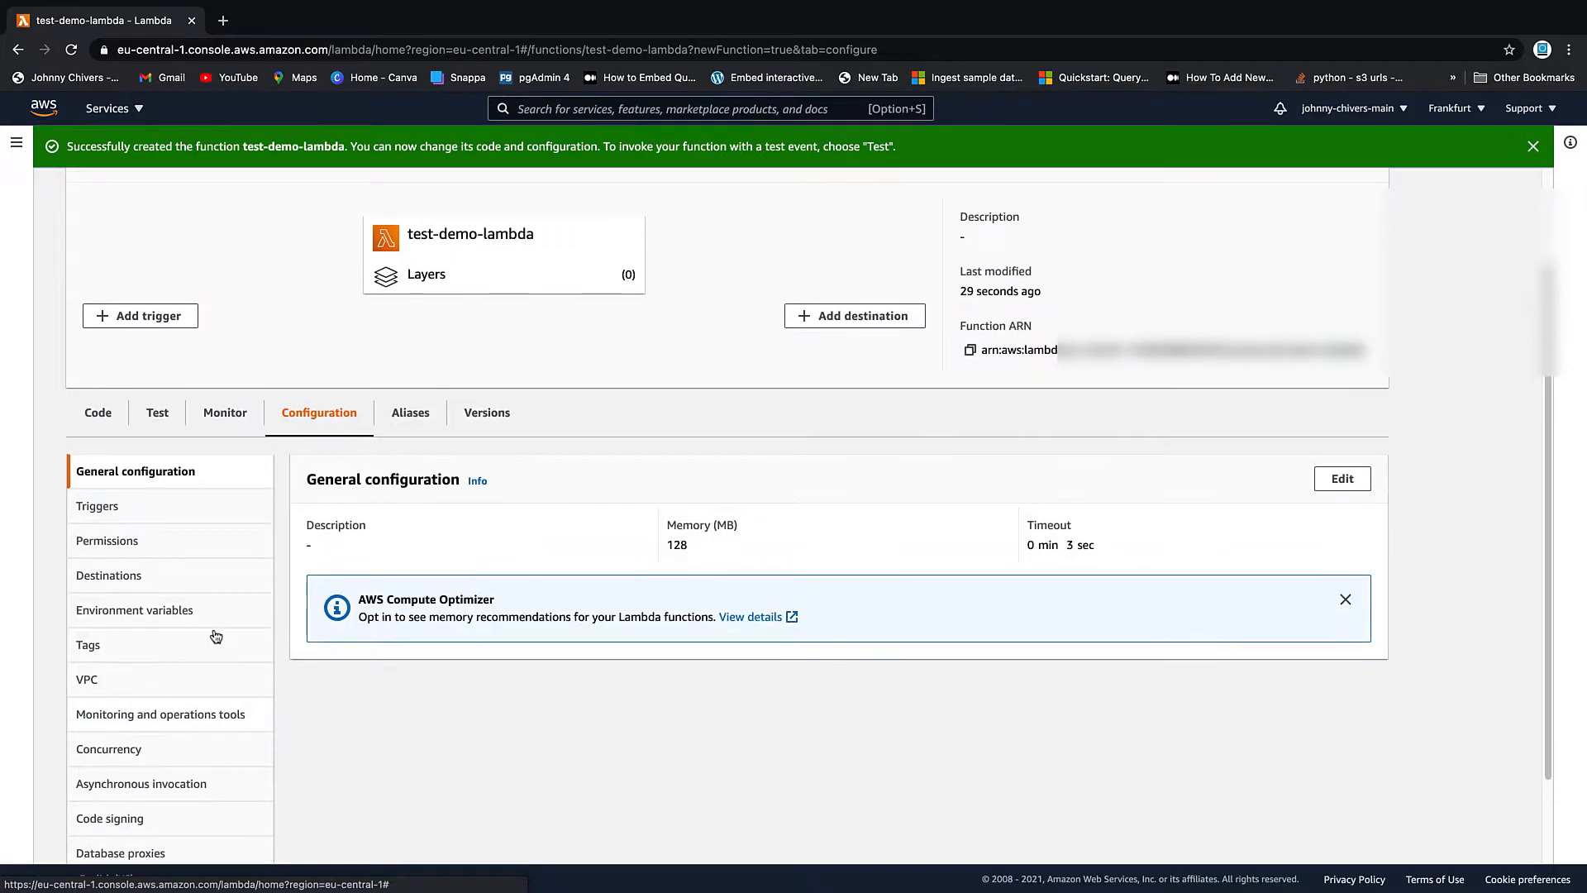
mouse_move(764, 560)
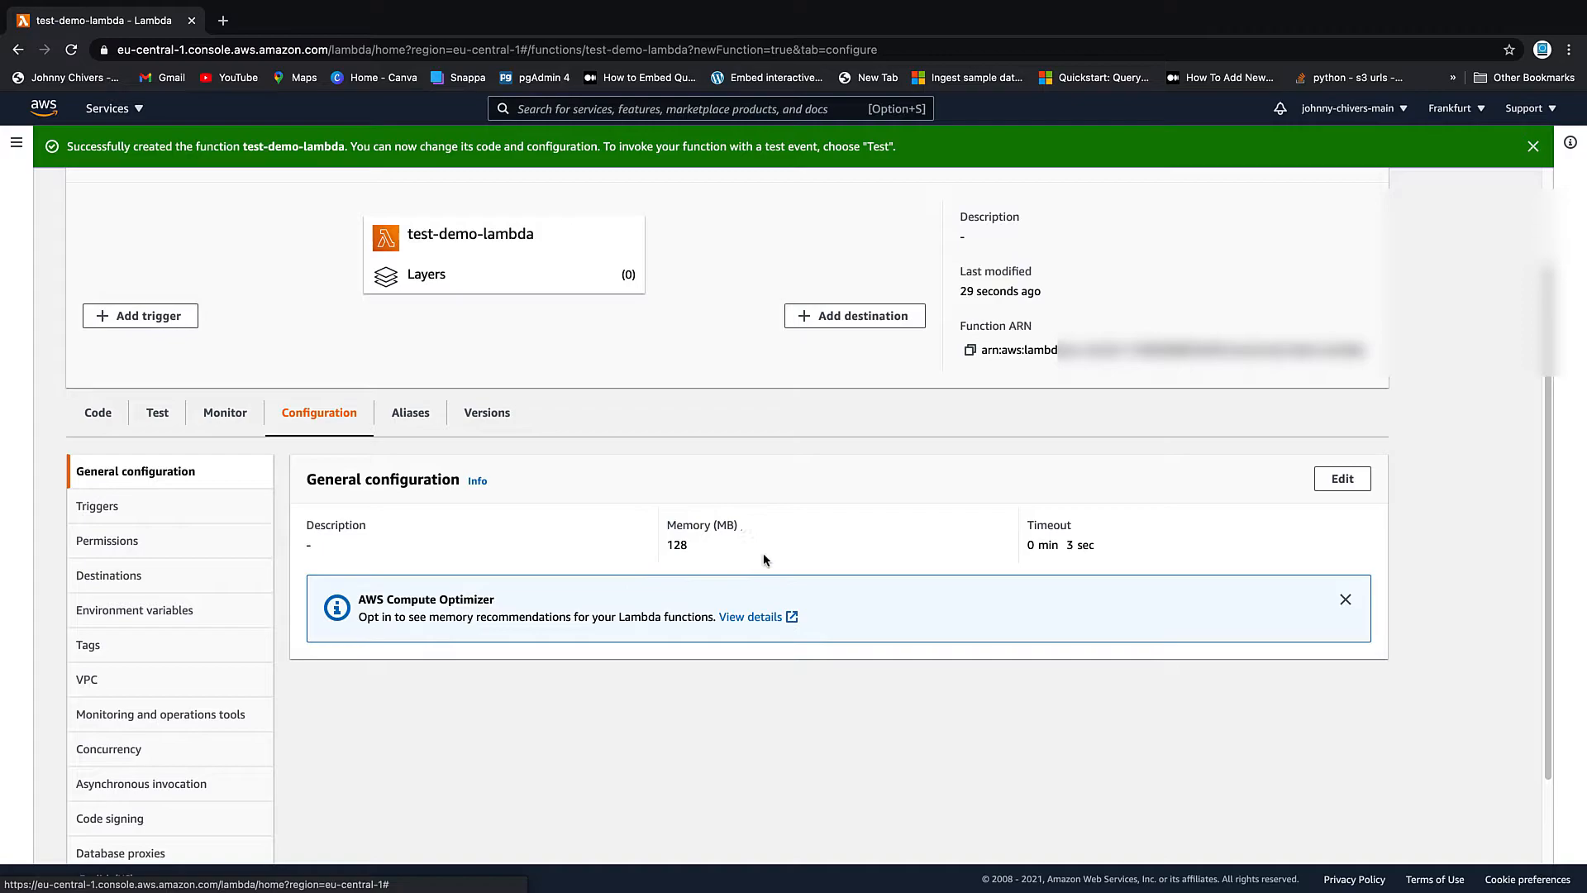
double_click(676, 545)
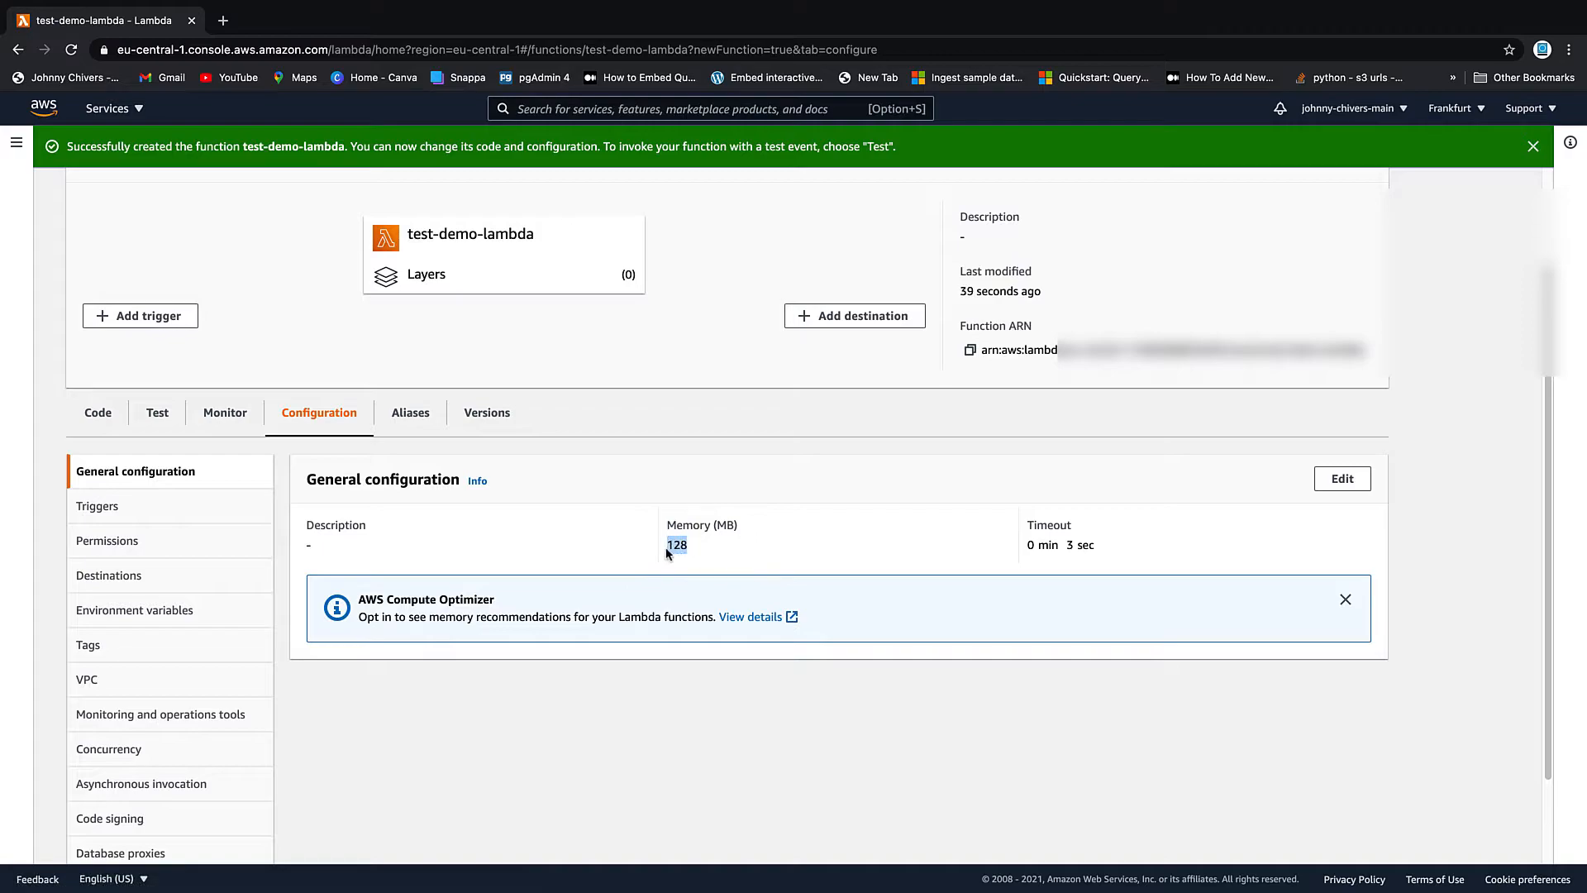
mouse_move(1147, 563)
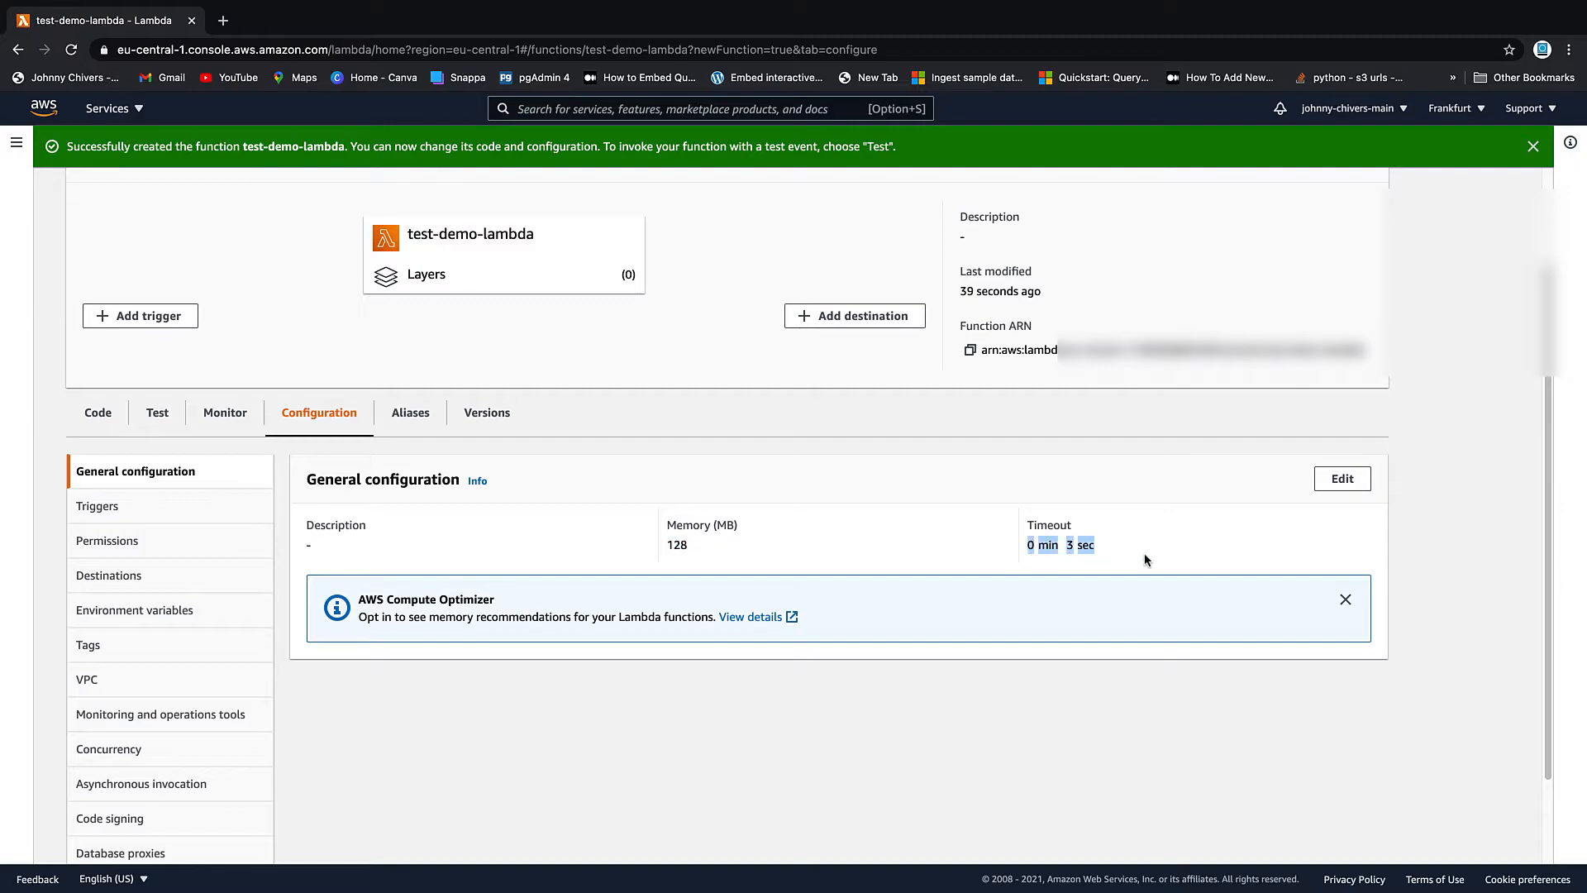
click(1341, 478)
text(12)
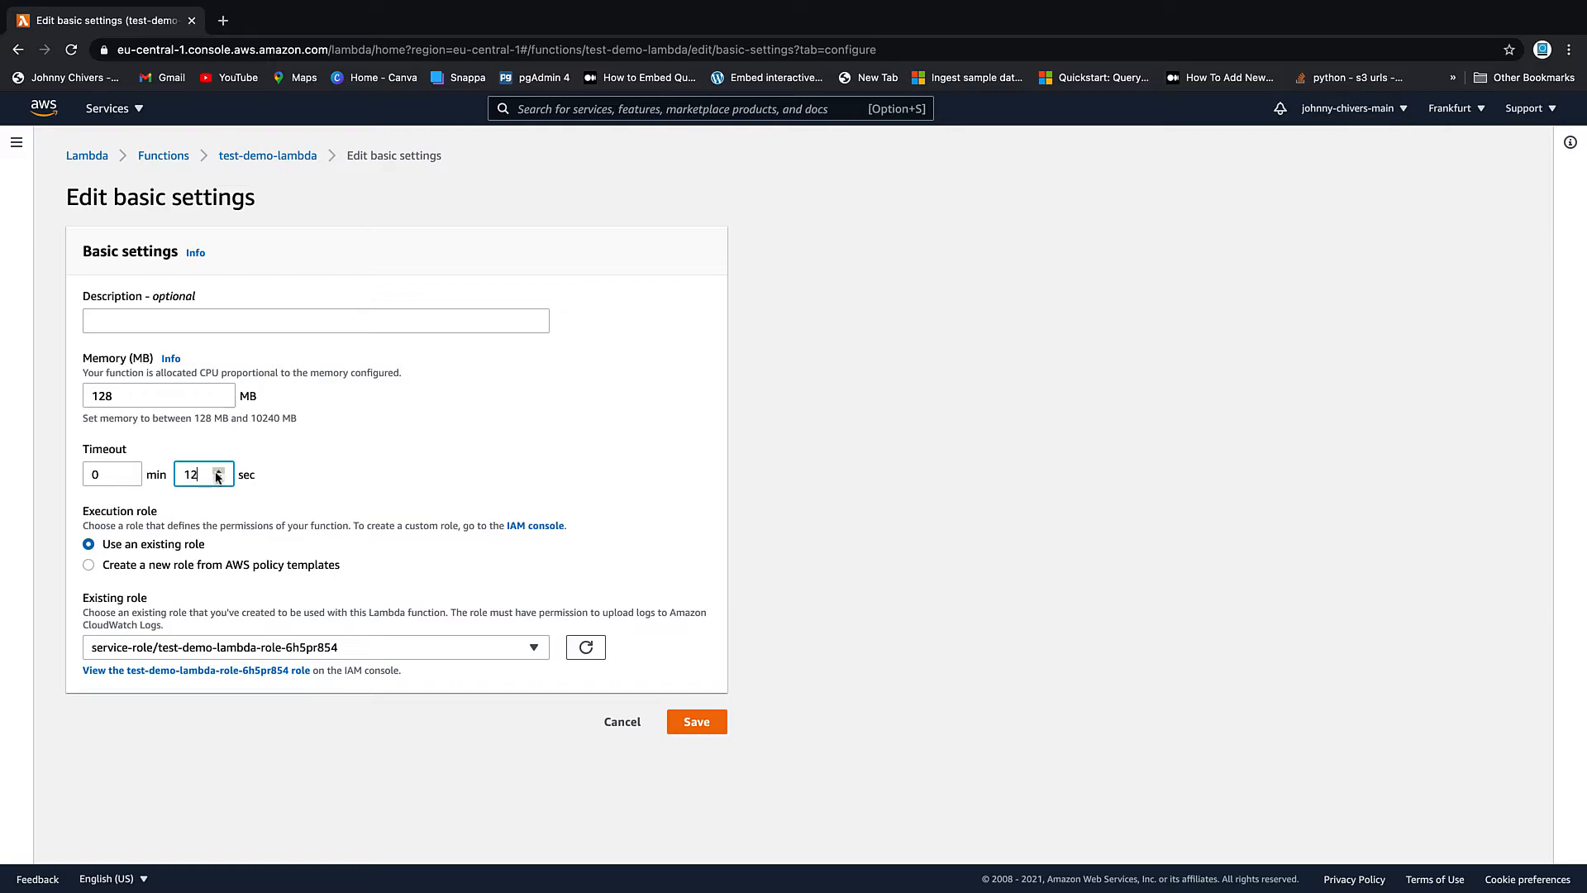
Save the 12-second timeout and view the empty Aliases section.
click(695, 721)
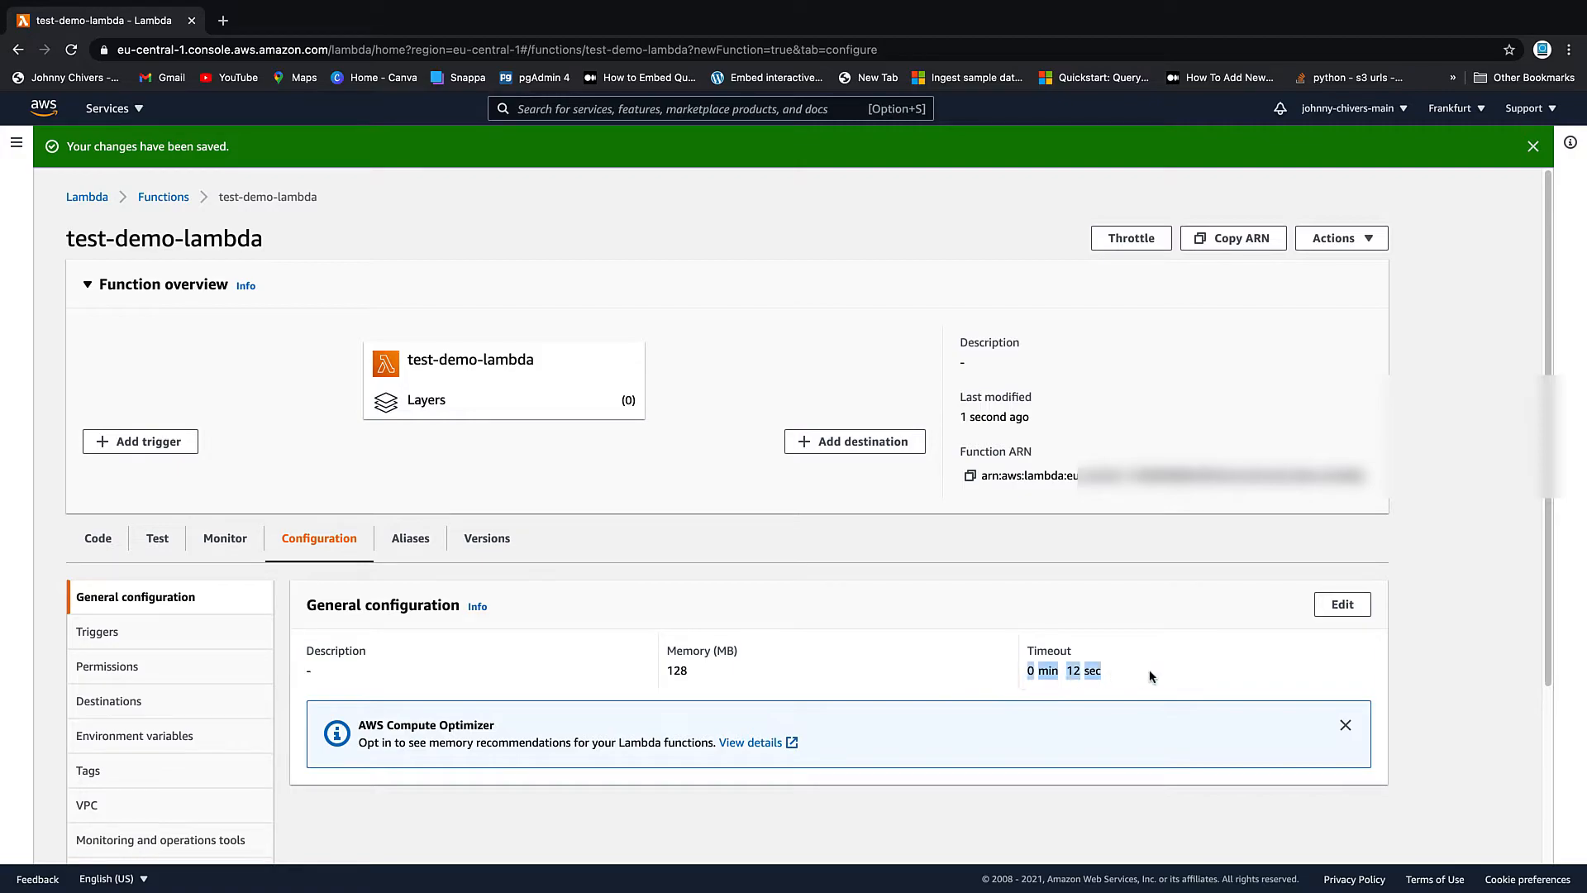
click(410, 537)
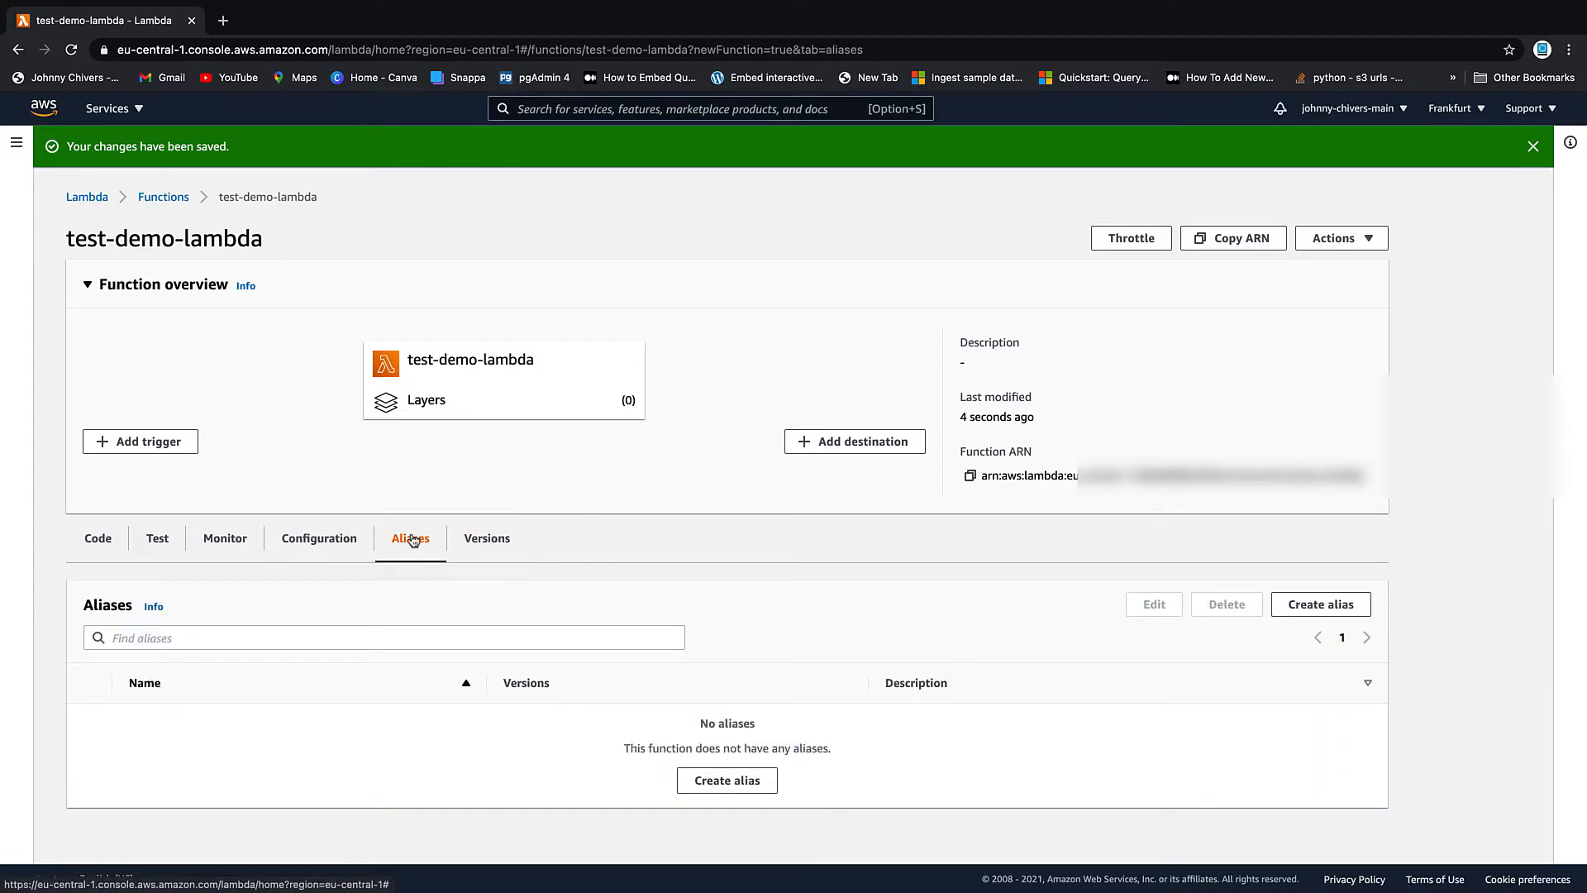
mouse_move(523, 499)
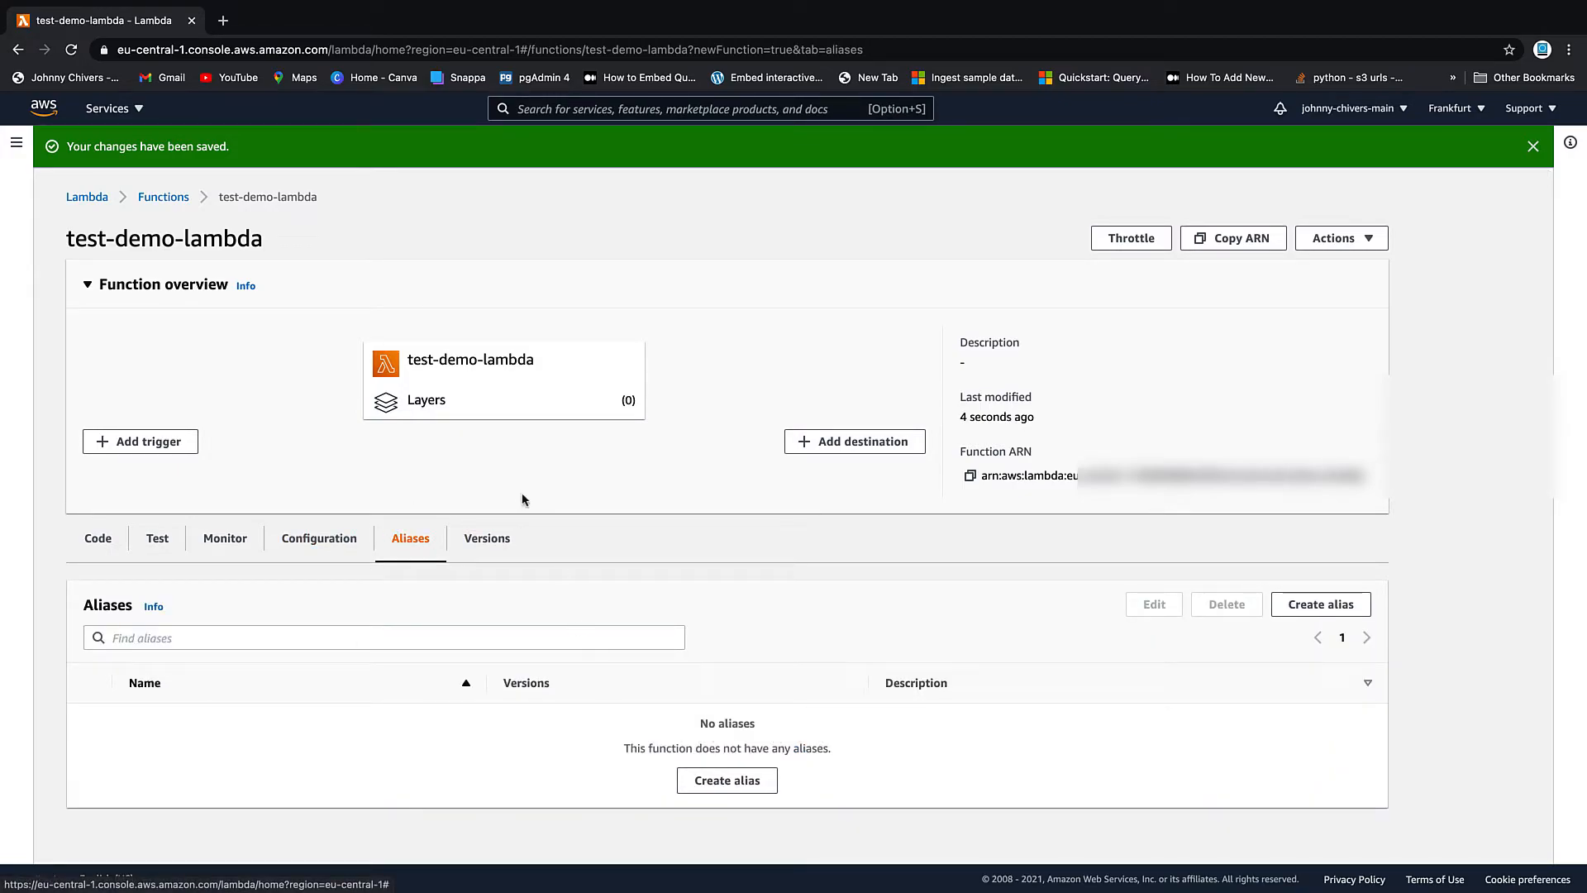
Check the empty Versions tab, then scroll back down to the Code tab's editor.
click(486, 538)
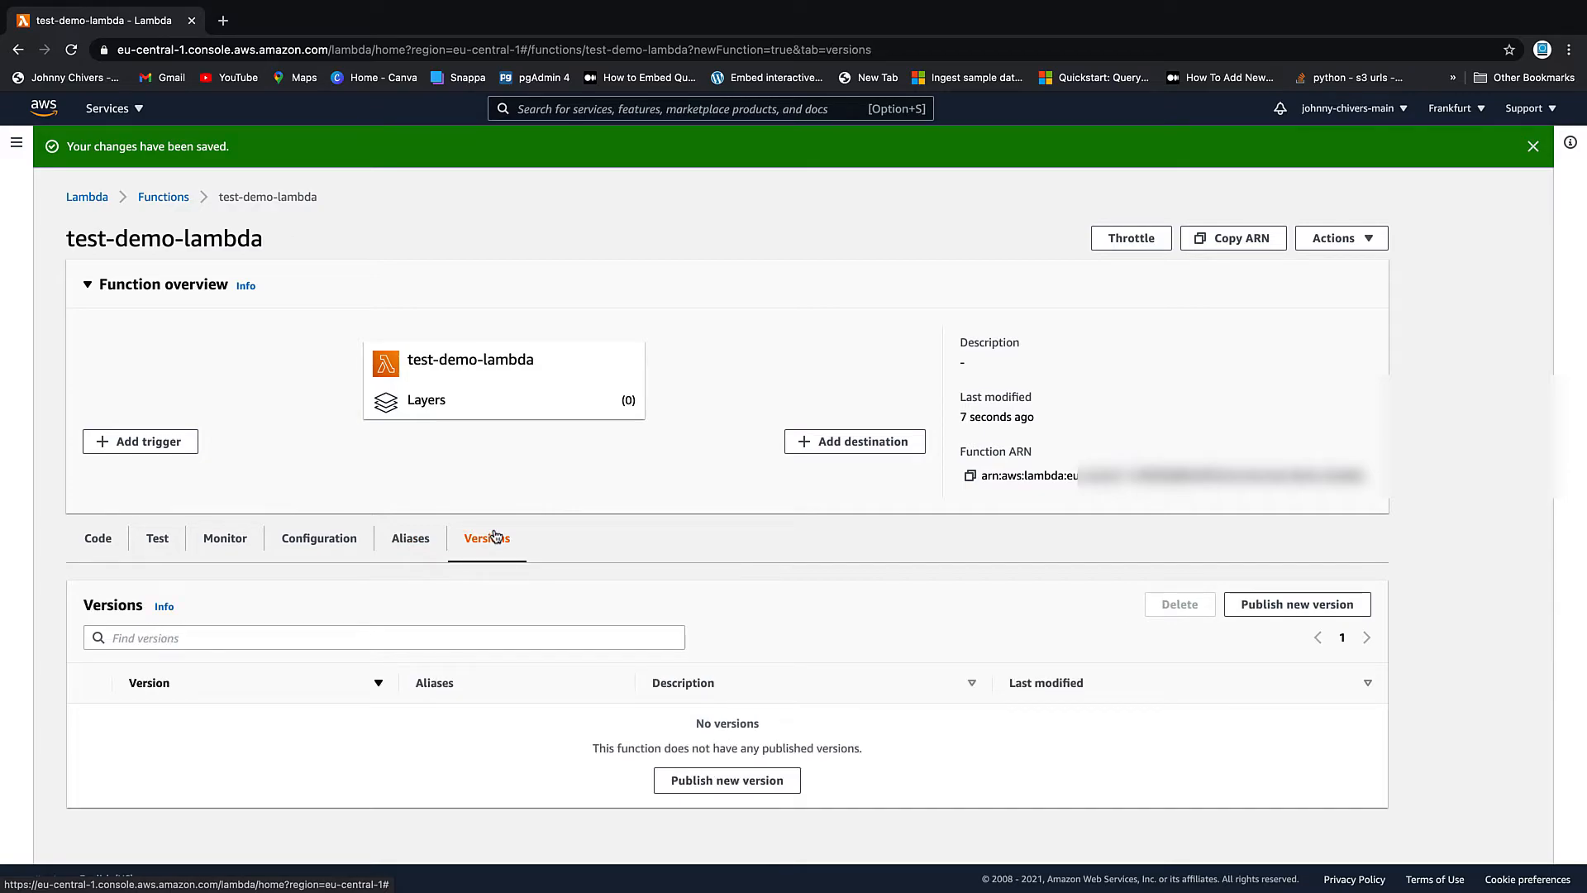
click(97, 538)
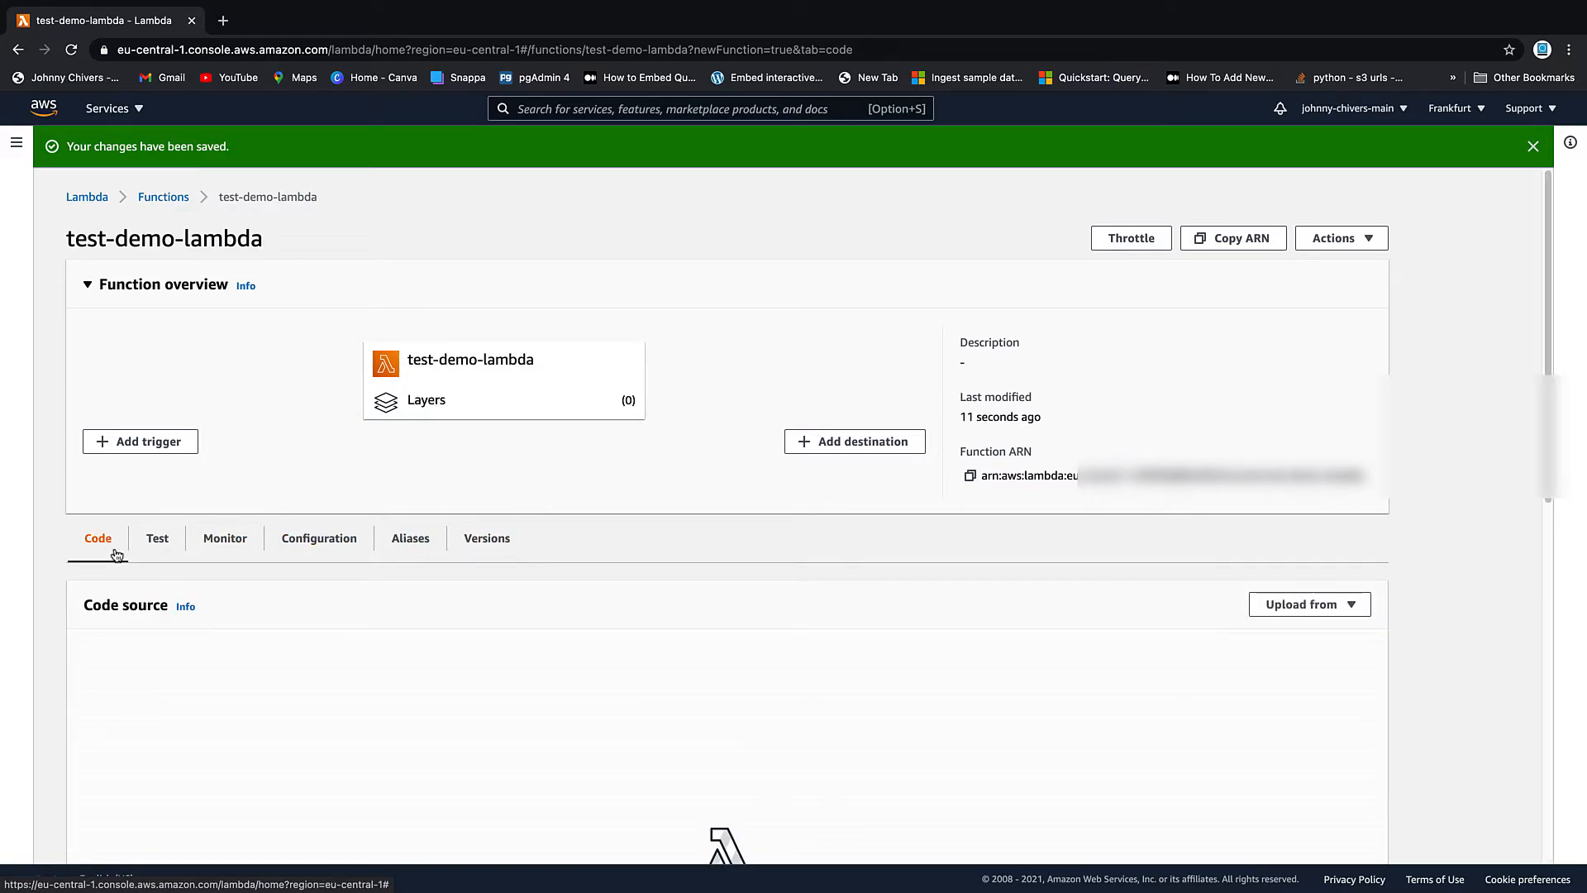
scroll(down, 3)
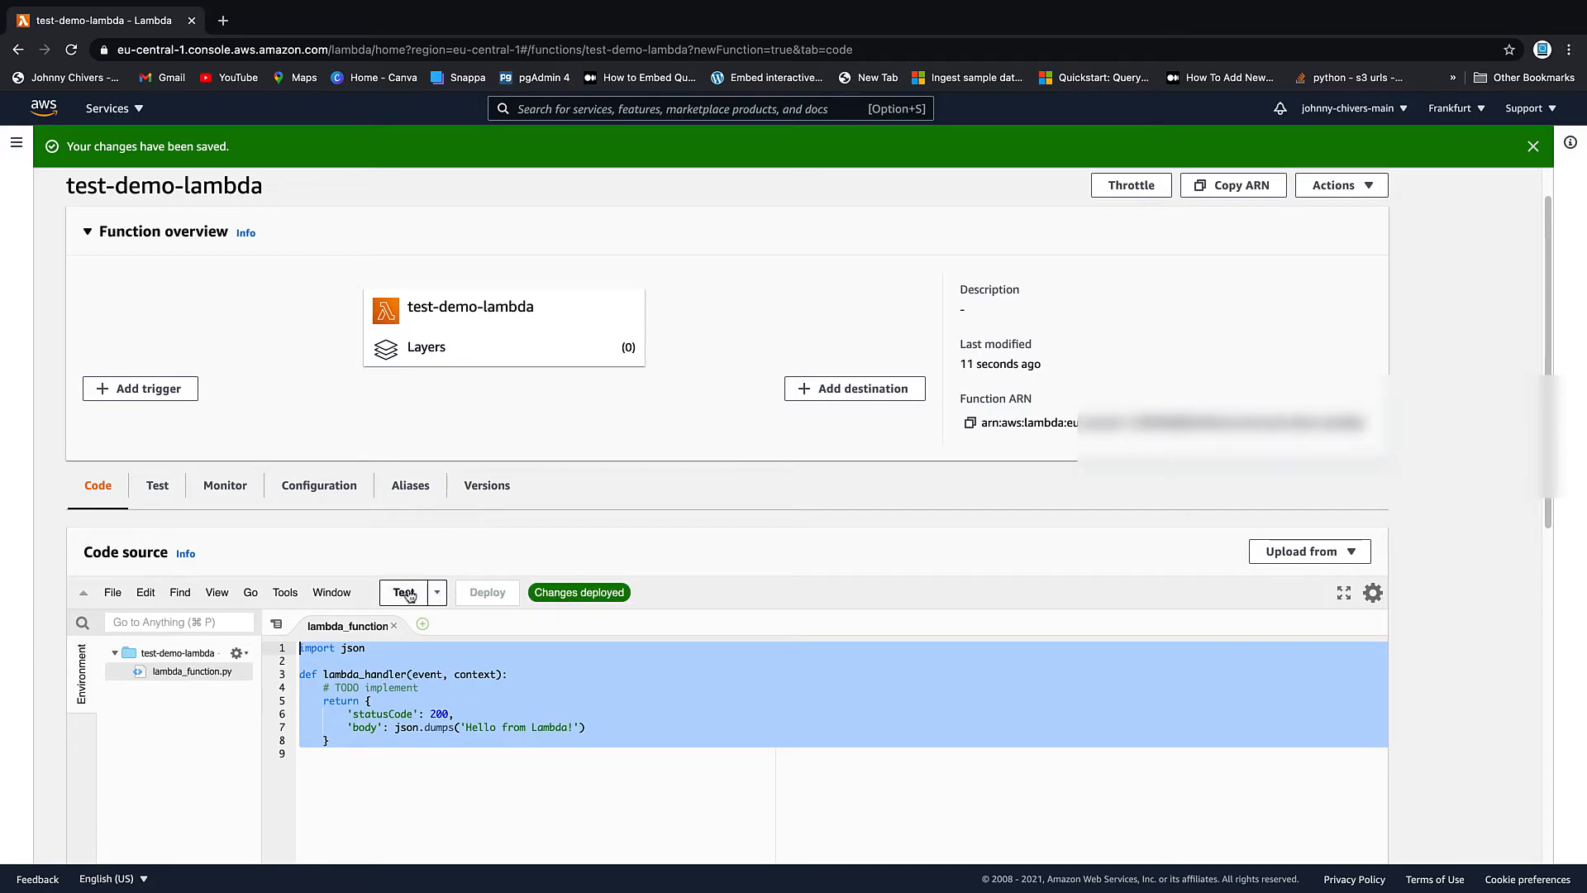
Create test event 'Test' whose JSON keeps only key1, set to 'Johnny Chivers'.
click(404, 591)
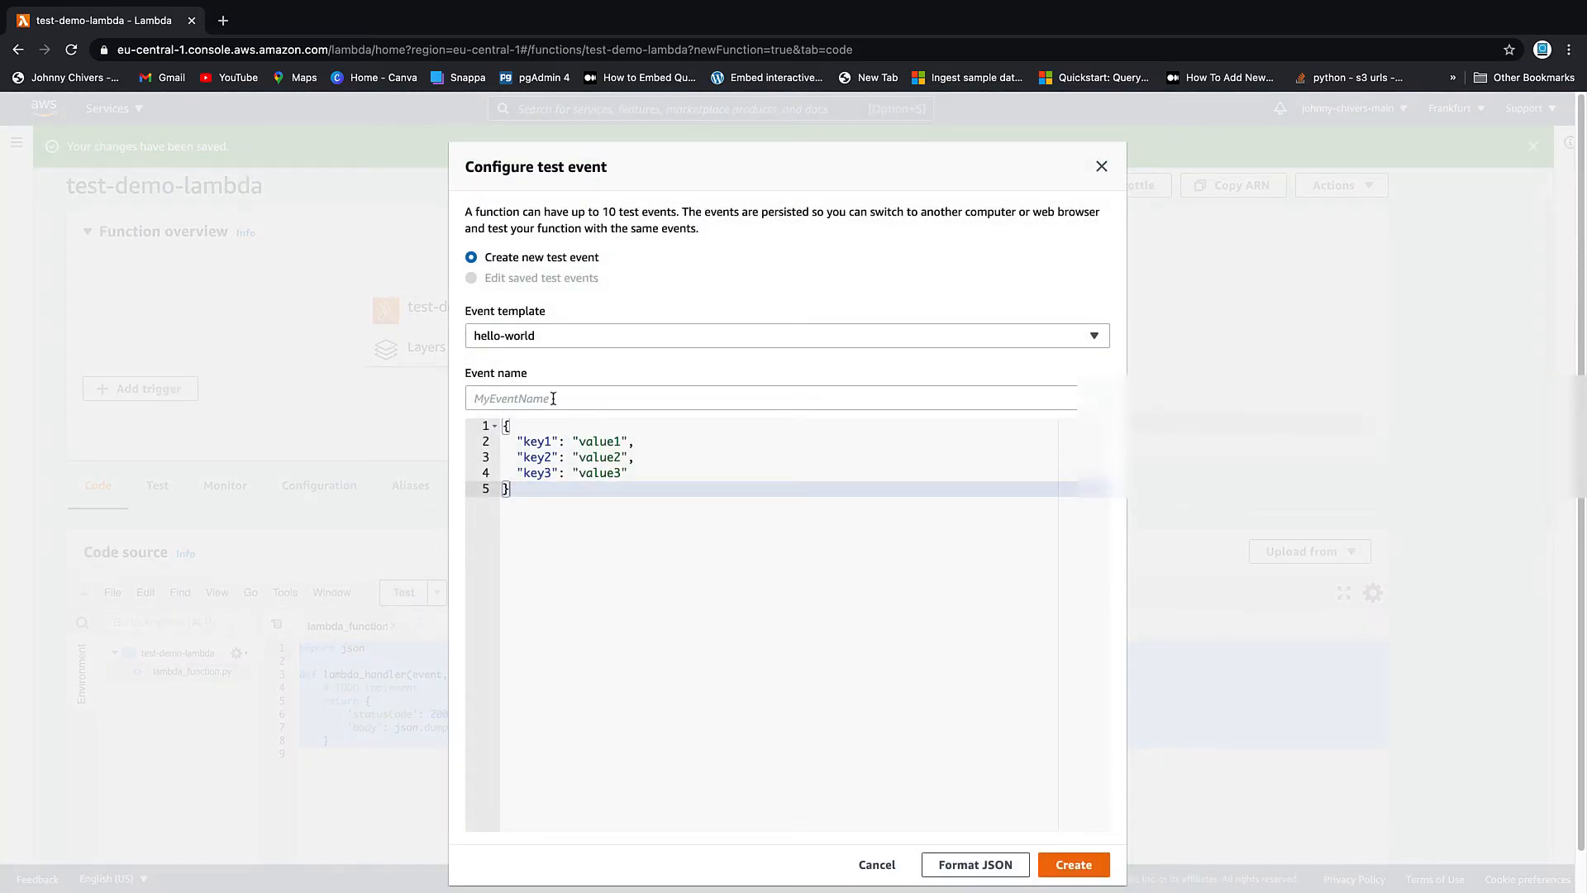
text(Te)
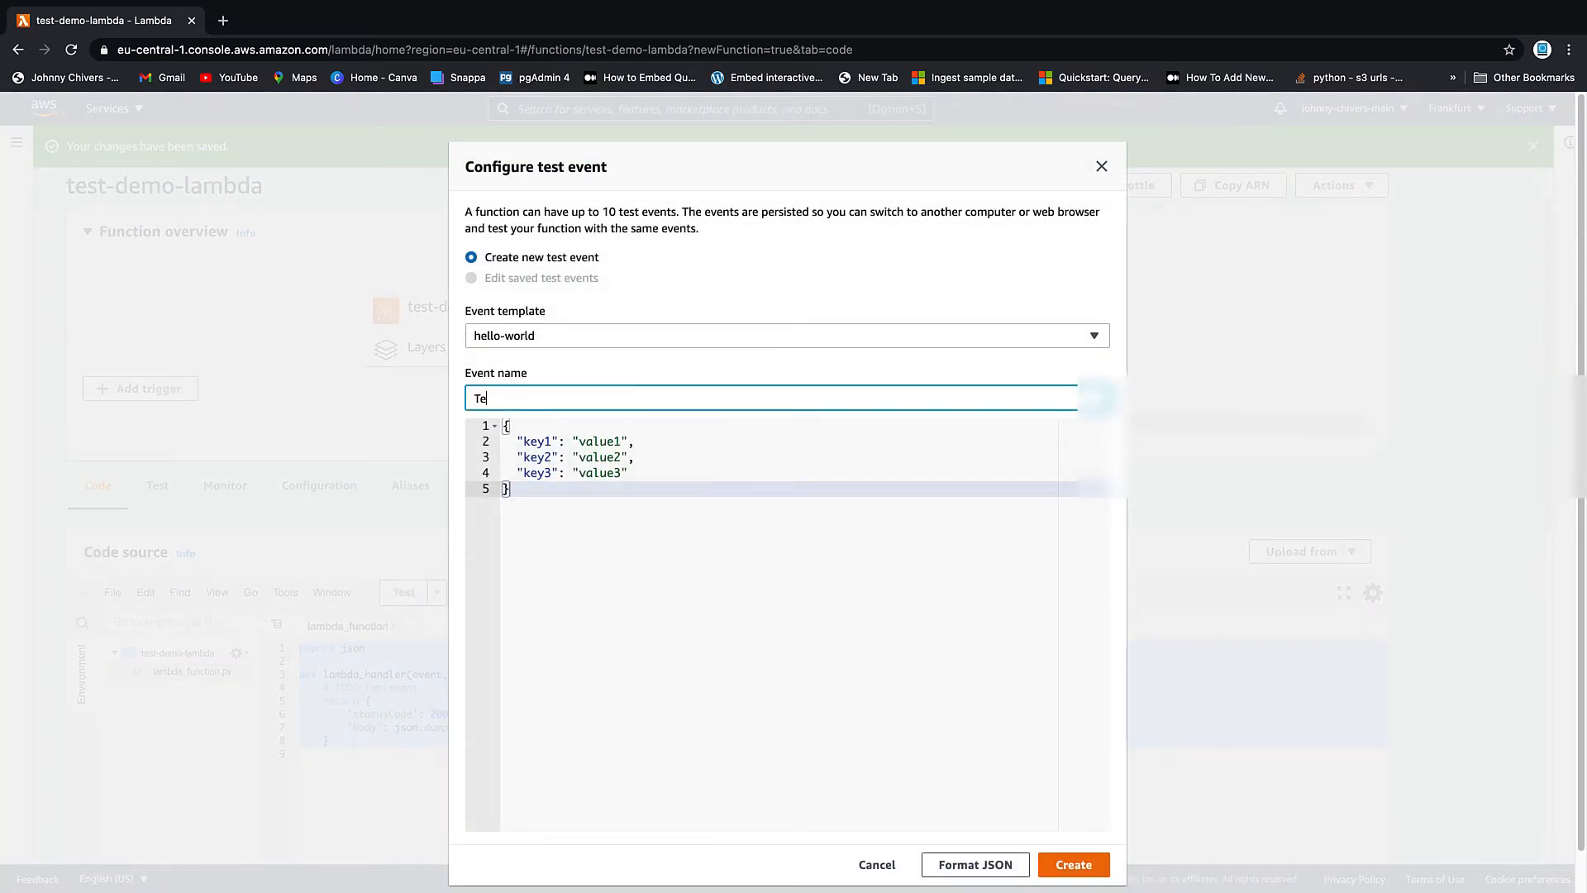
text(st)
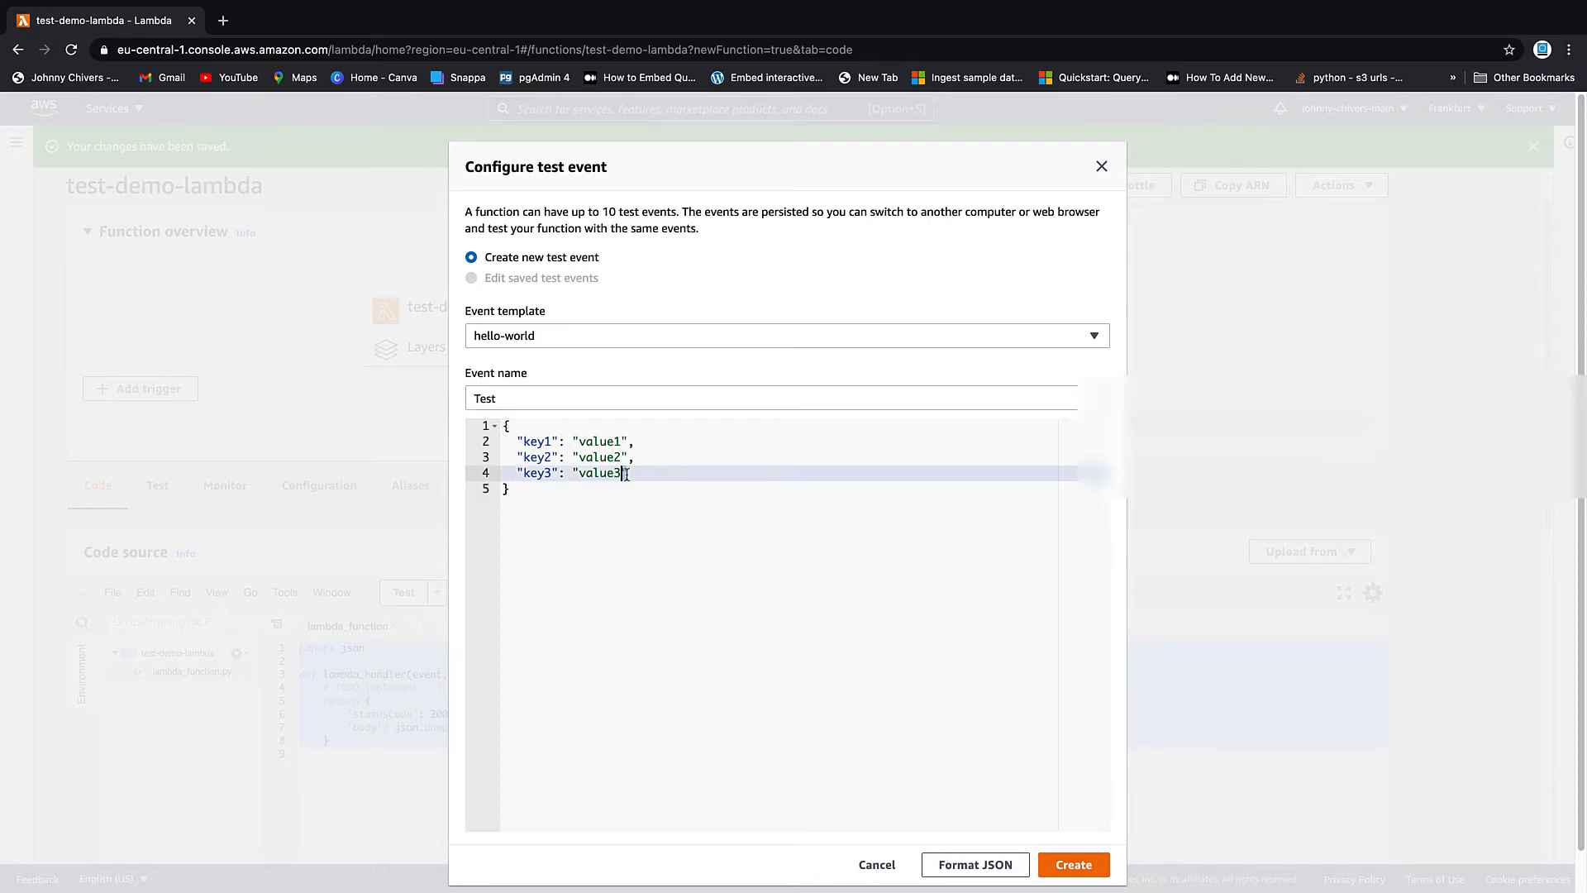
key(Backspace)
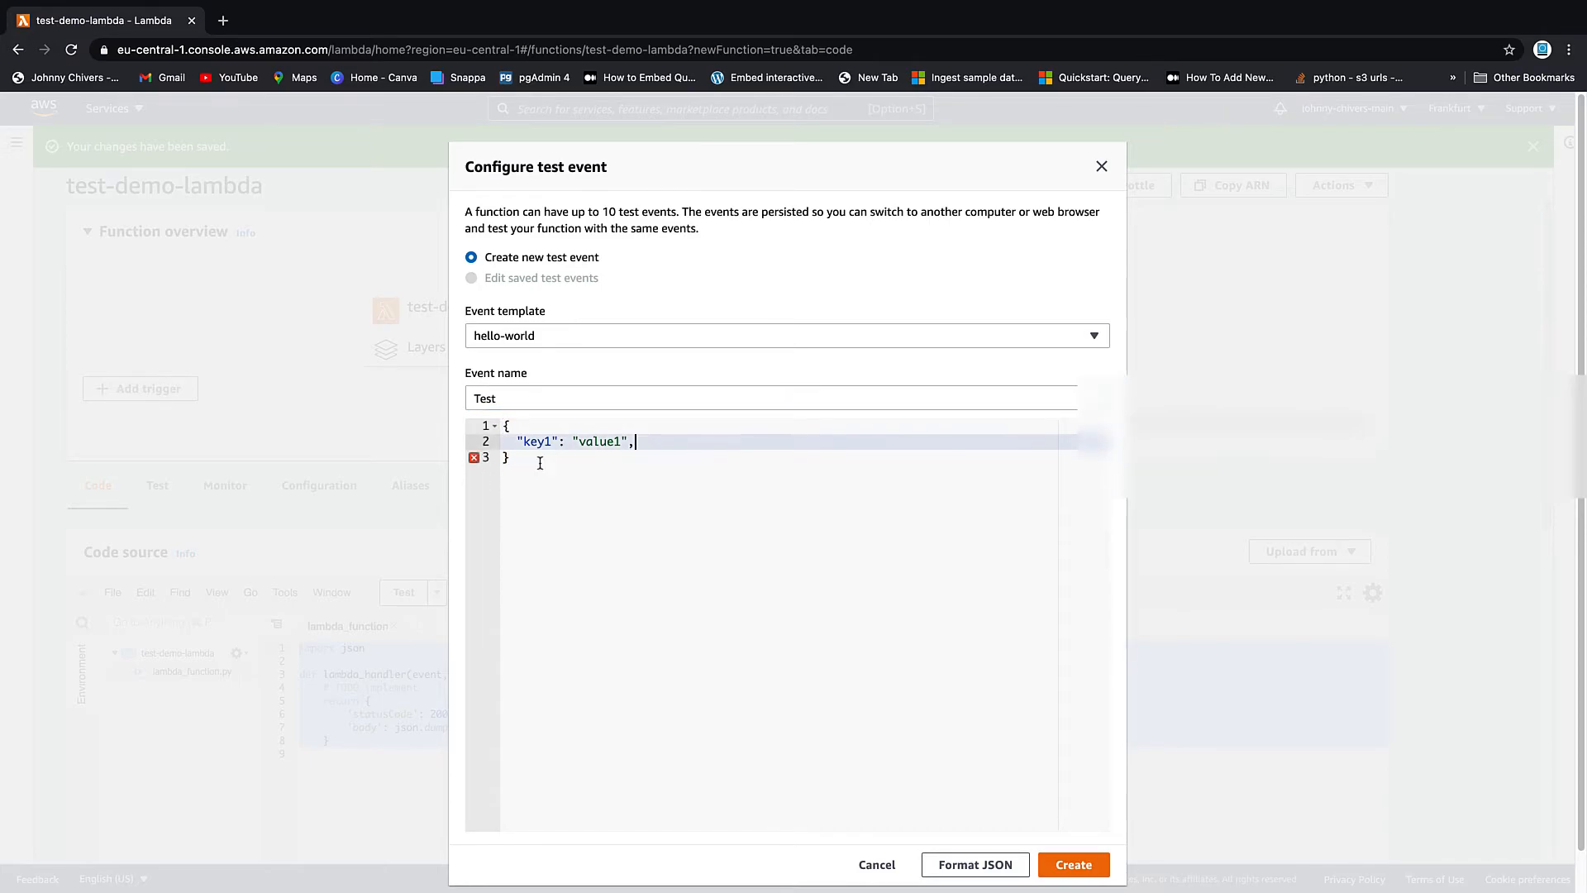
key(BackSpace)
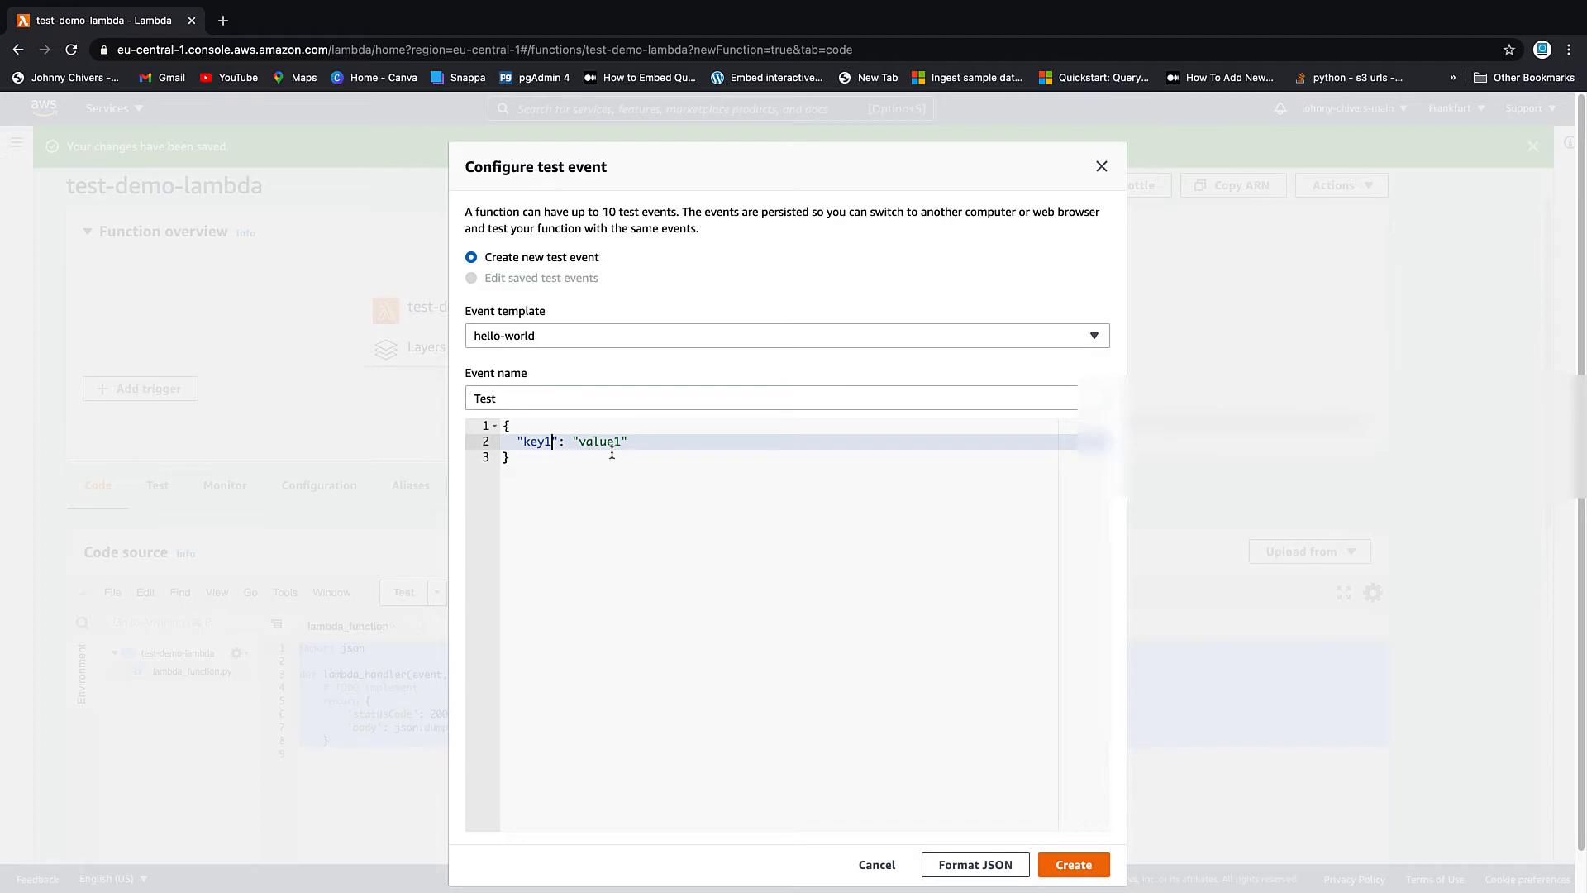
key(Backspace)
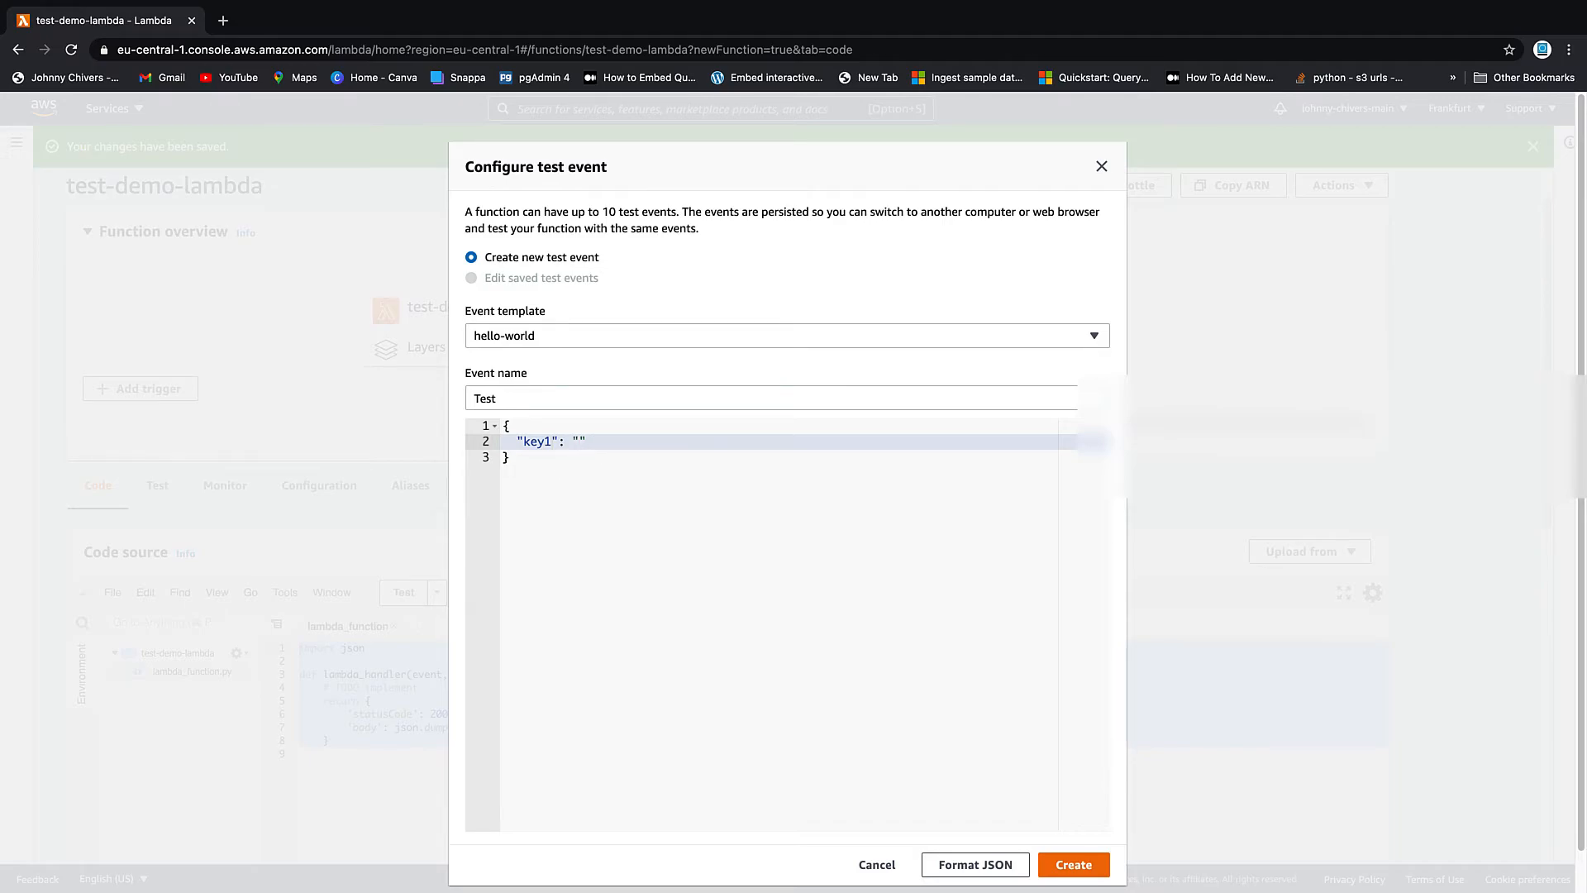
text(Johnny)
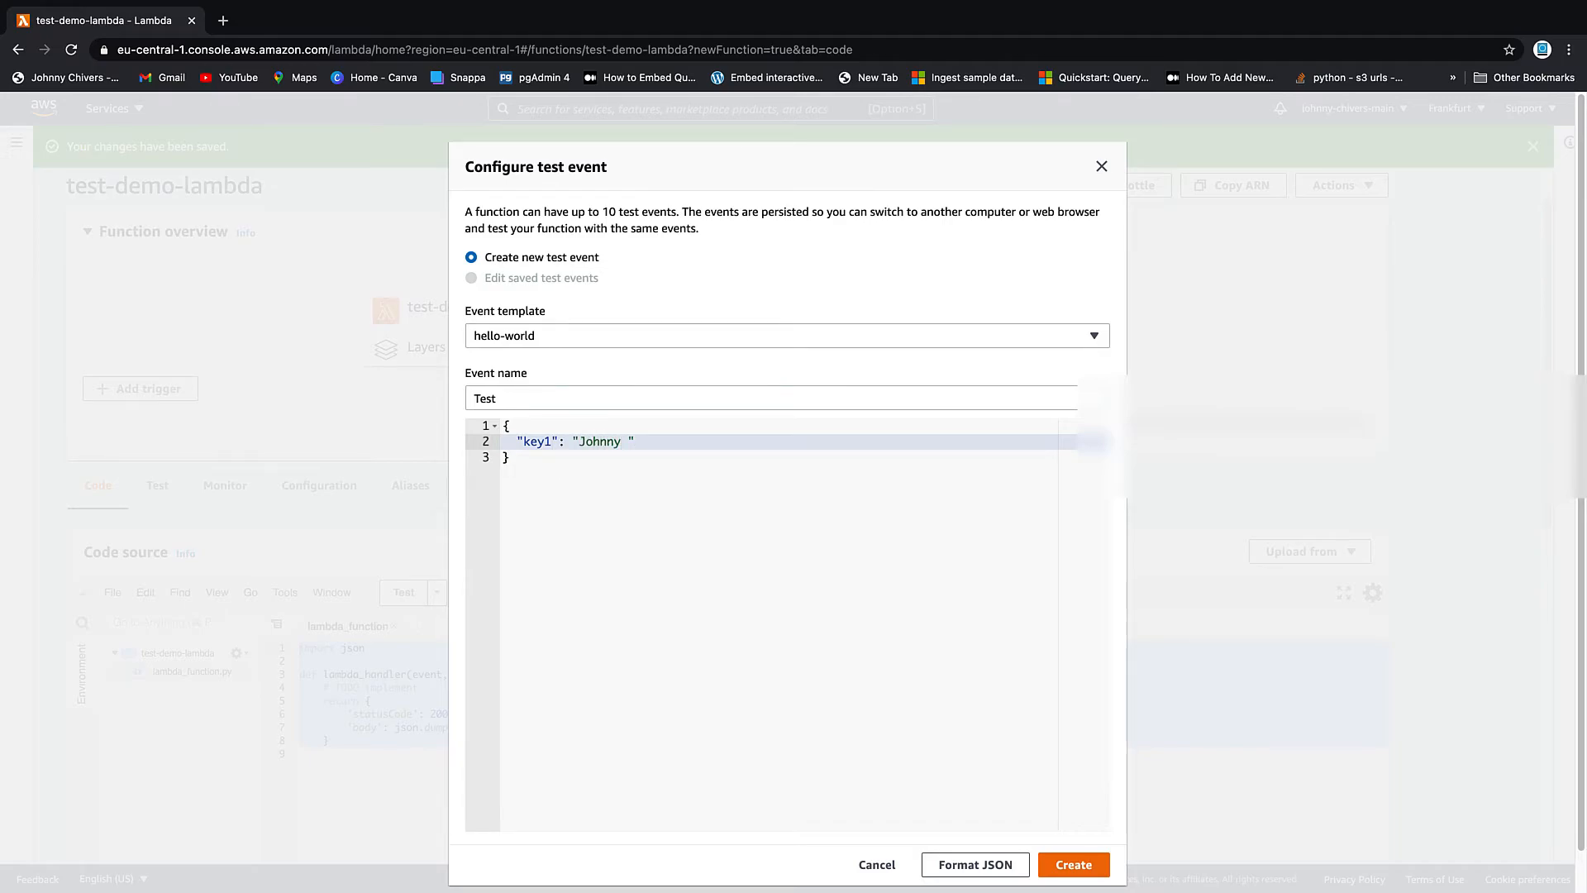
text(Chi)
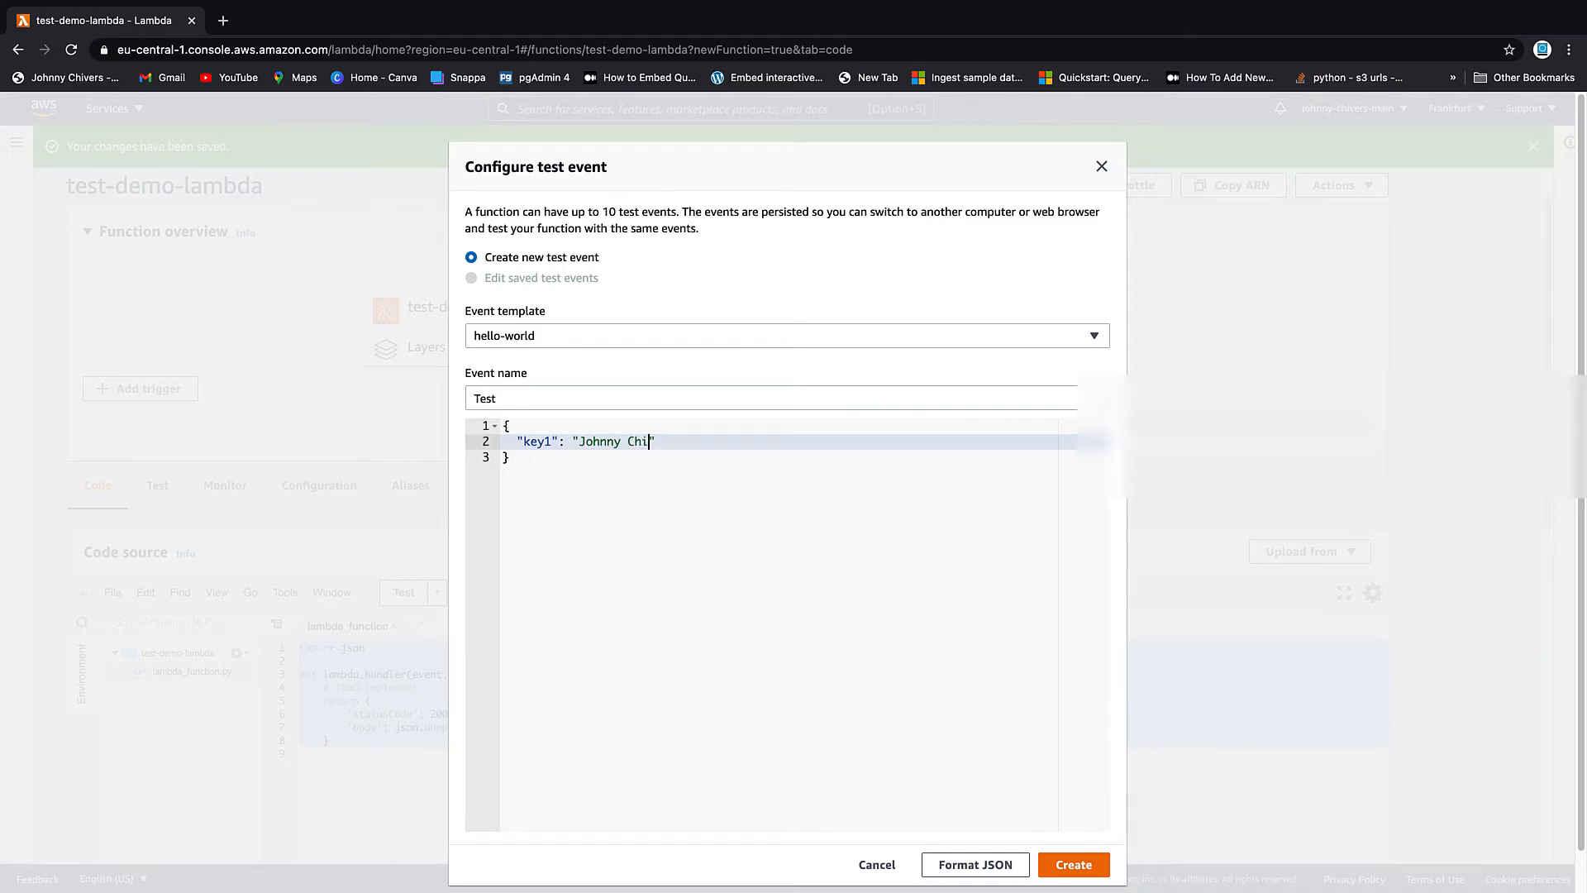
text(vers)
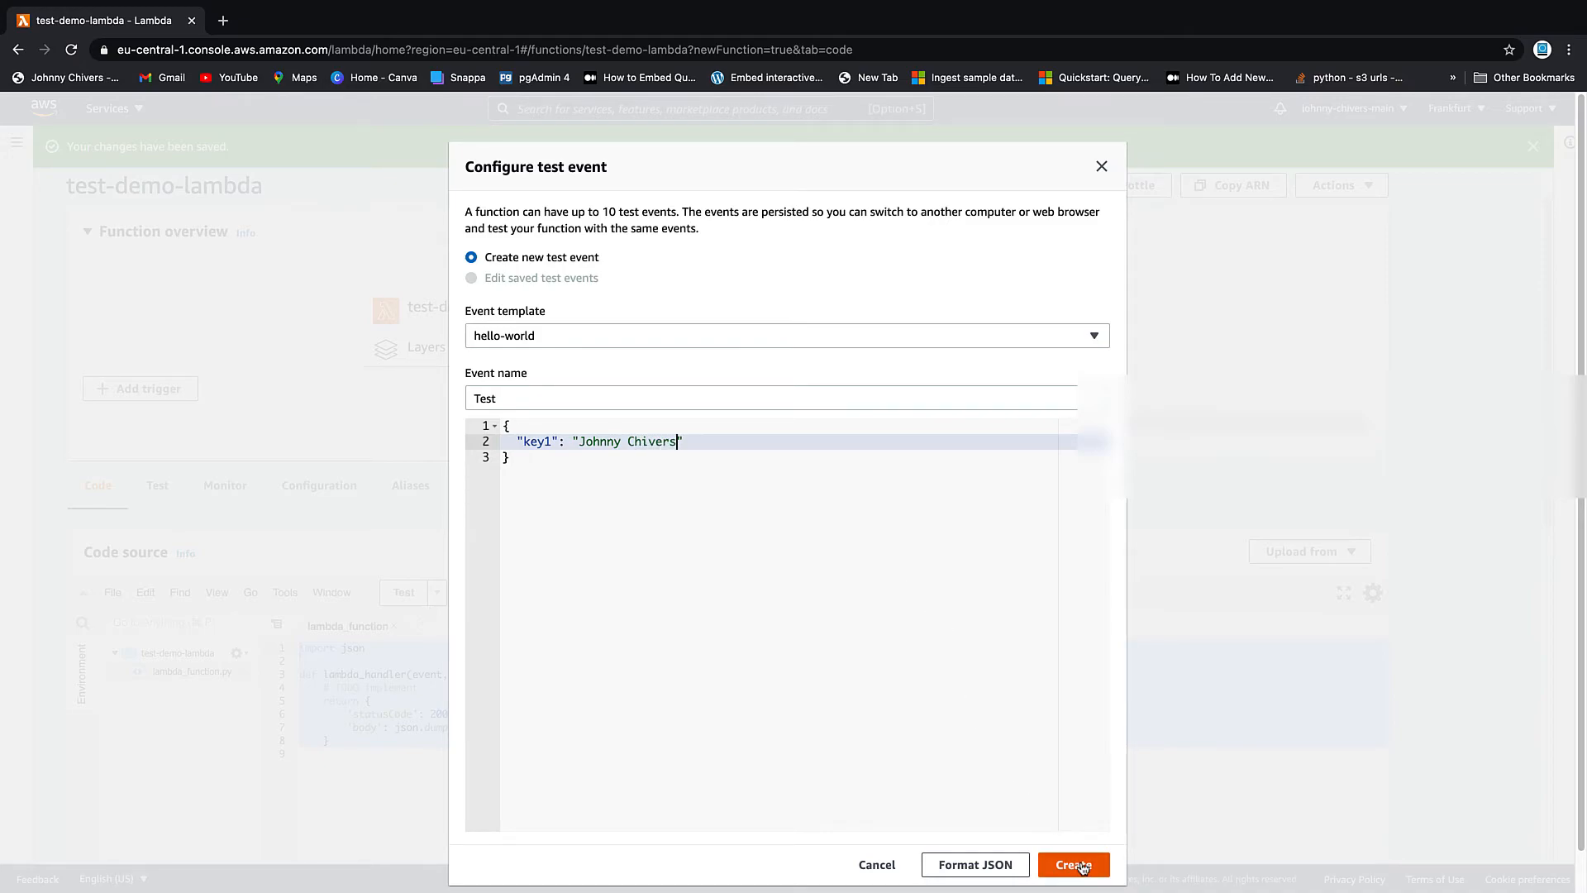
click(1073, 865)
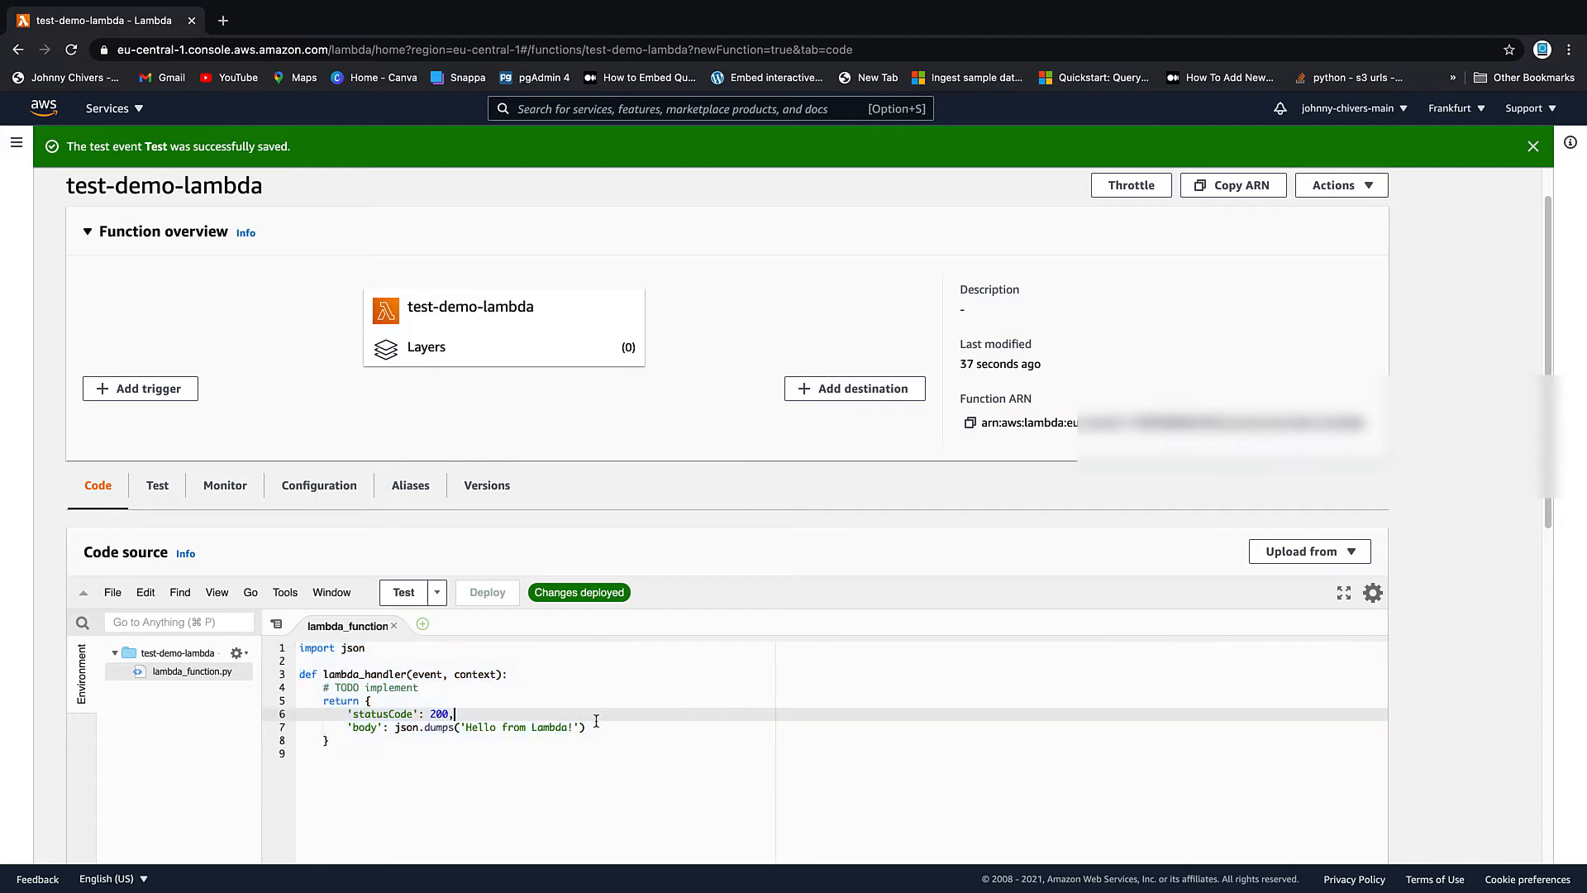
Run the Test event, getting status 200 and 'Hello from Lambda!', then return to lambda_function.py.
click(402, 592)
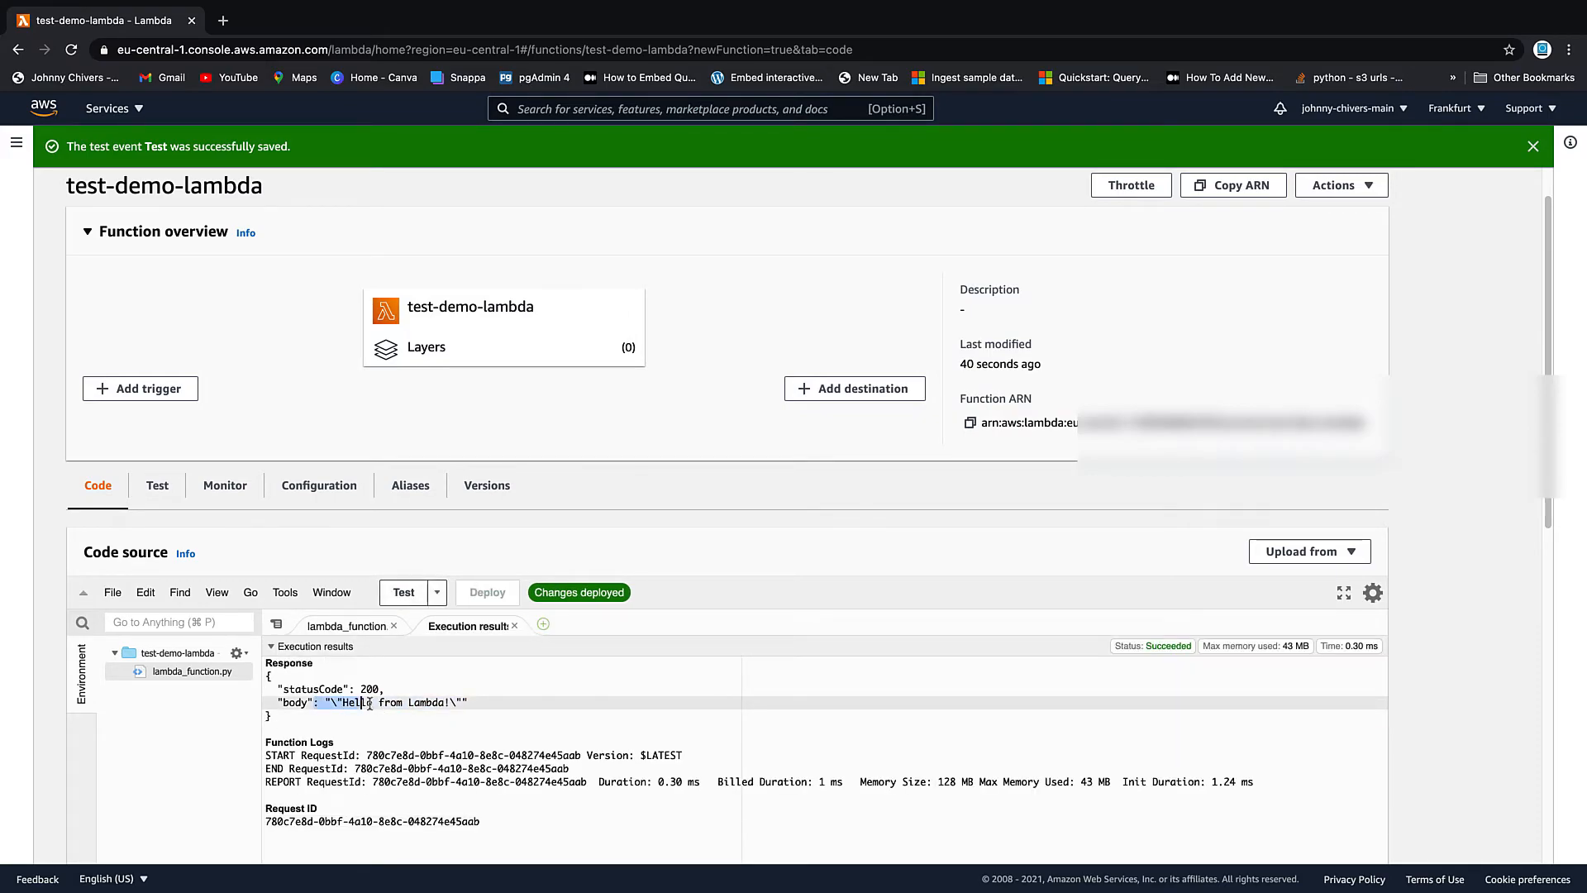
click(347, 625)
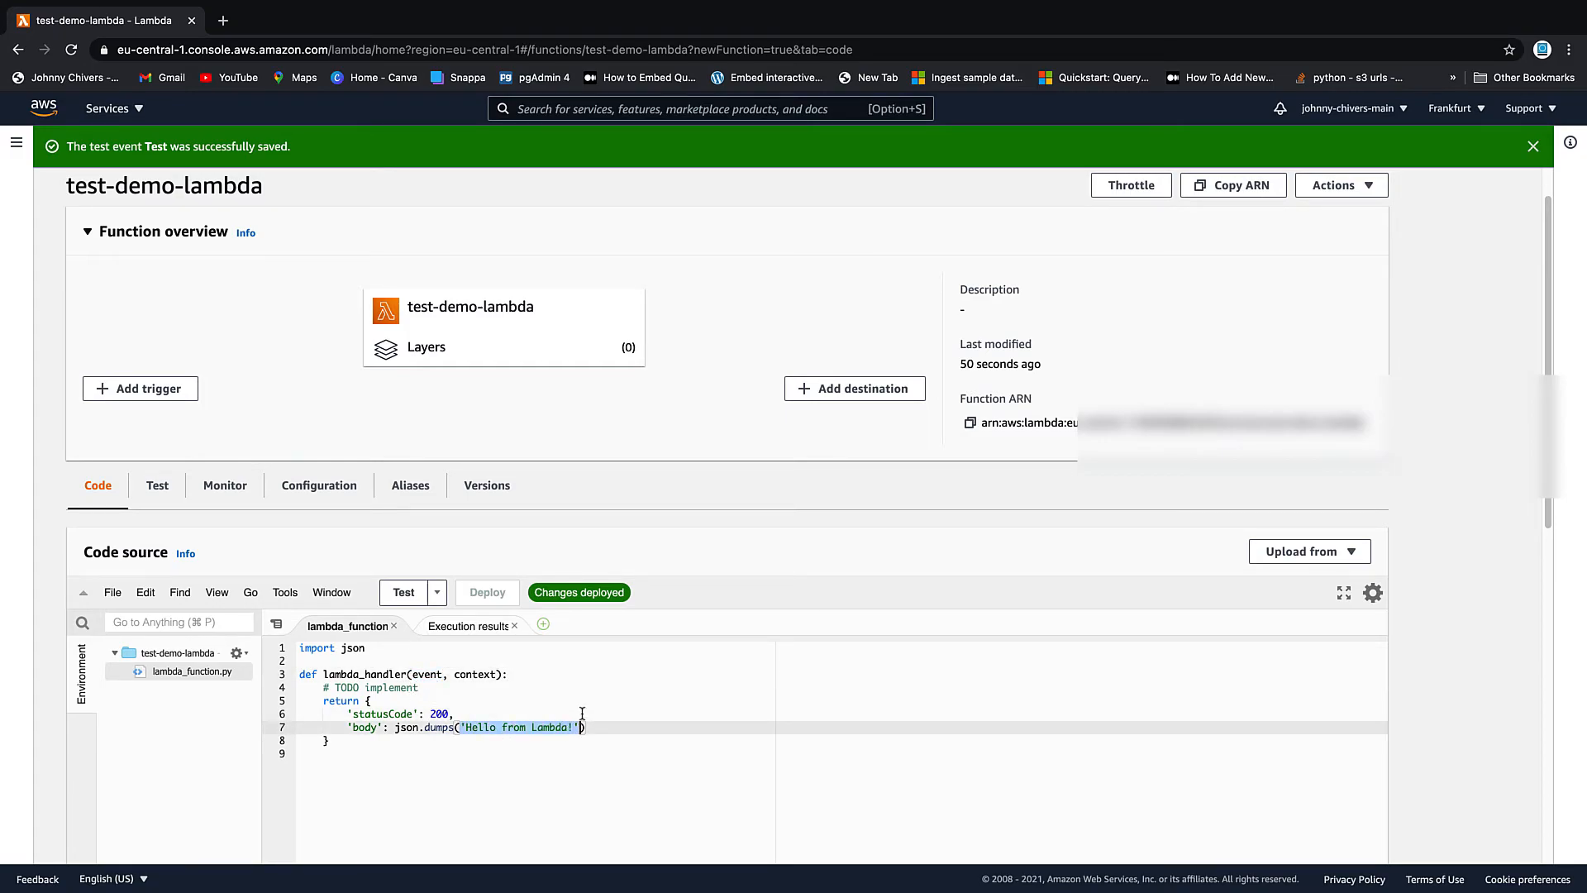
Change the handler's response body to json.dumps(event['key1']).
text(ent[)
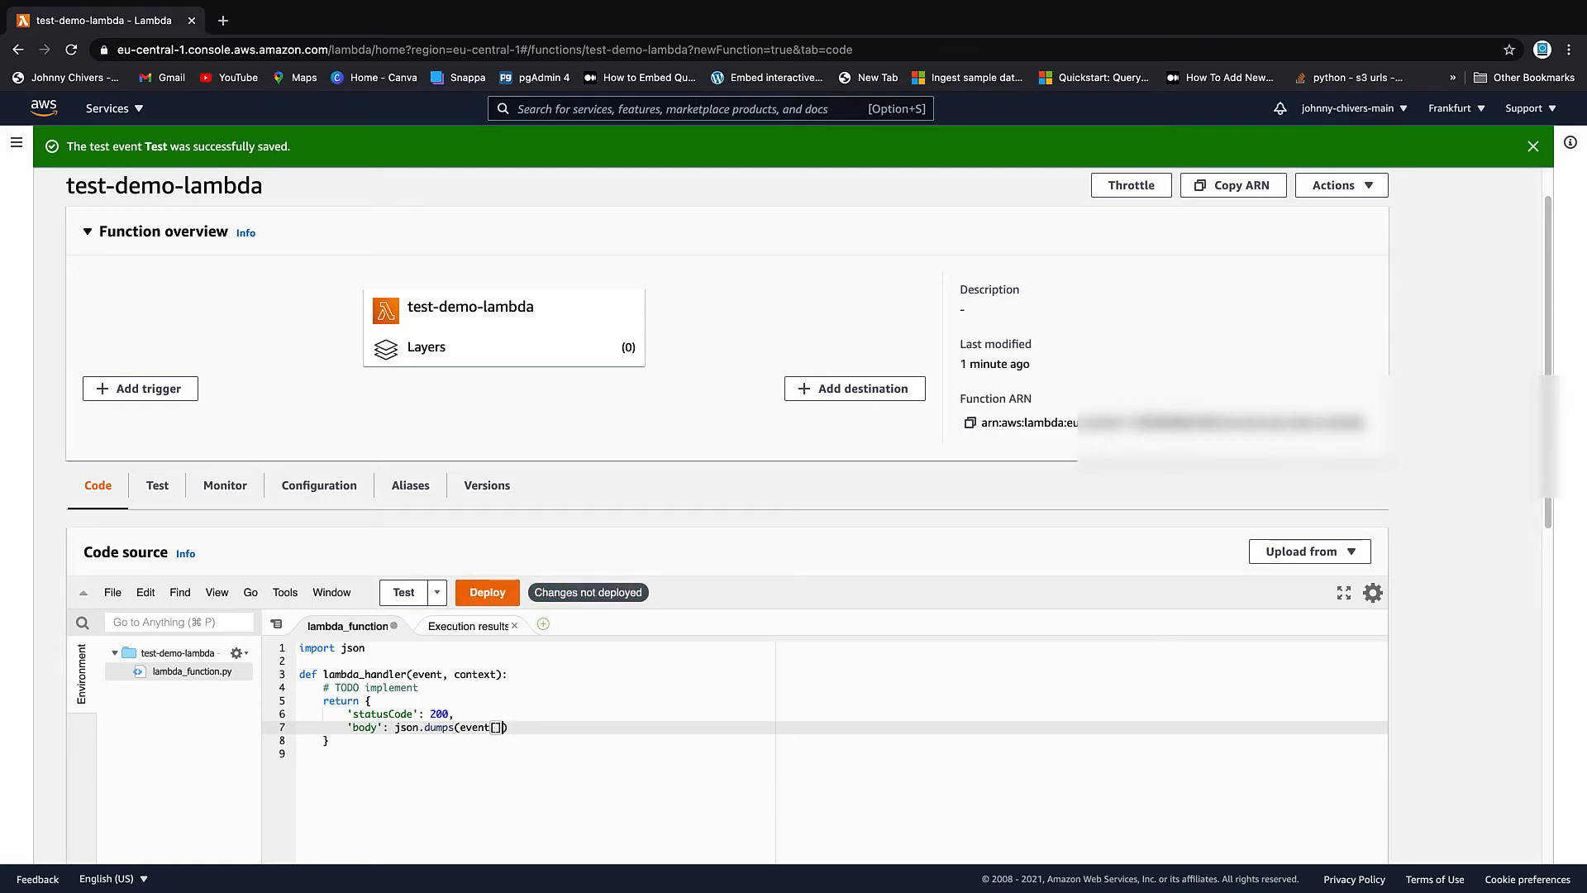
text('')
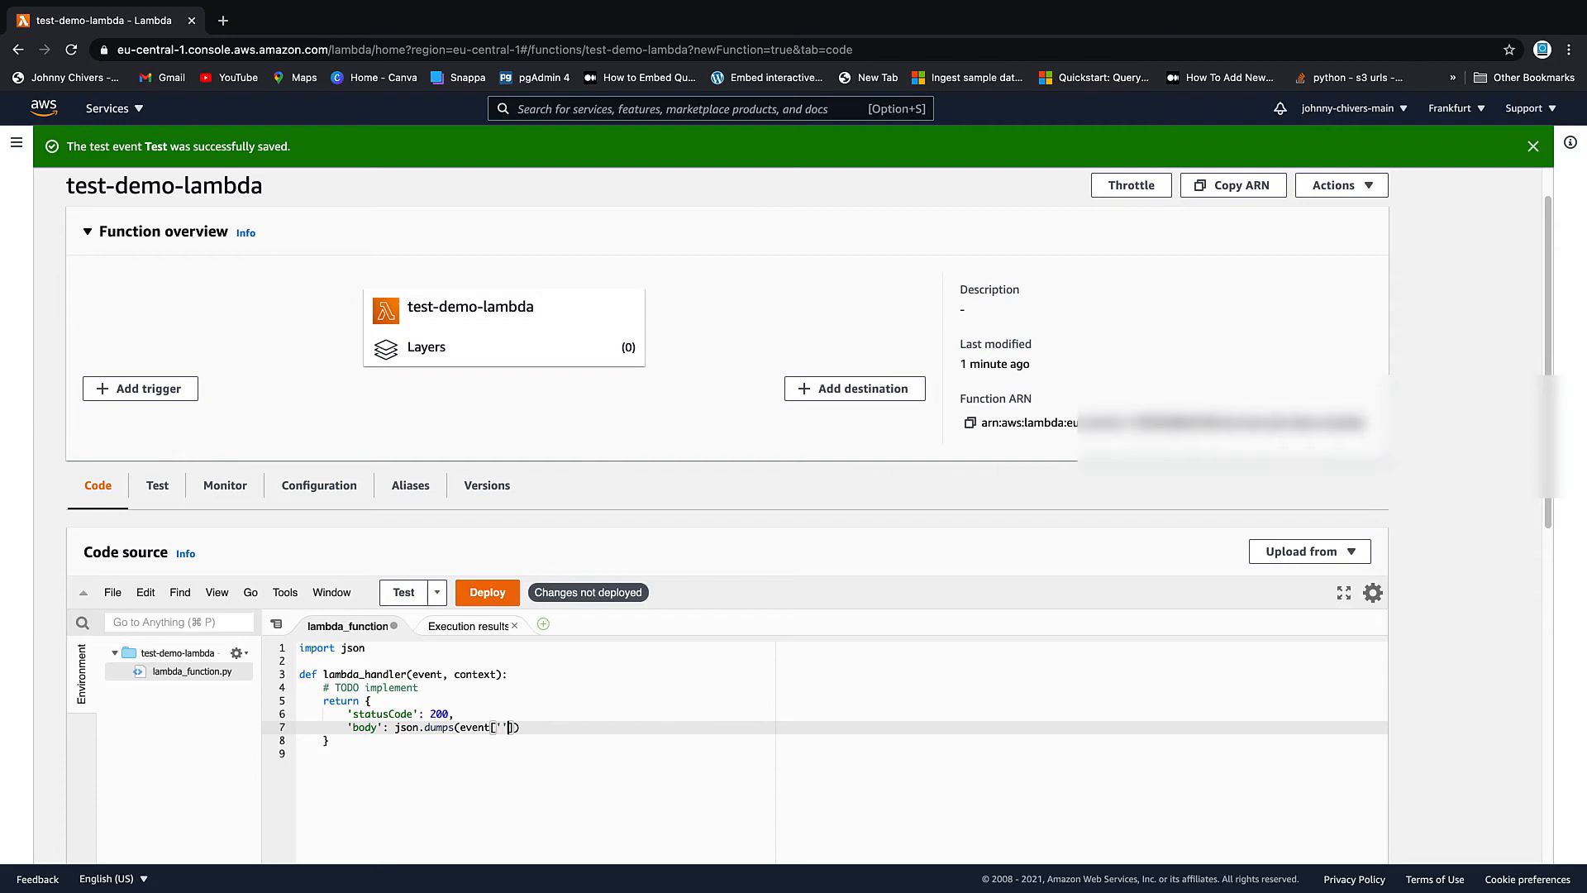
text(key1)
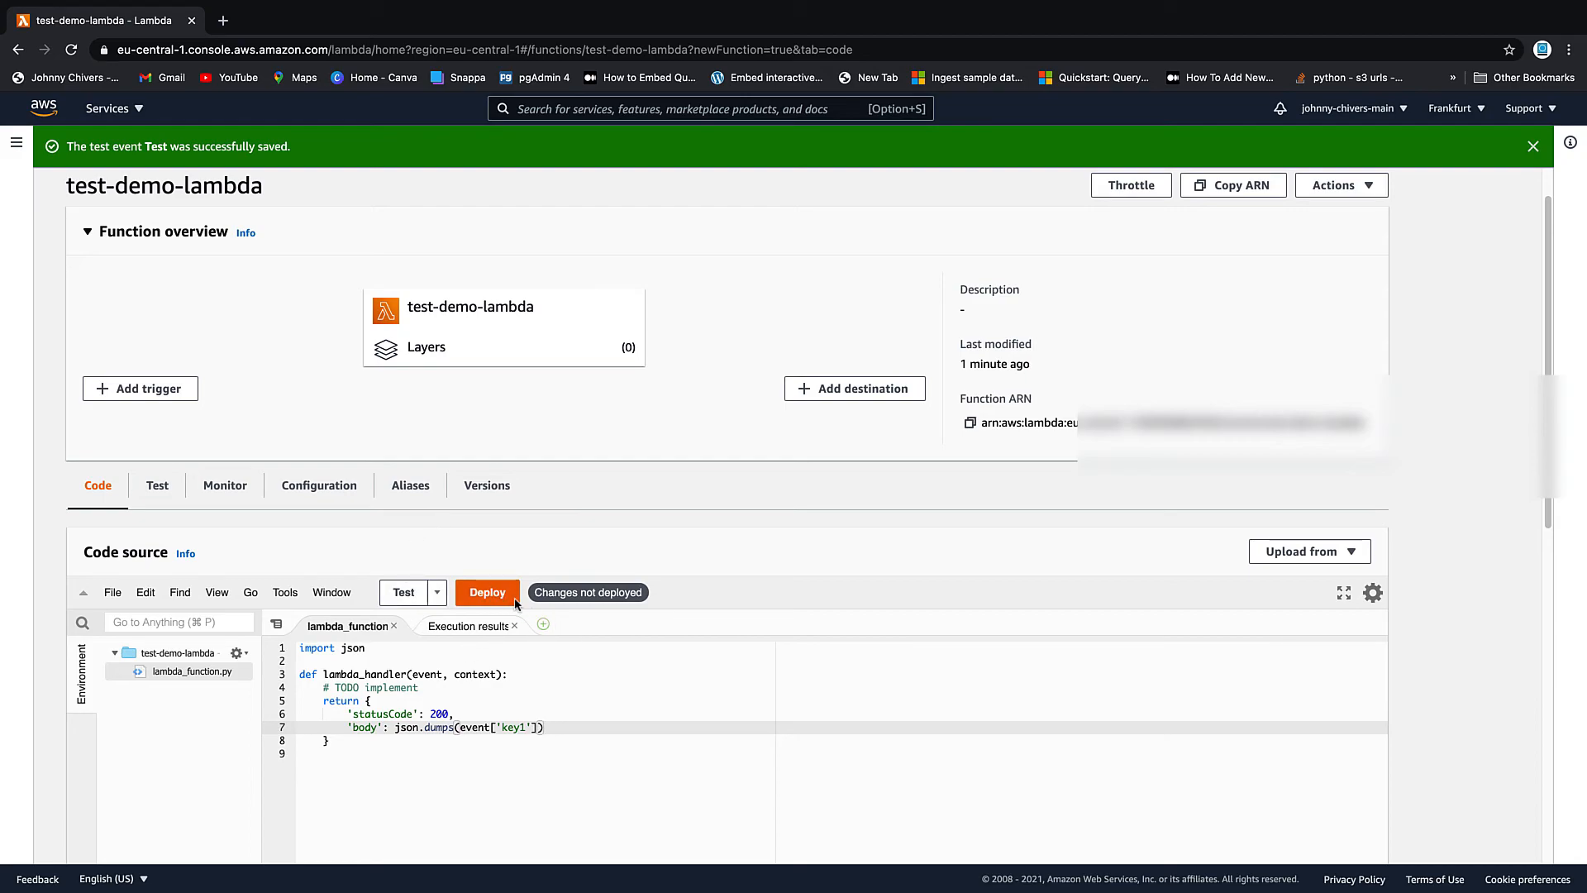
mouse_move(531, 610)
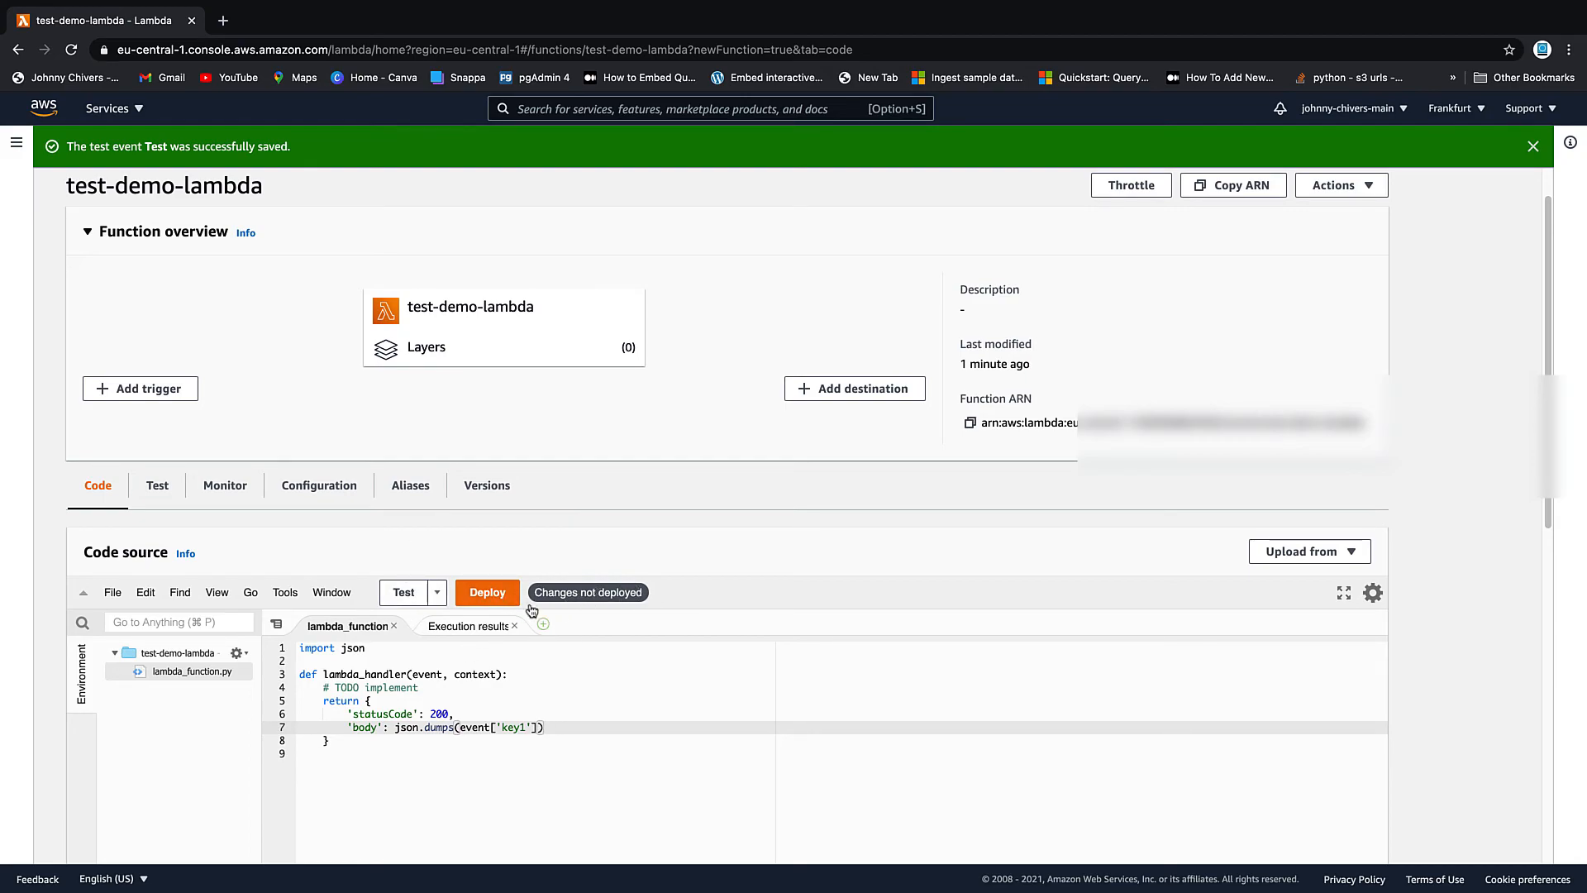
Deploy the edited handler and rerun the Test event, returning status 200.
click(487, 592)
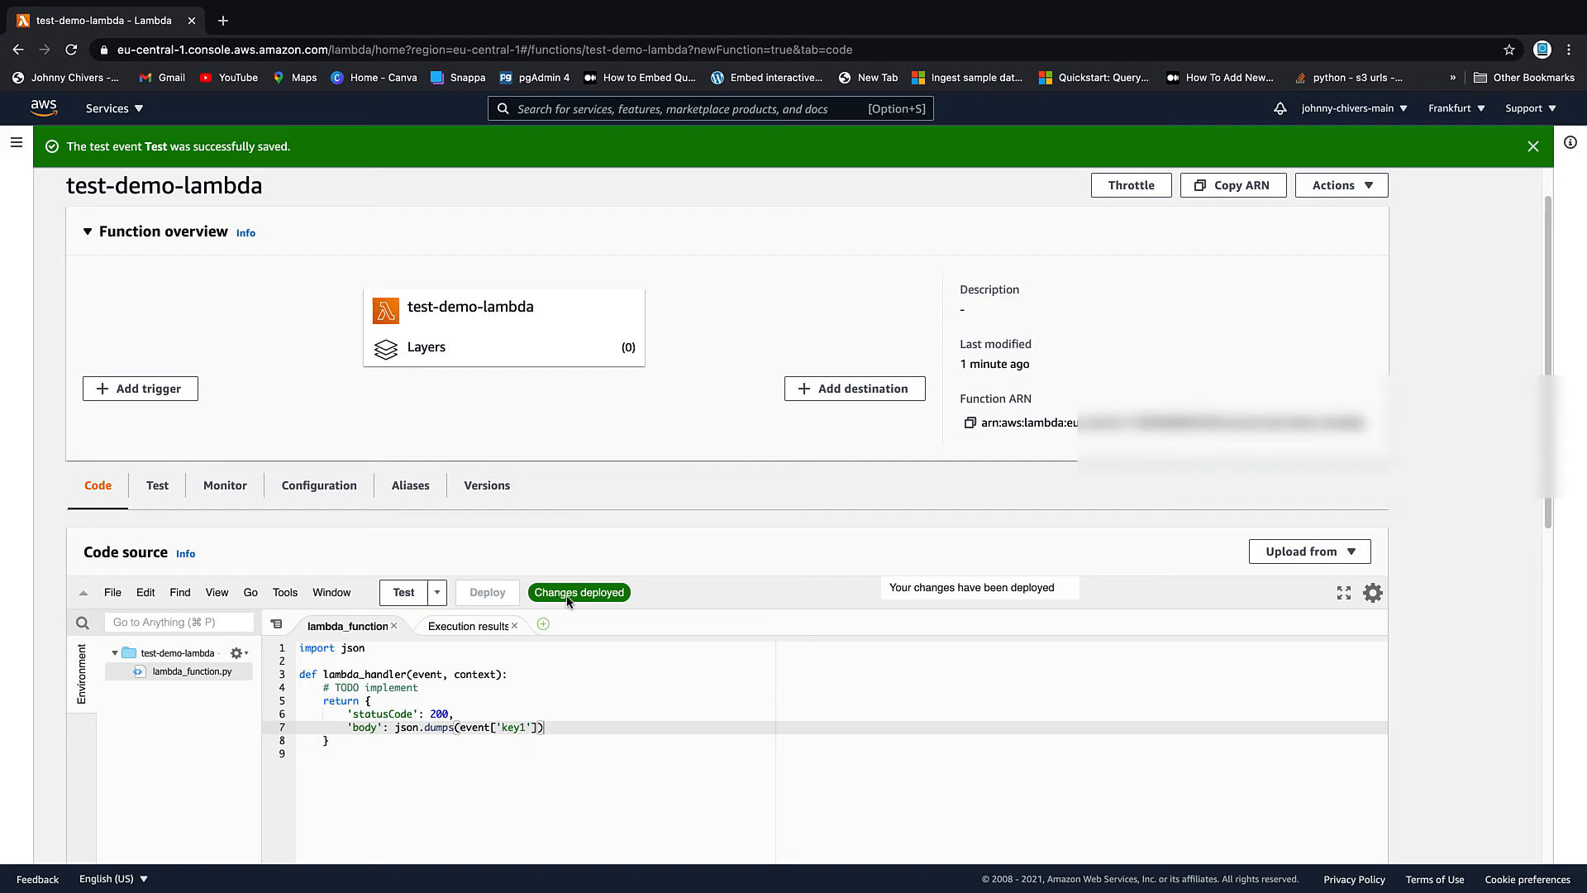
click(403, 592)
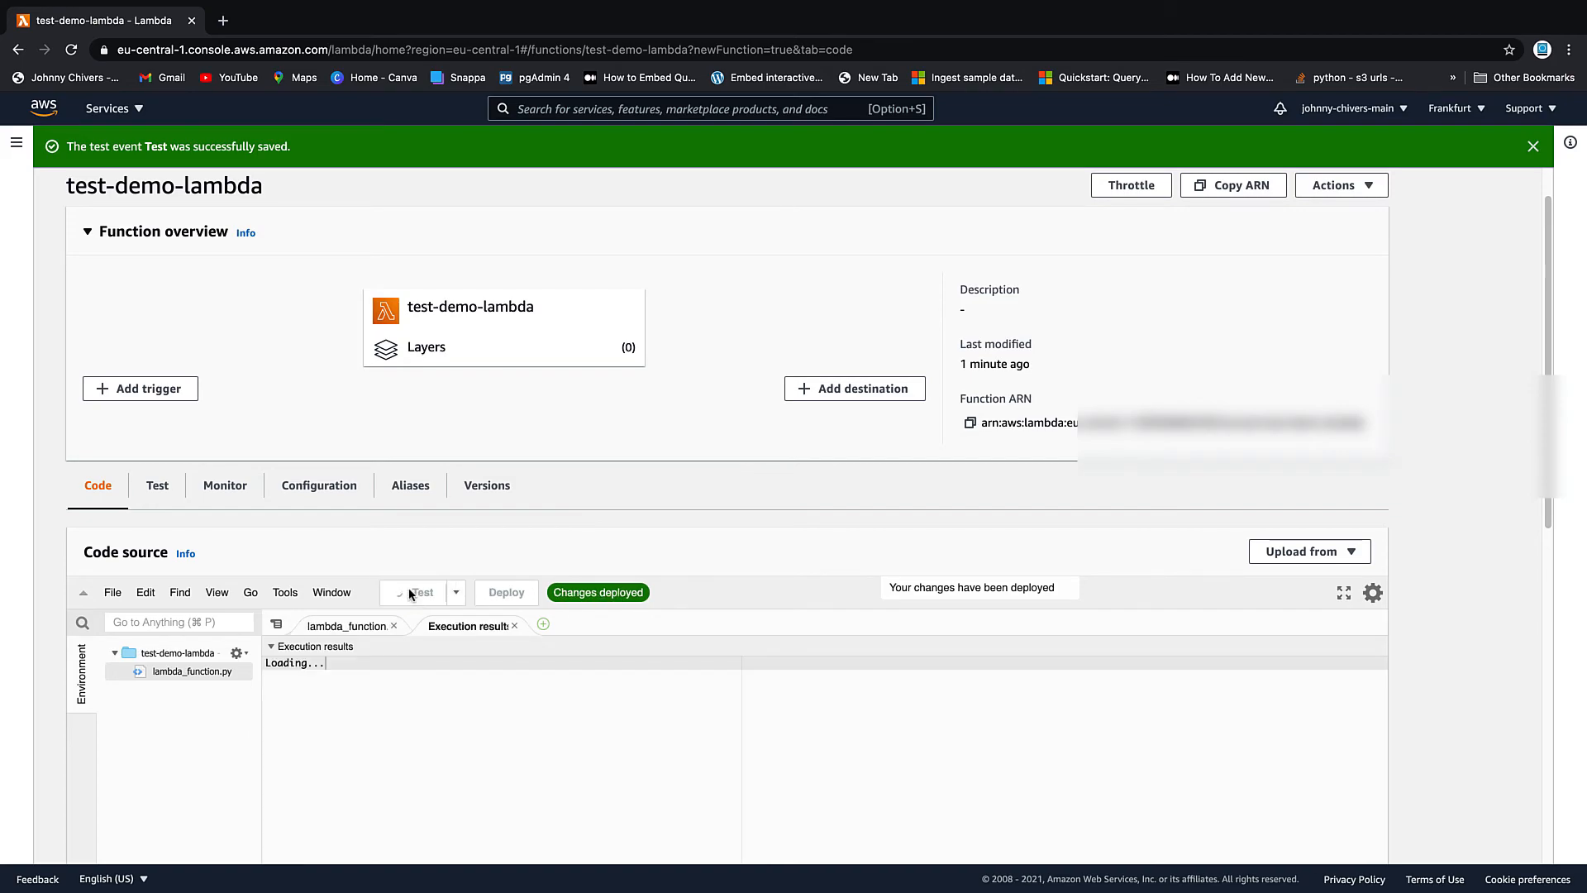
click(409, 592)
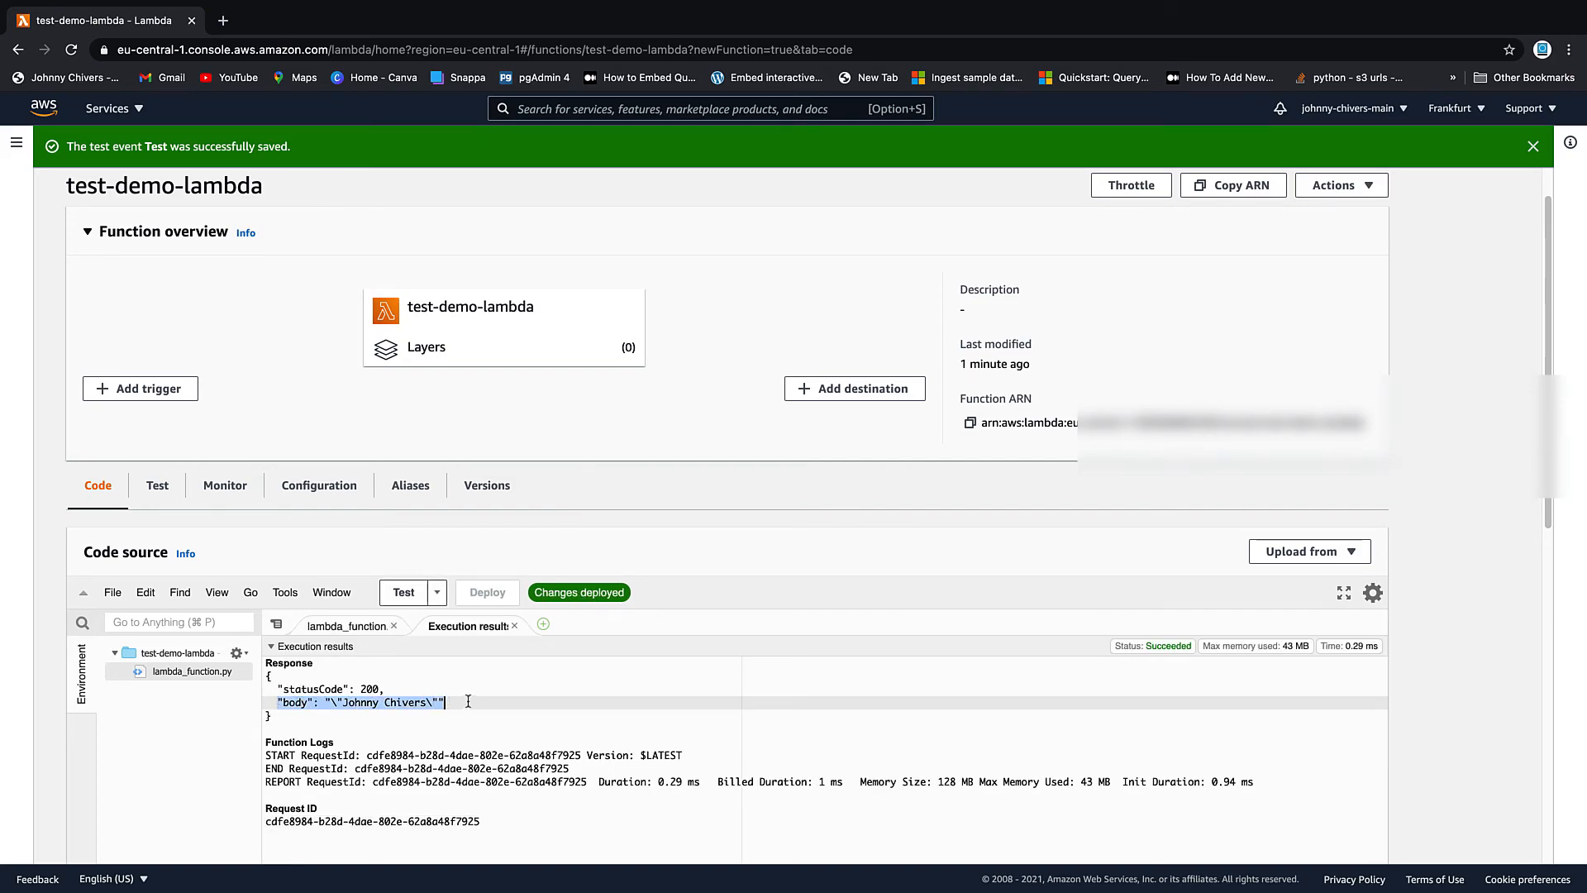